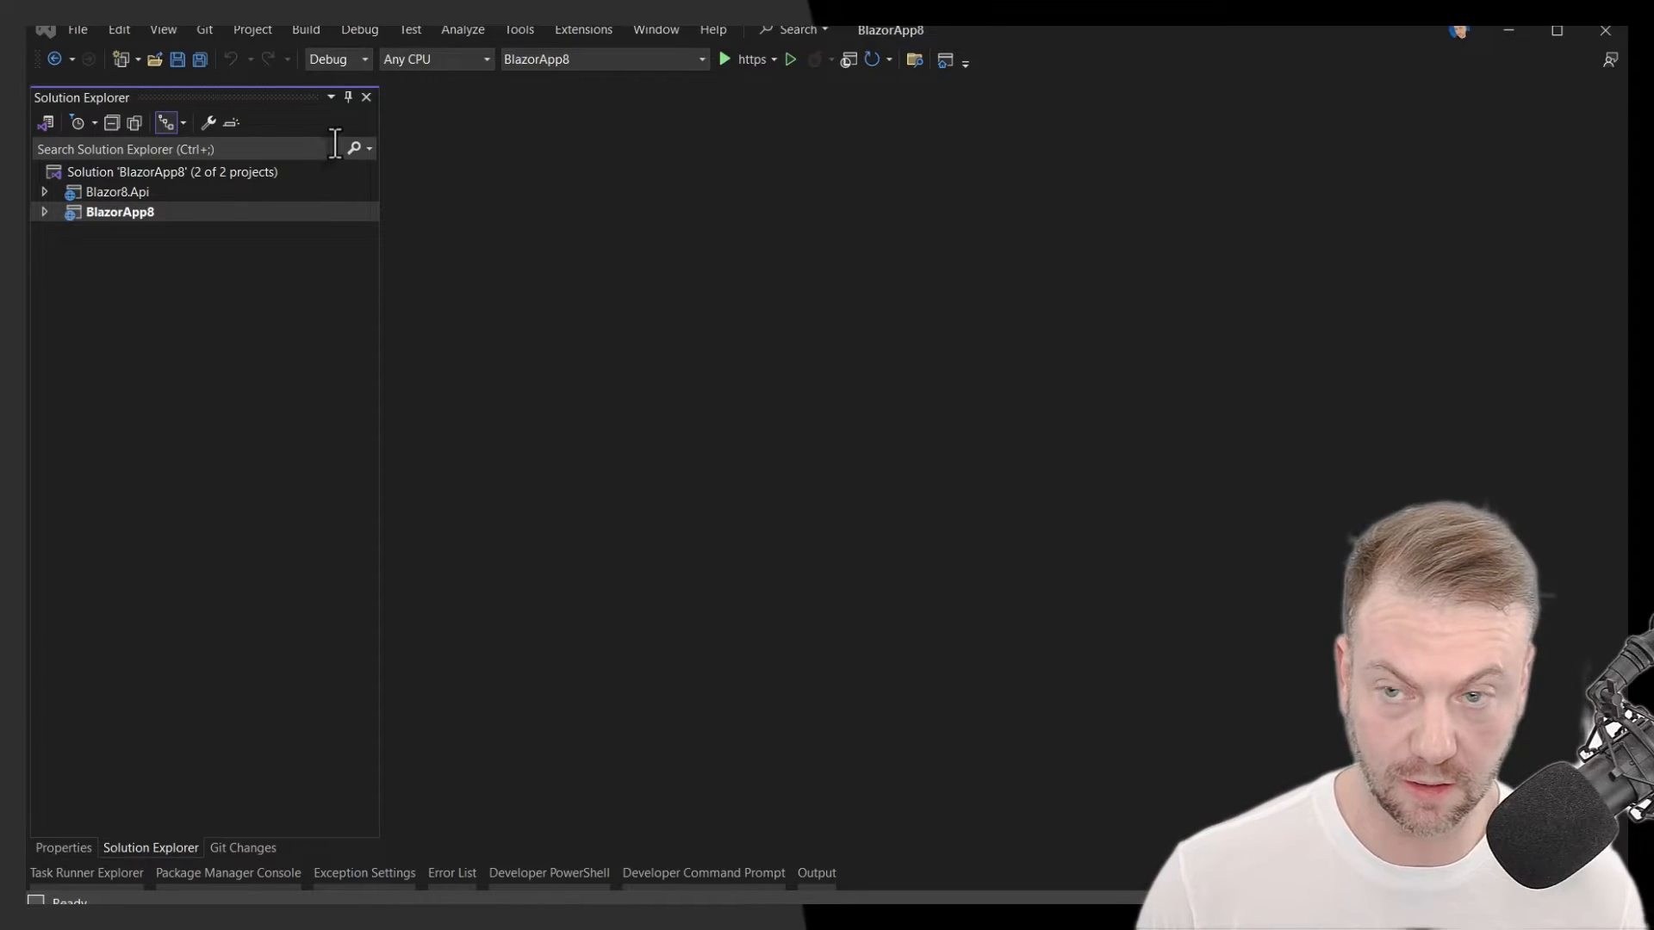
mouse_move(354, 147)
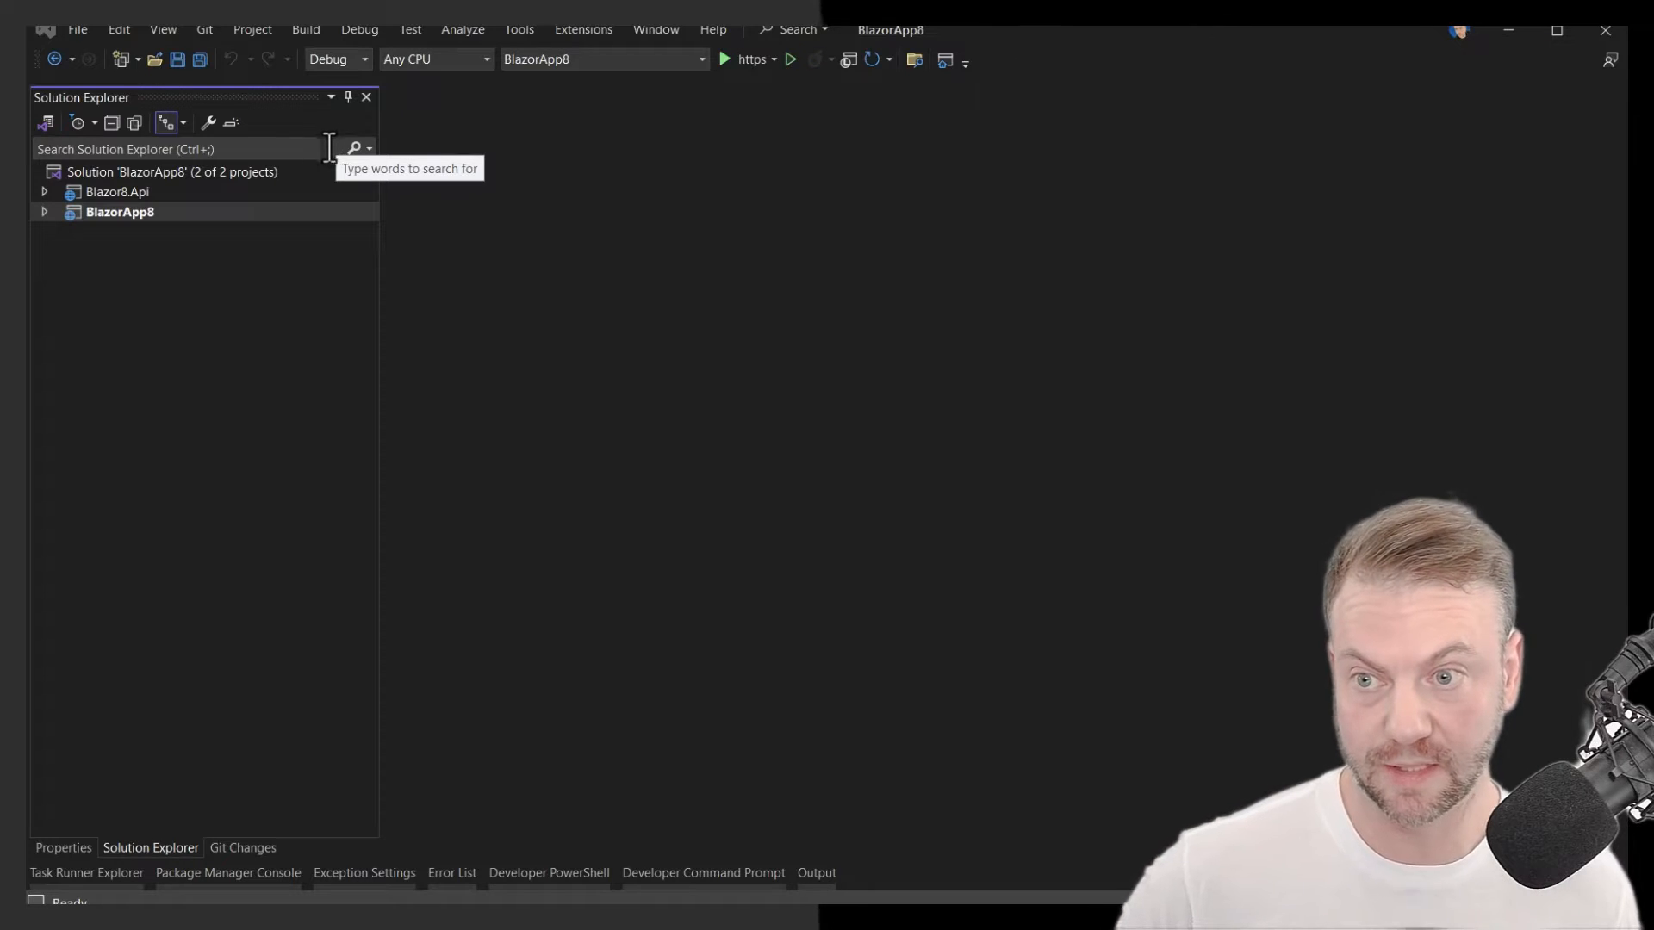
mouse_move(124, 232)
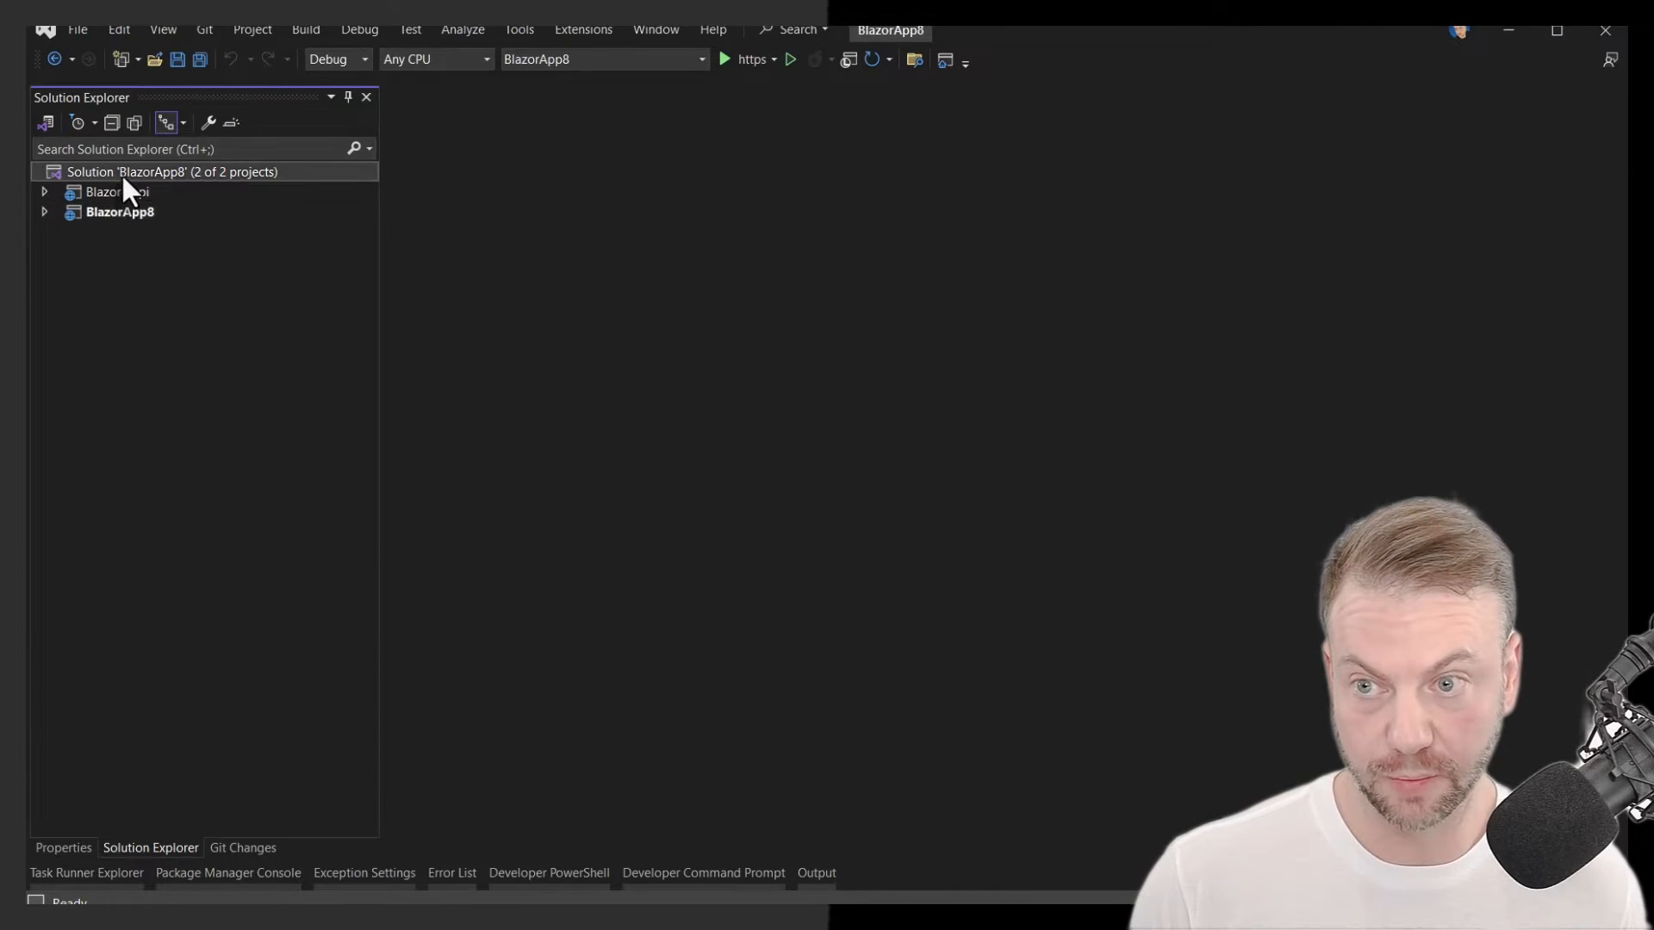
- Configure multiple startup projects with both Blazor8.Api and BlazorApp8 set to Start
right_click(173, 170)
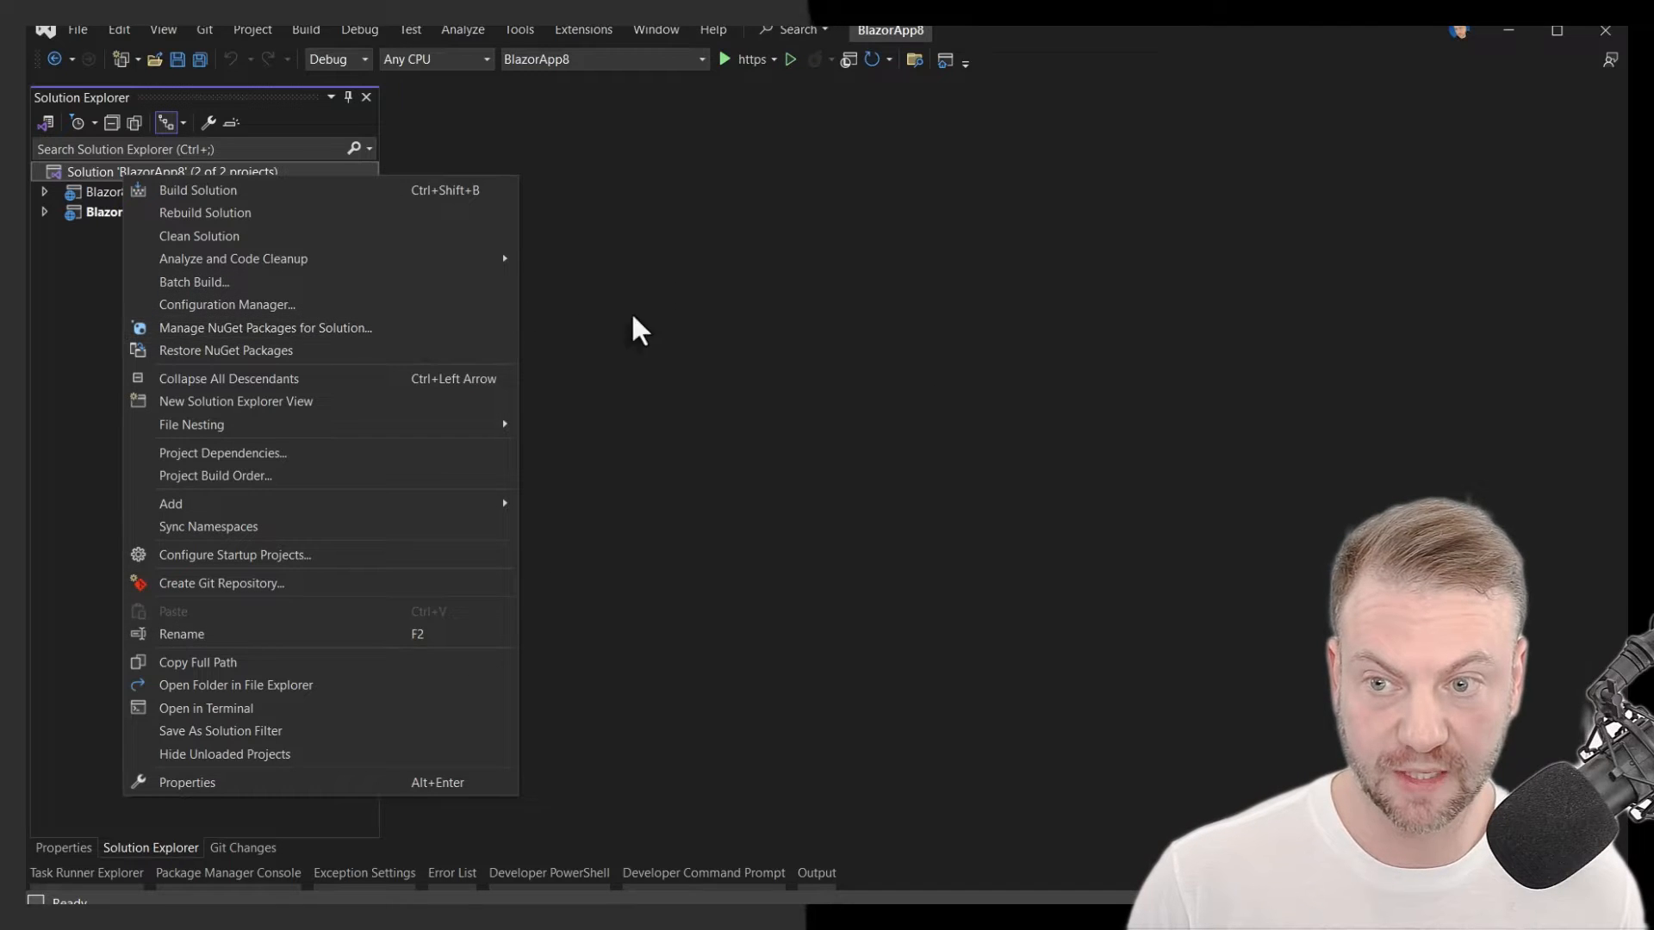
mouse_move(245, 555)
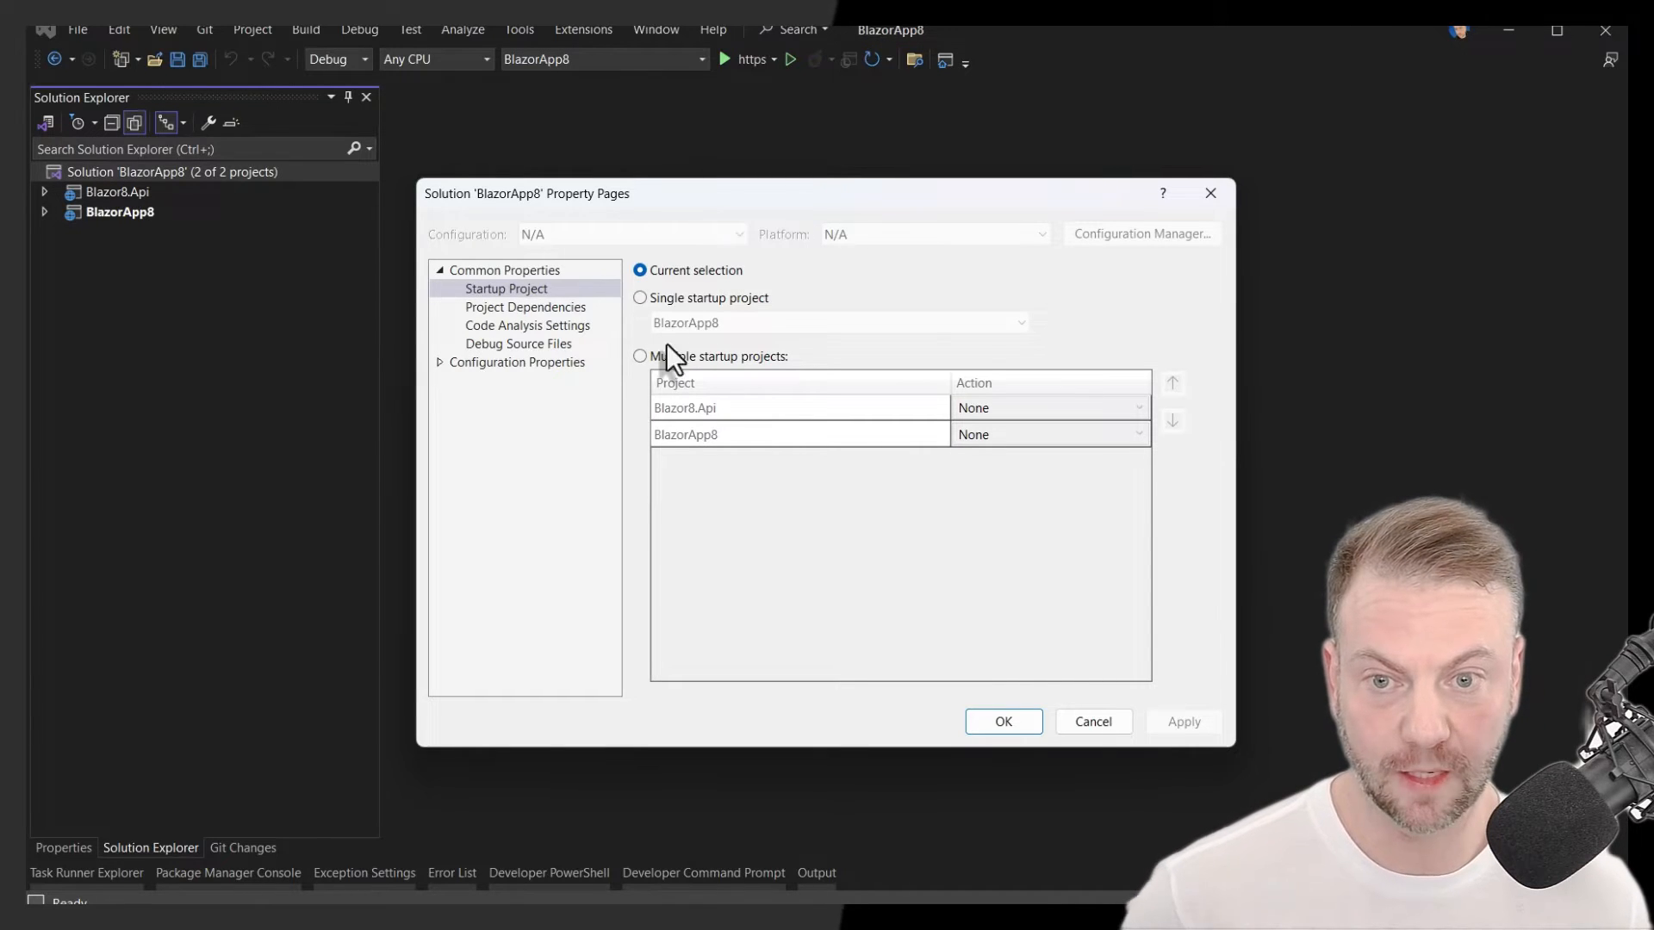
mouse_move(733, 375)
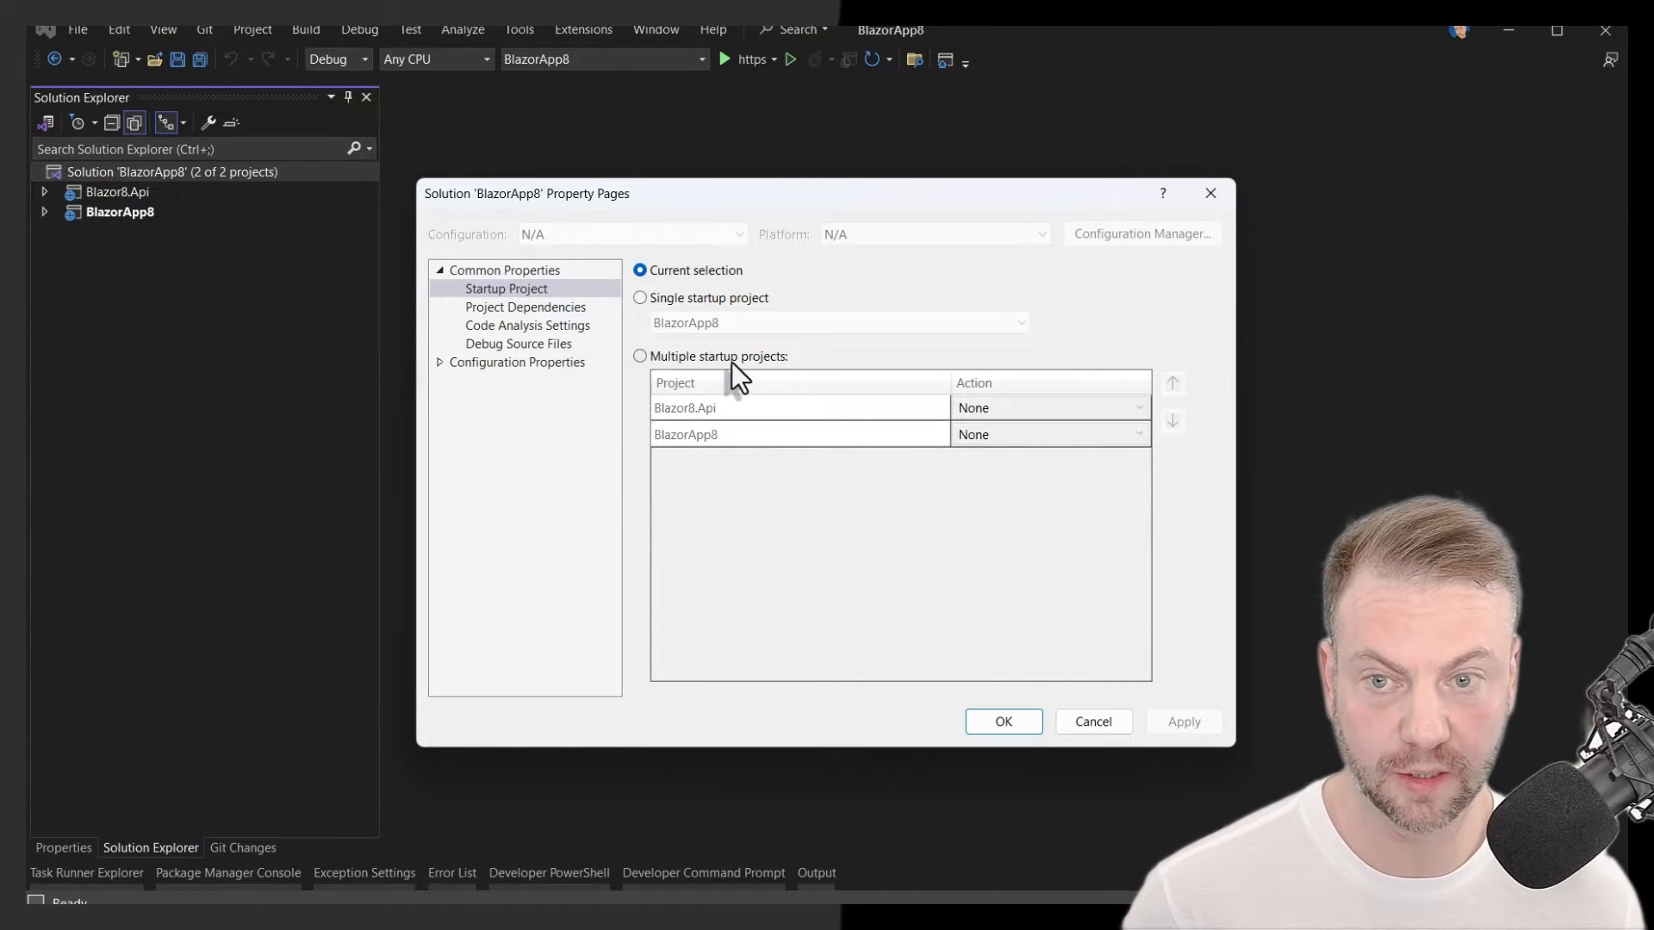
click(640, 355)
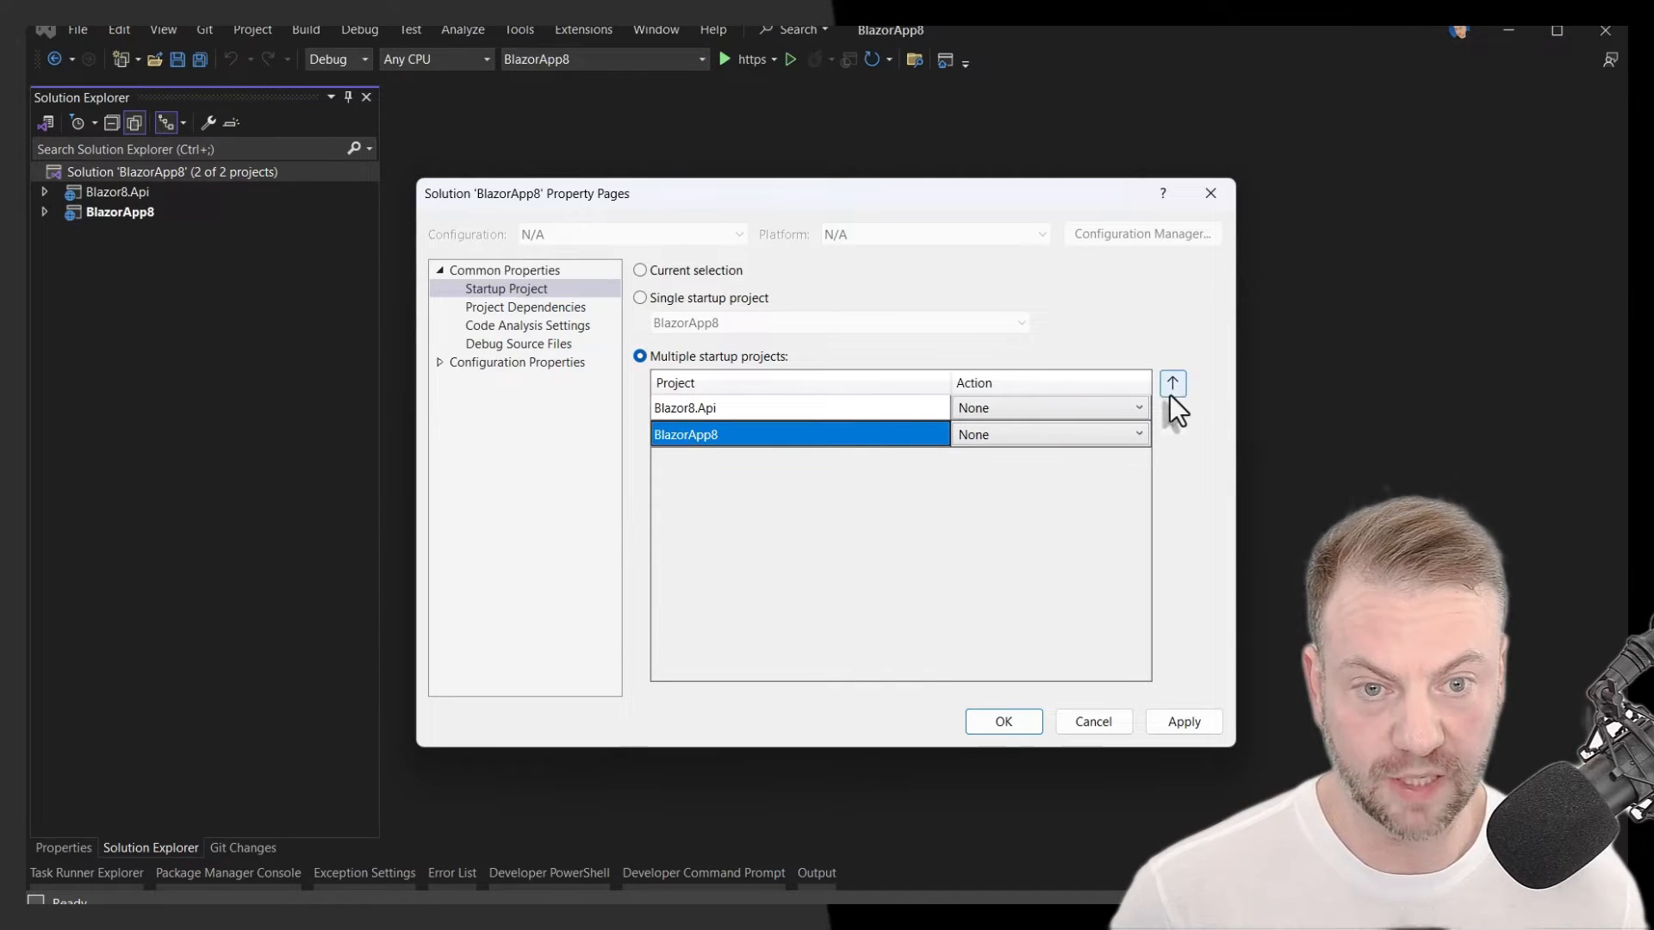
click(1171, 382)
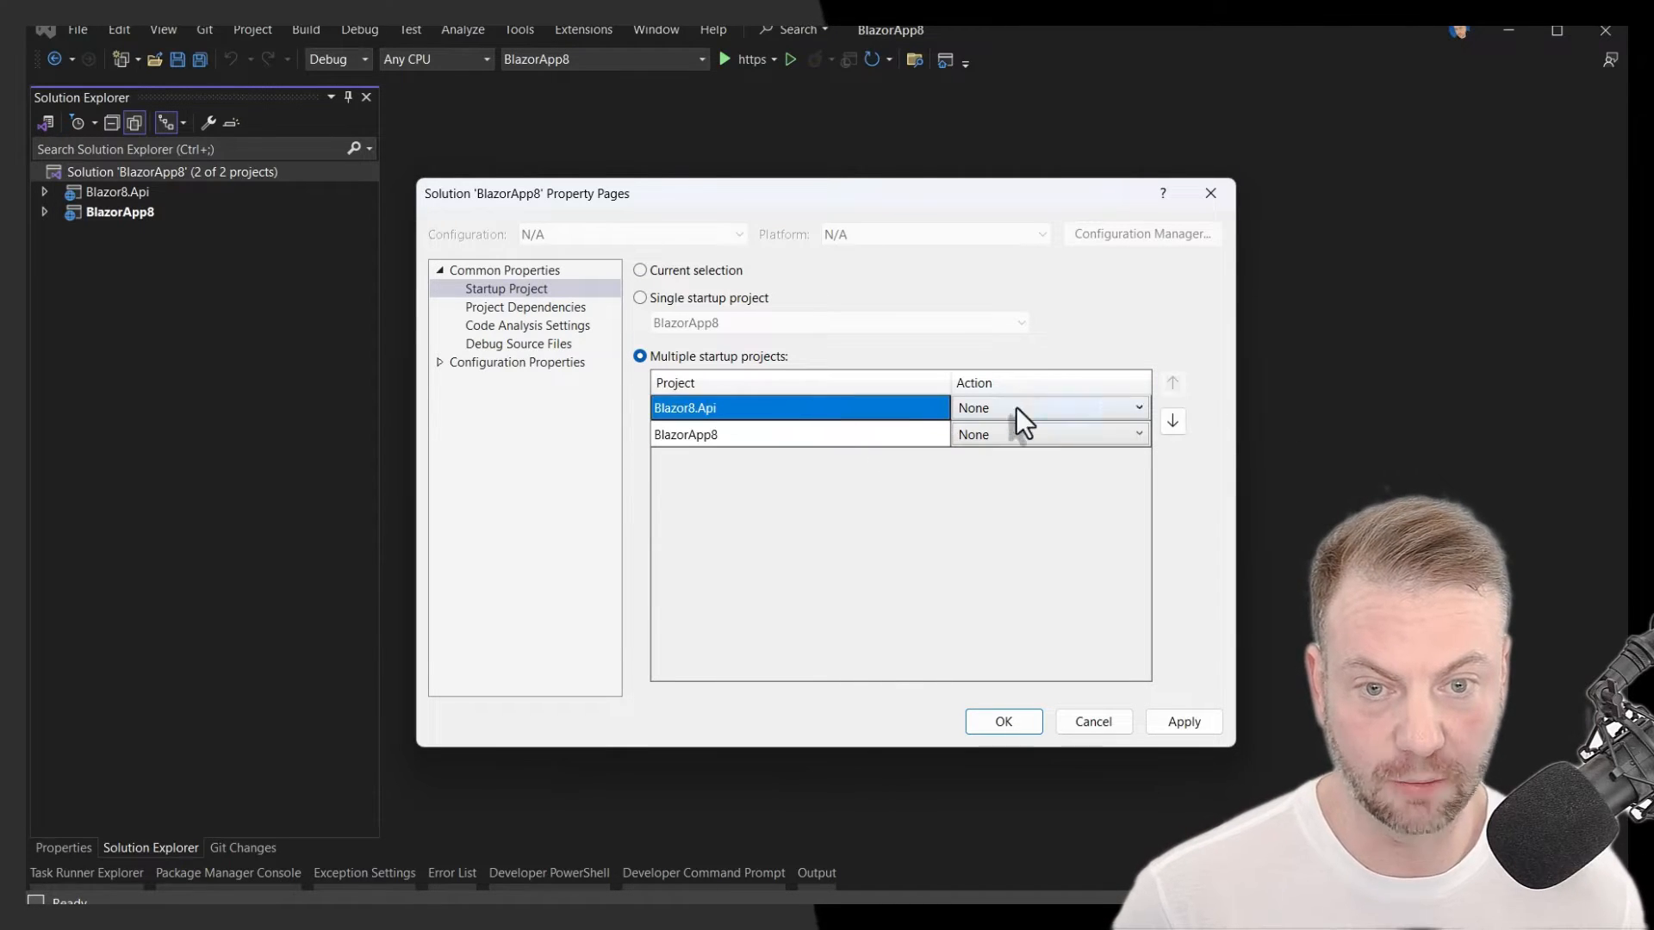
click(1048, 408)
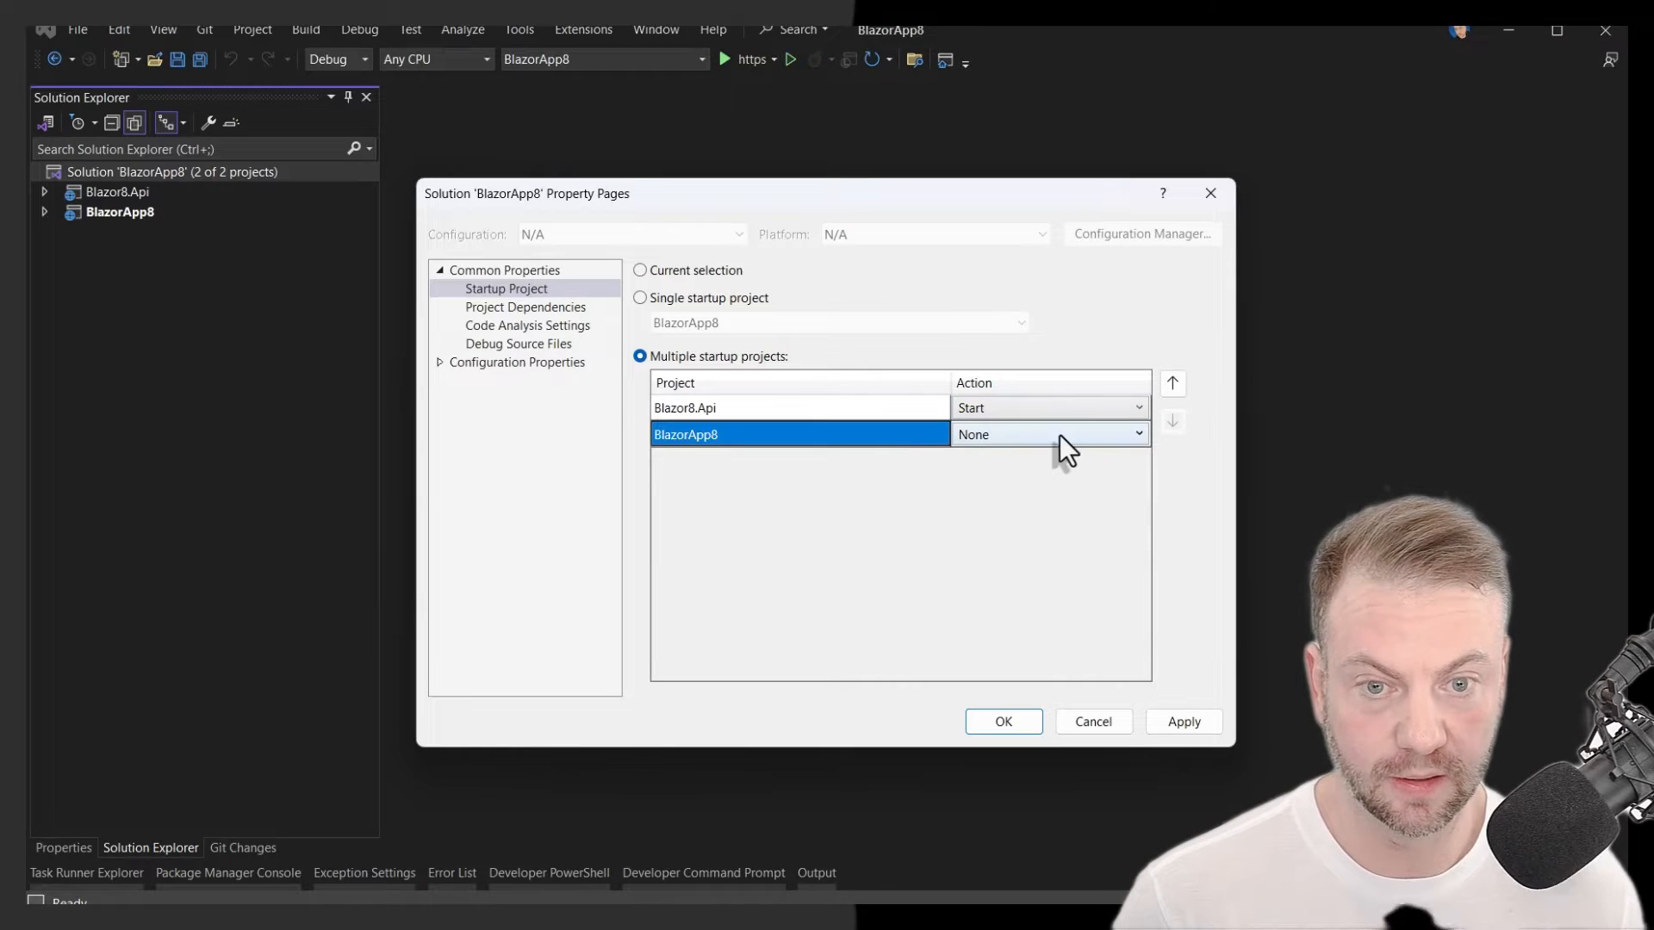
click(1044, 433)
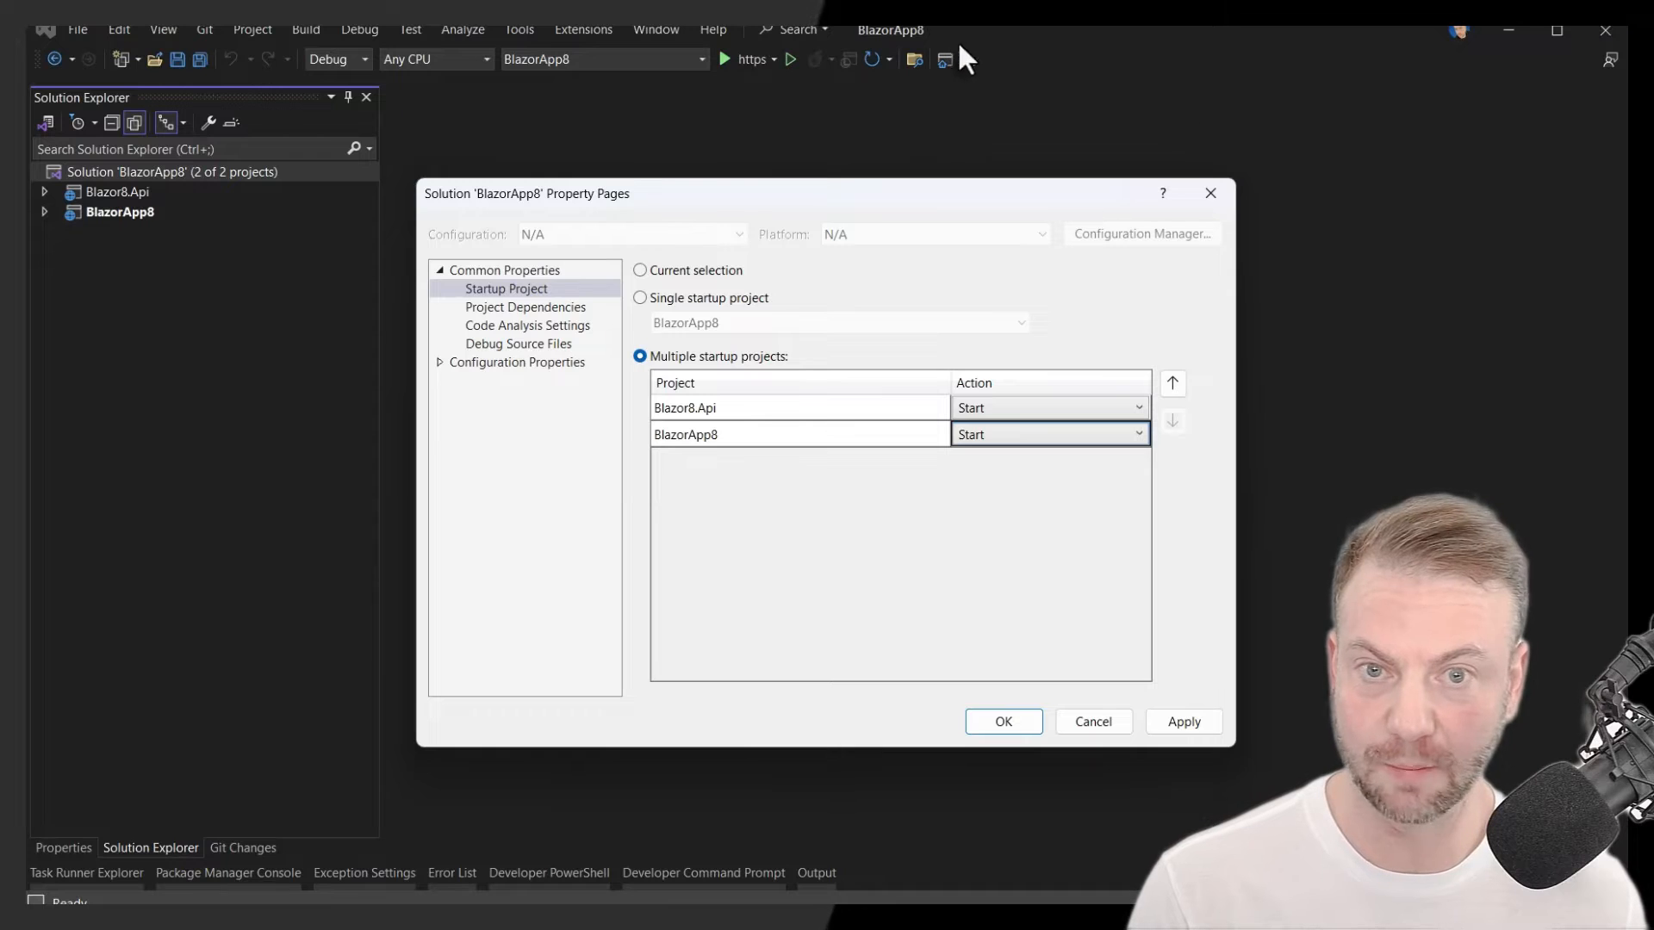
mouse_move(828, 62)
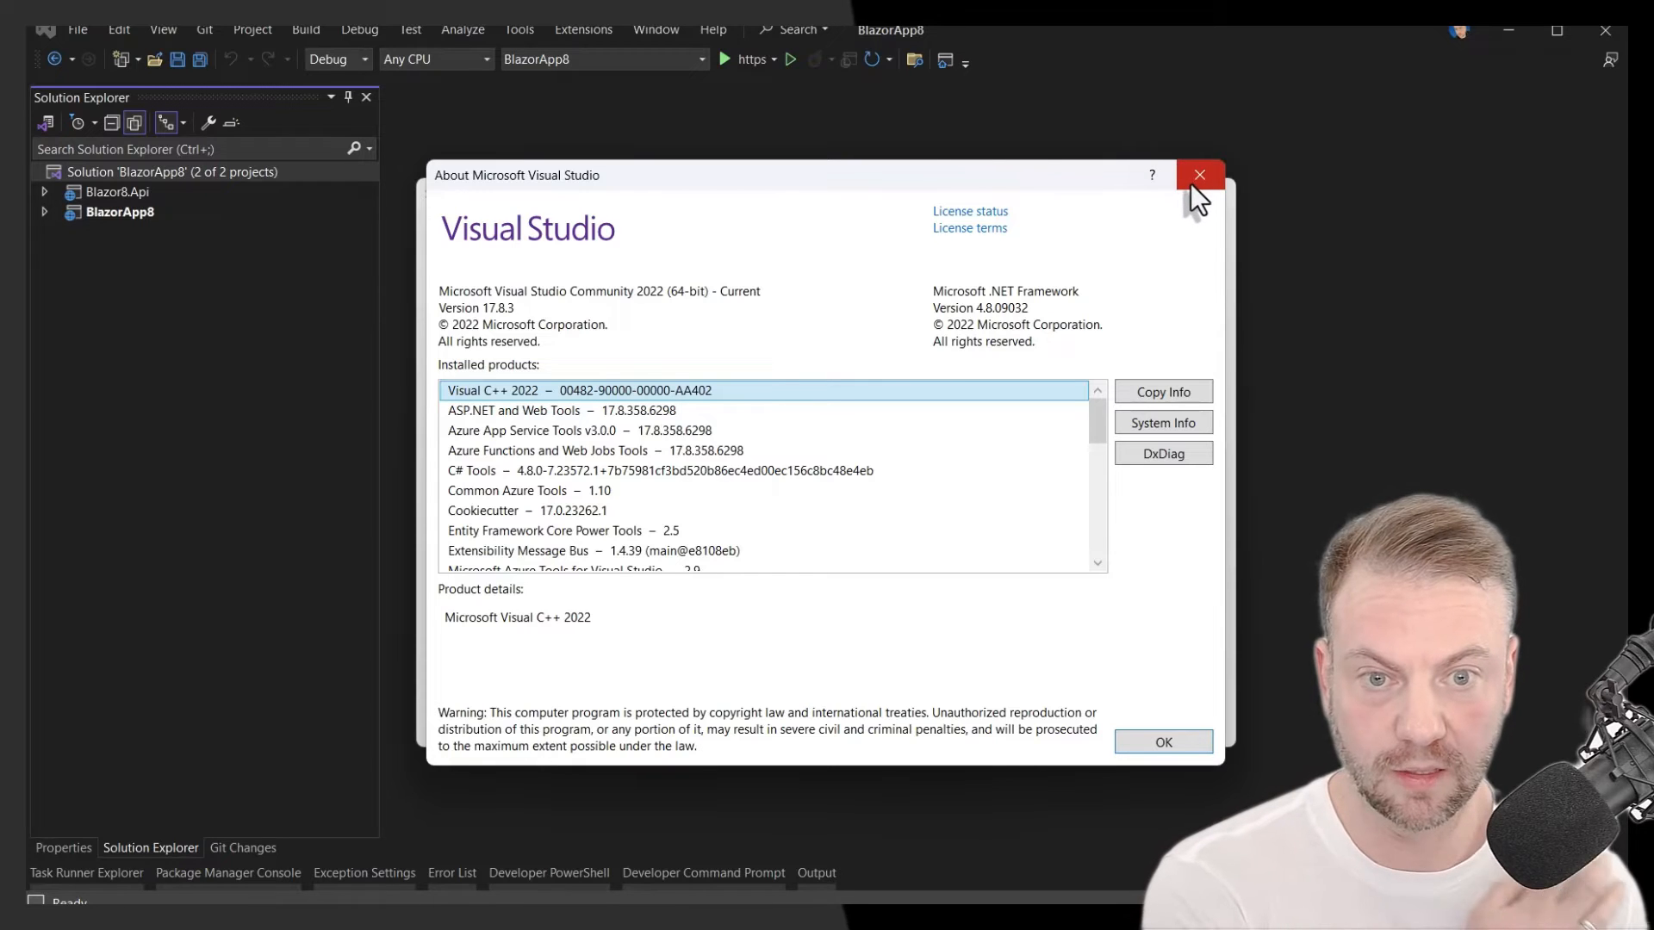
- Dismiss the About dialog and cancel the startup project changes
click(1199, 174)
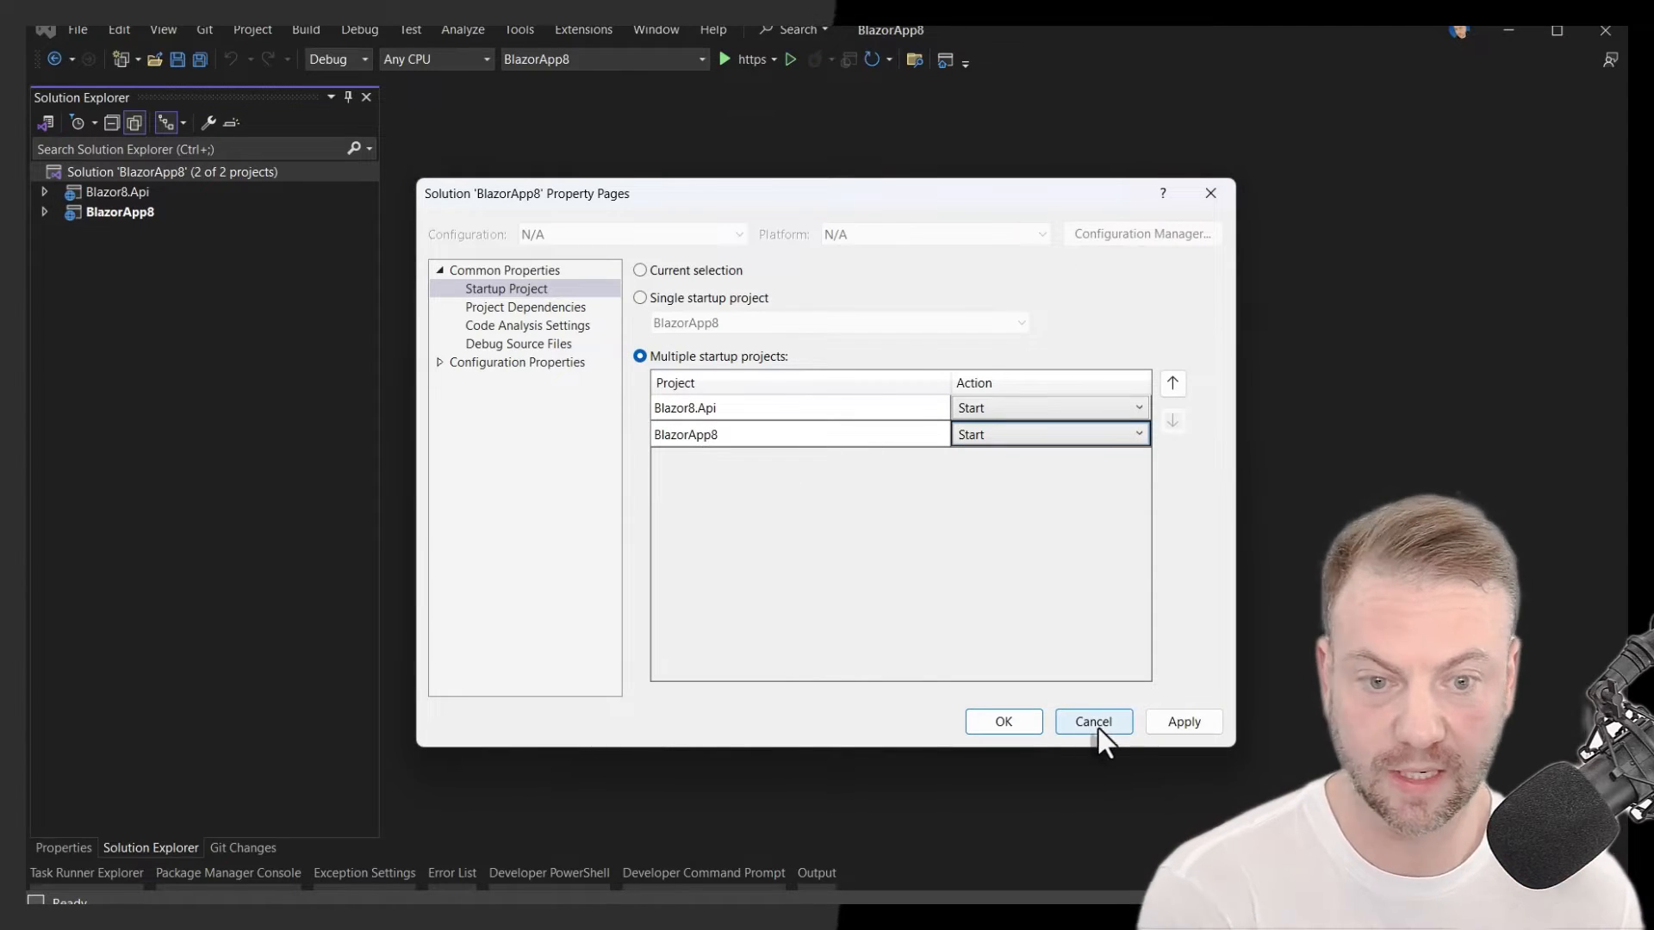
click(1093, 721)
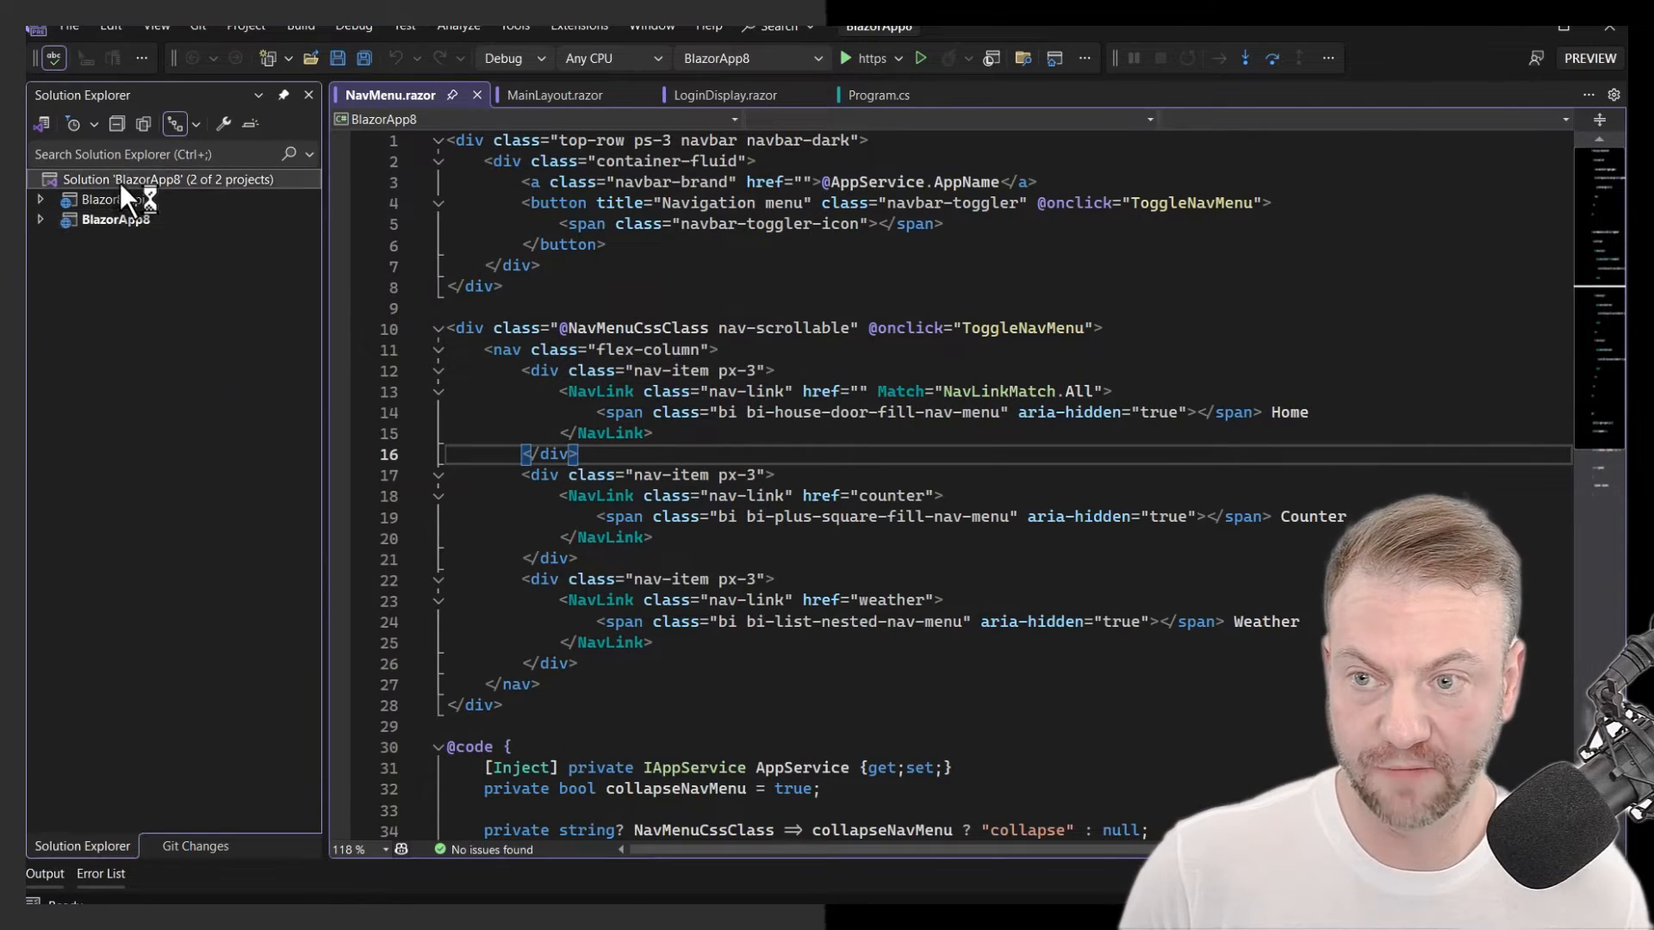
- Add a new multiple-startup launch profile and rename it 'Solution'
right_click(166, 179)
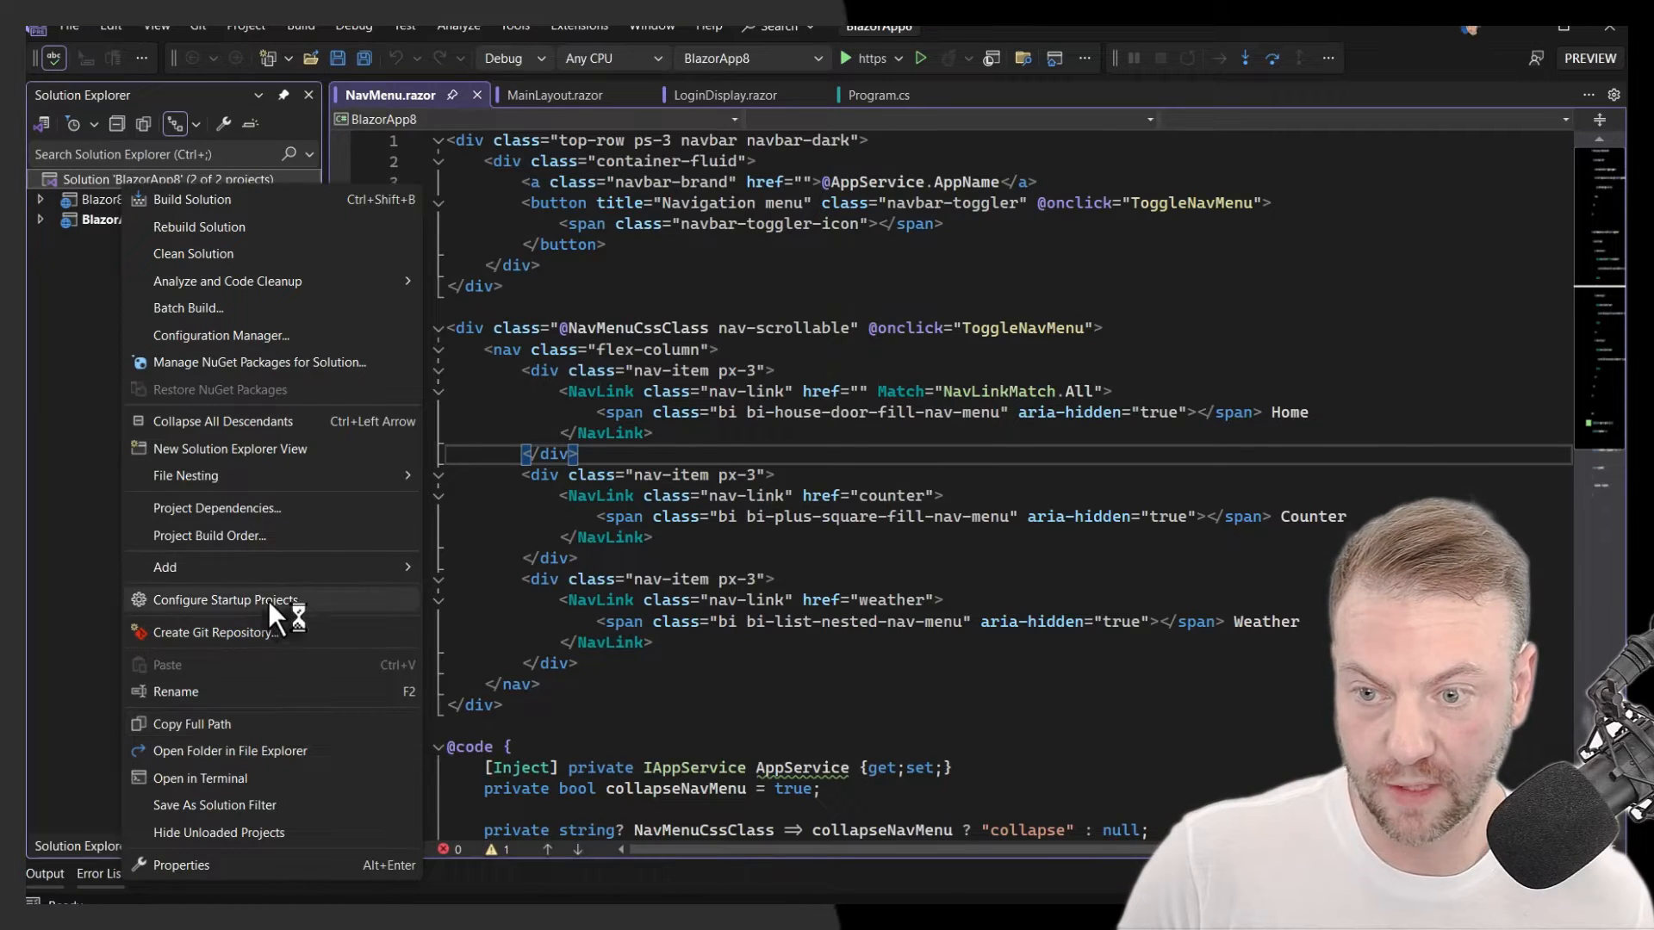
click(222, 600)
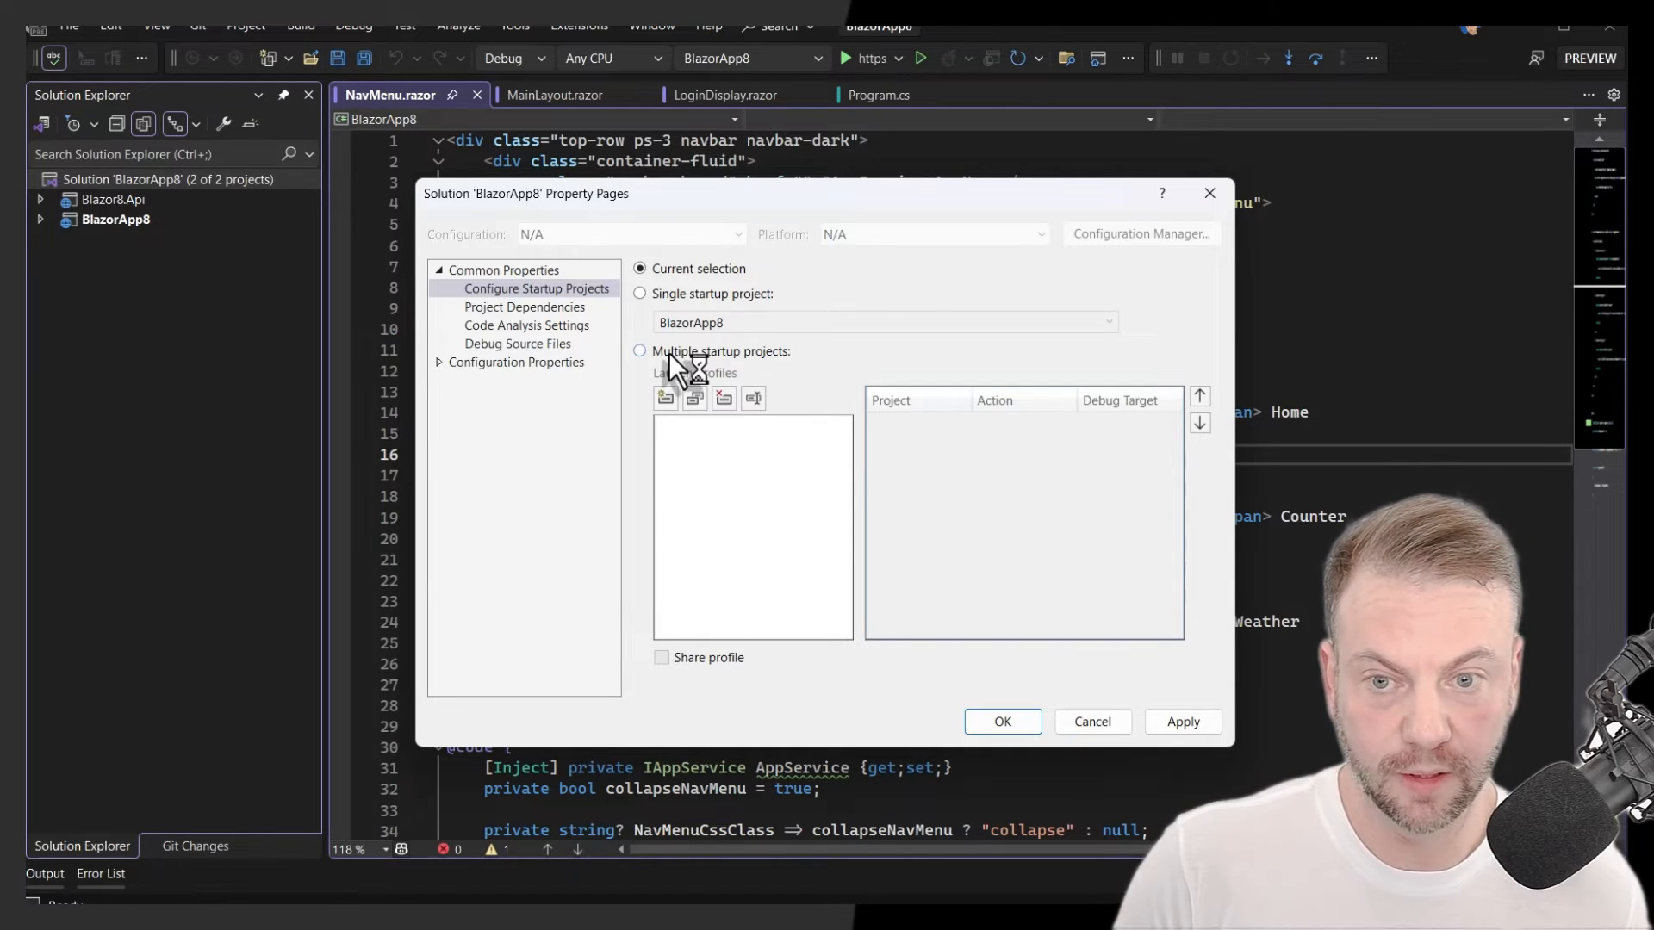
click(639, 351)
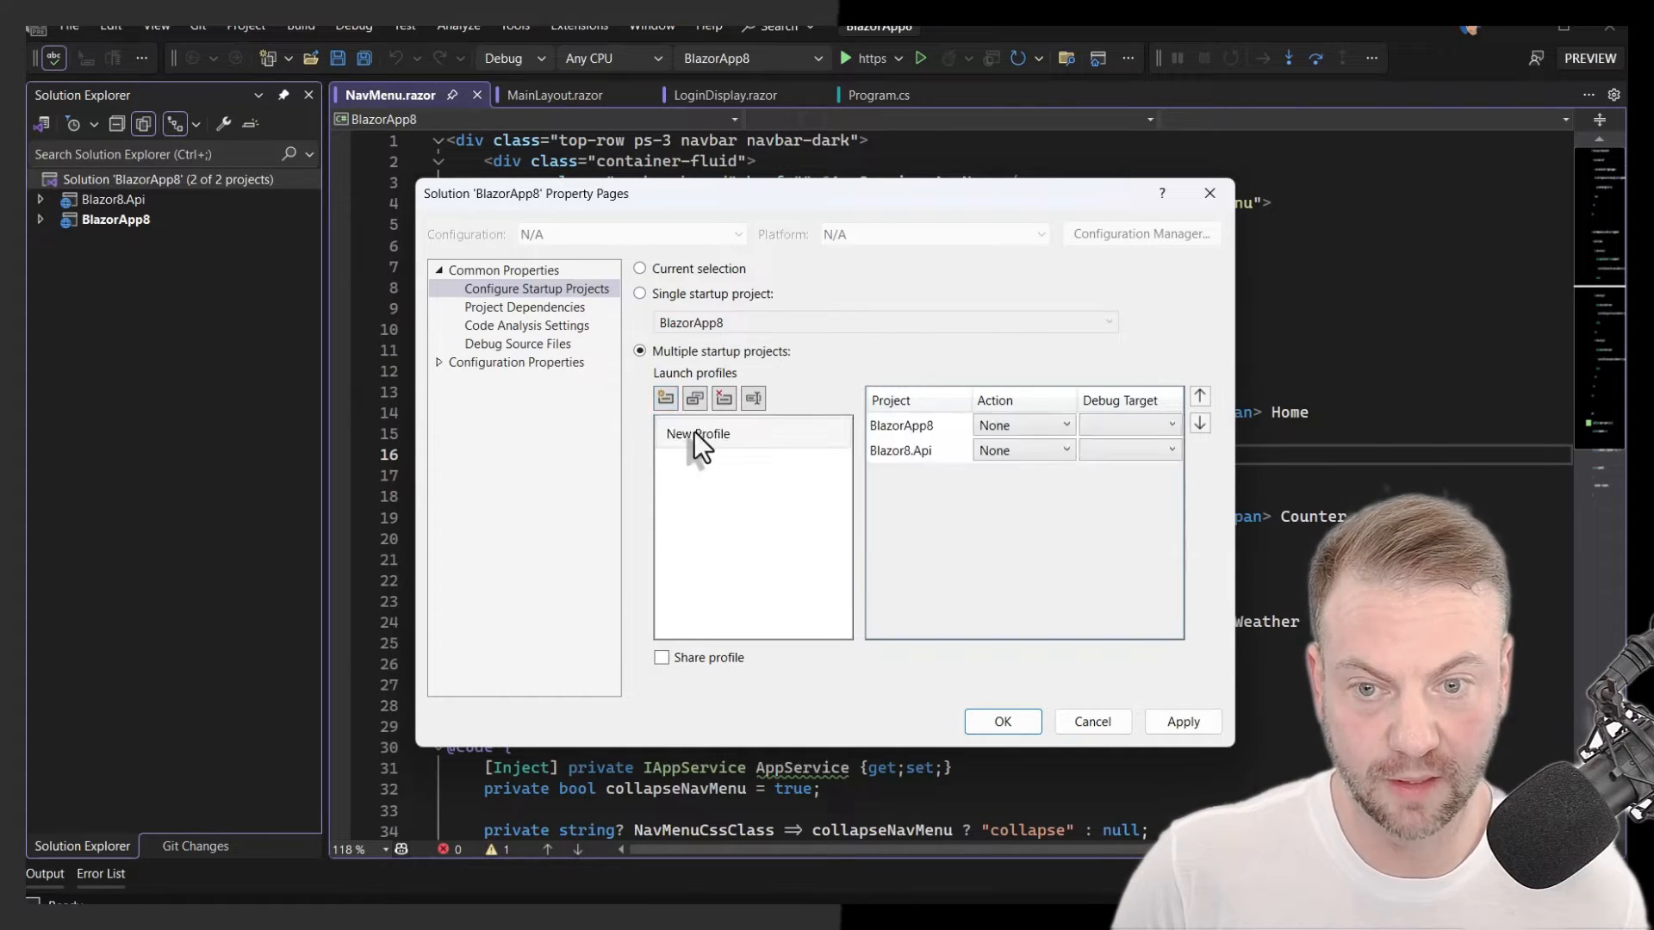
click(697, 433)
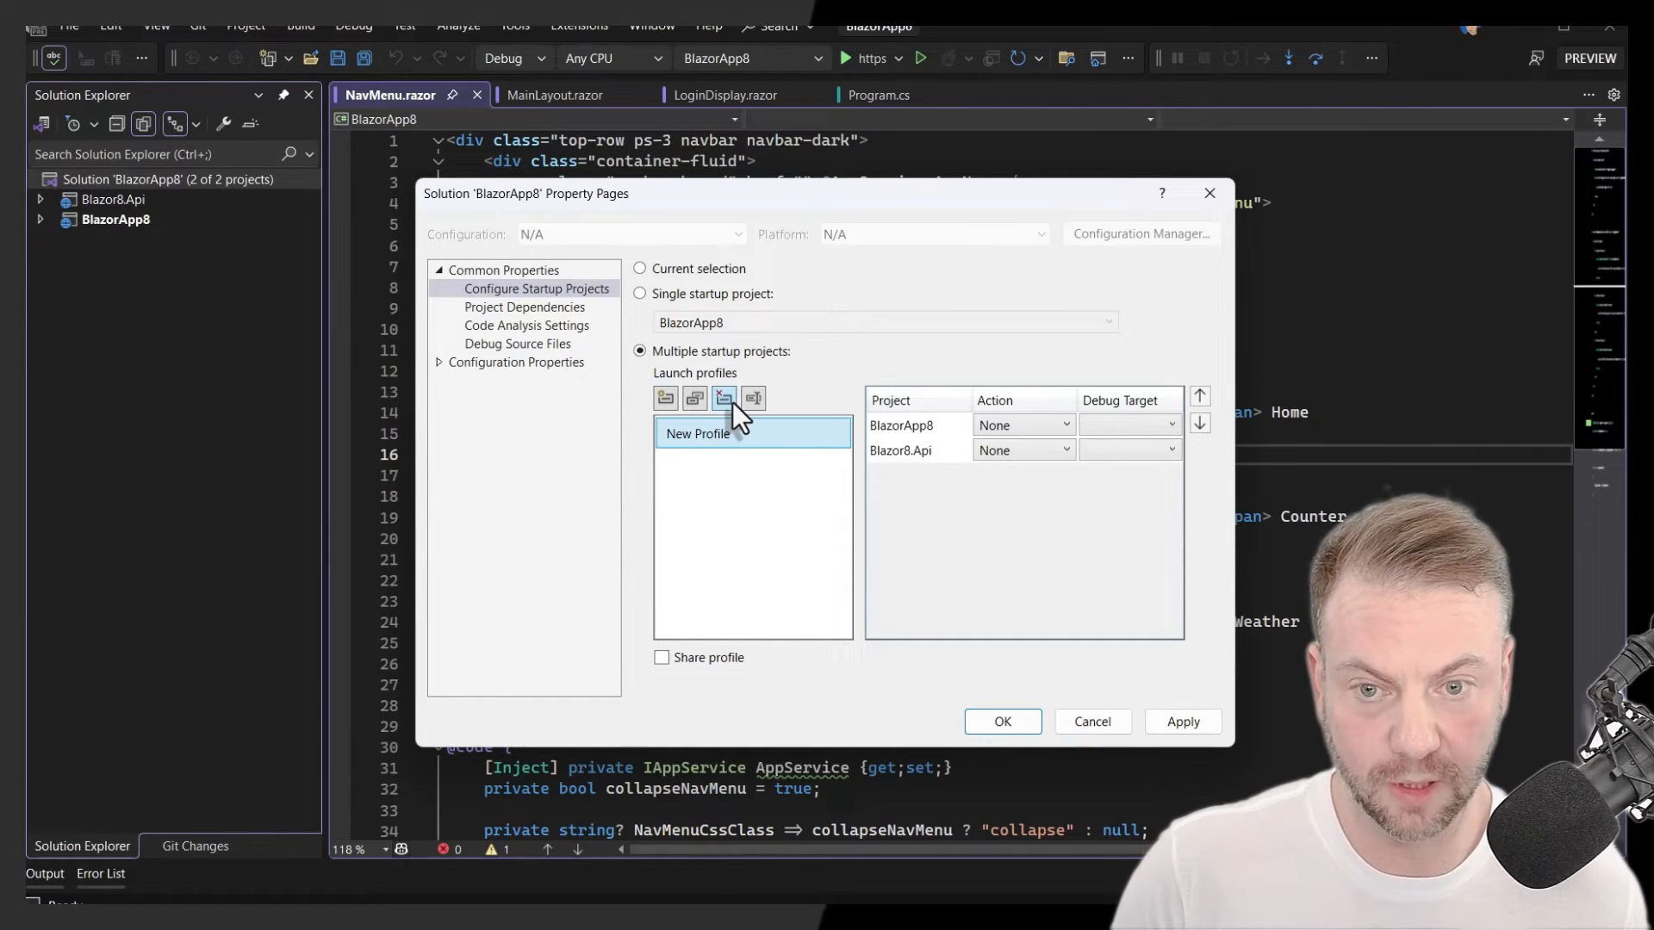
mouse_move(752, 398)
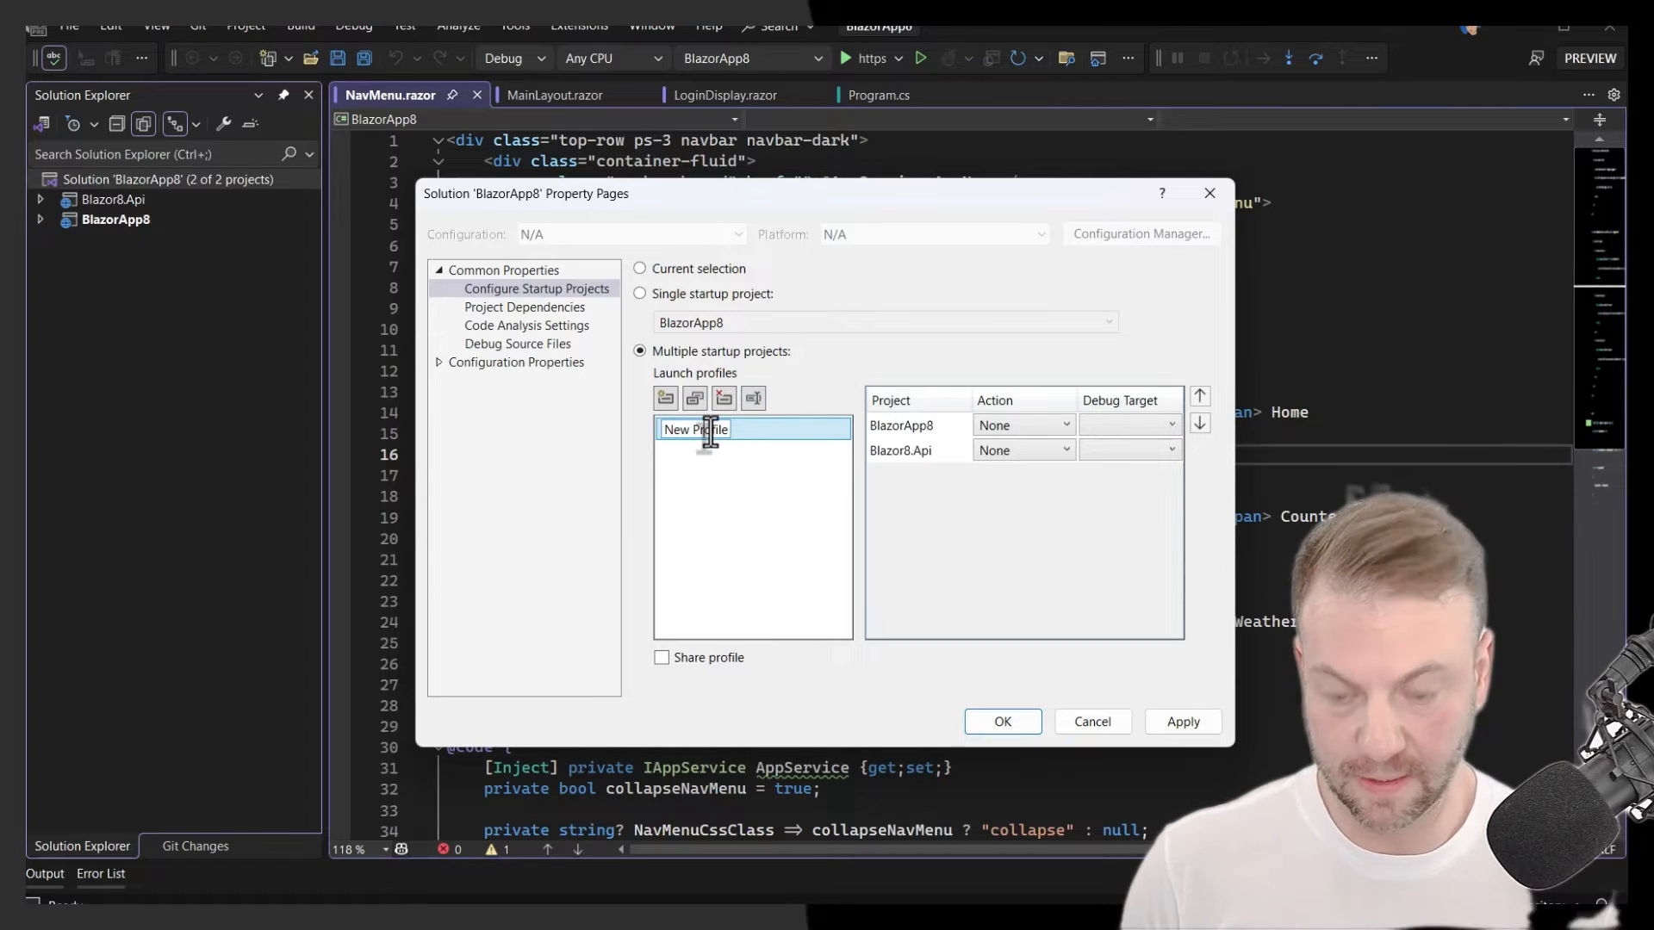
text(Solution)
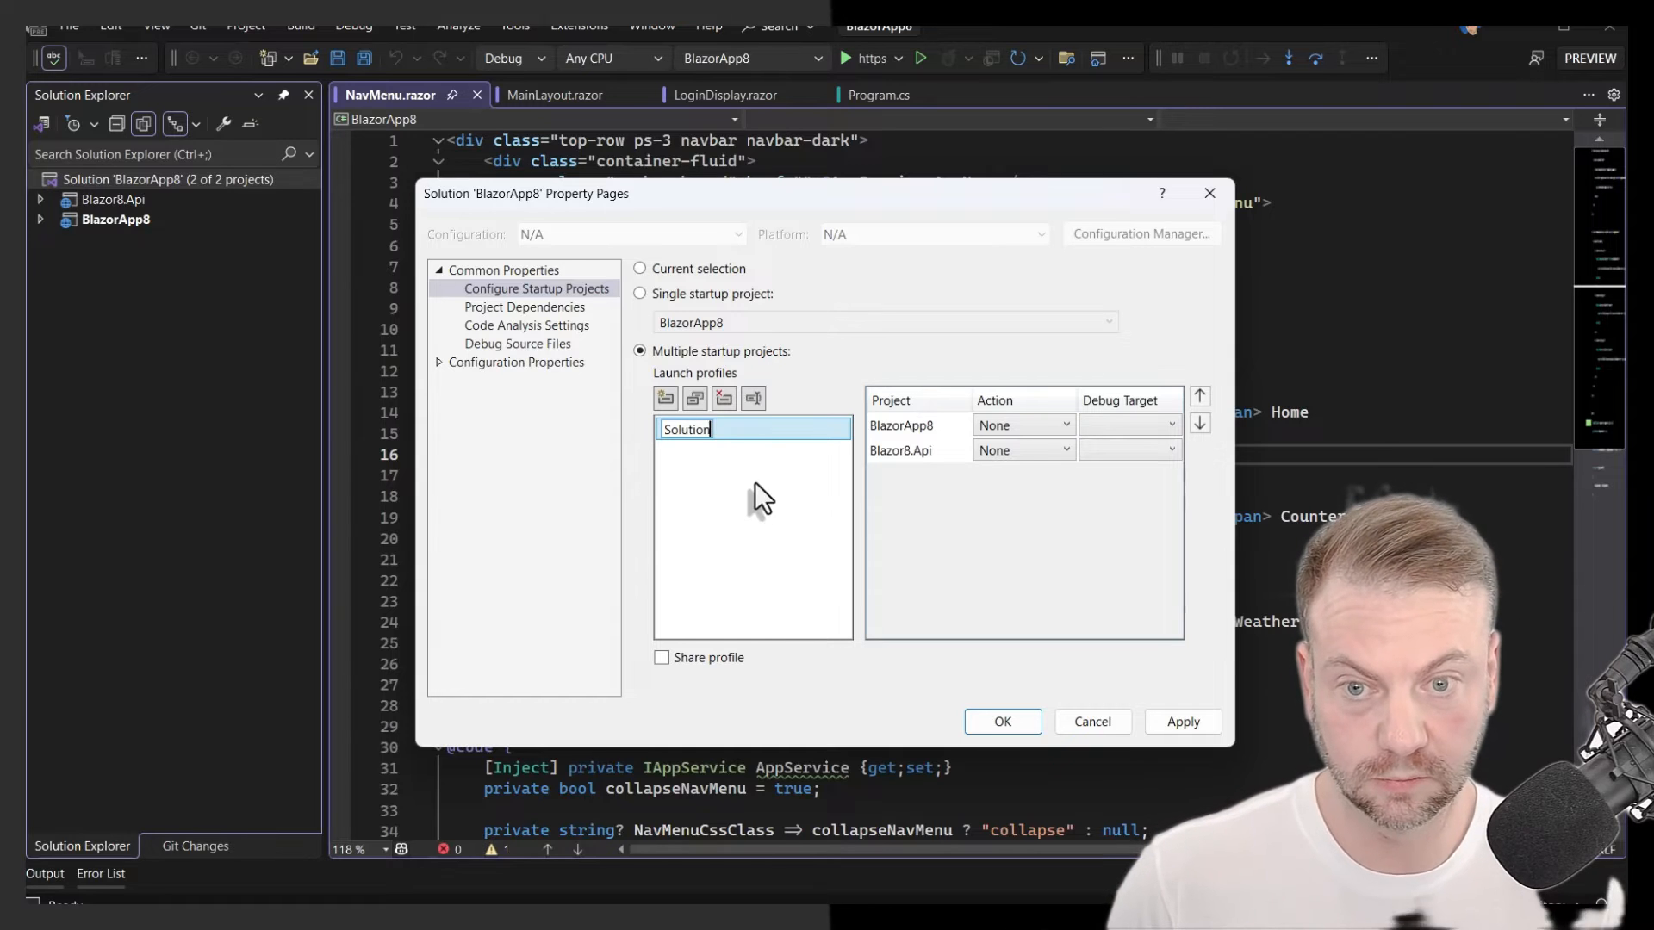
- Set BlazorApp8 and Blazor8.Api to Start over https in the Solution profile, API first
click(1066, 423)
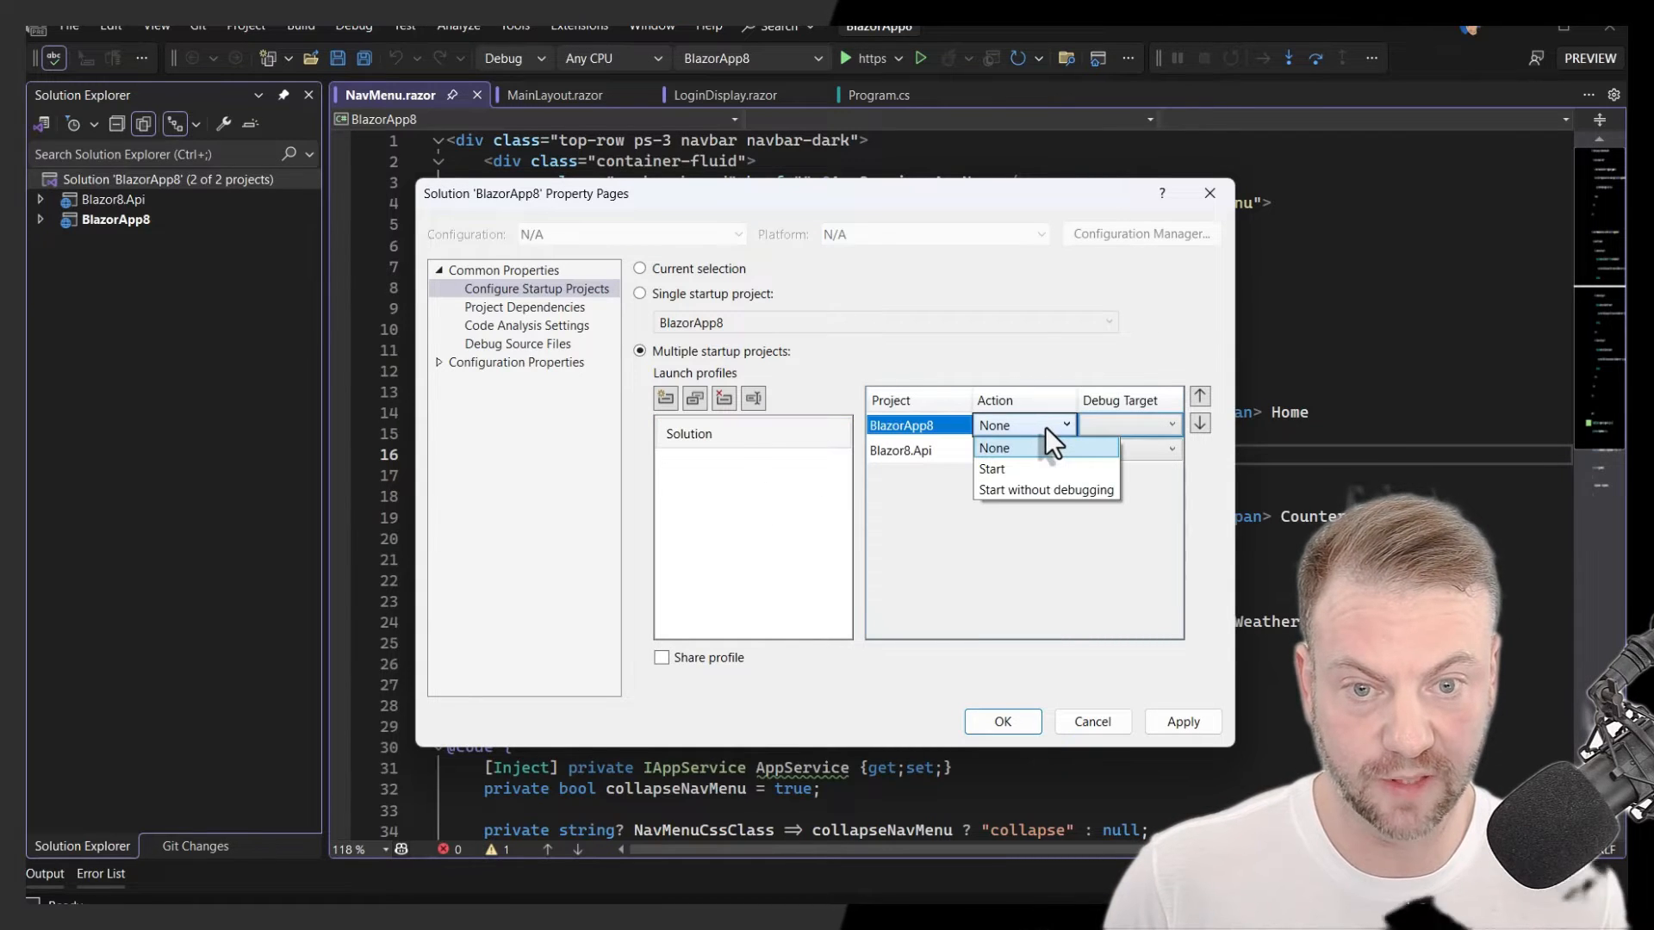
click(991, 468)
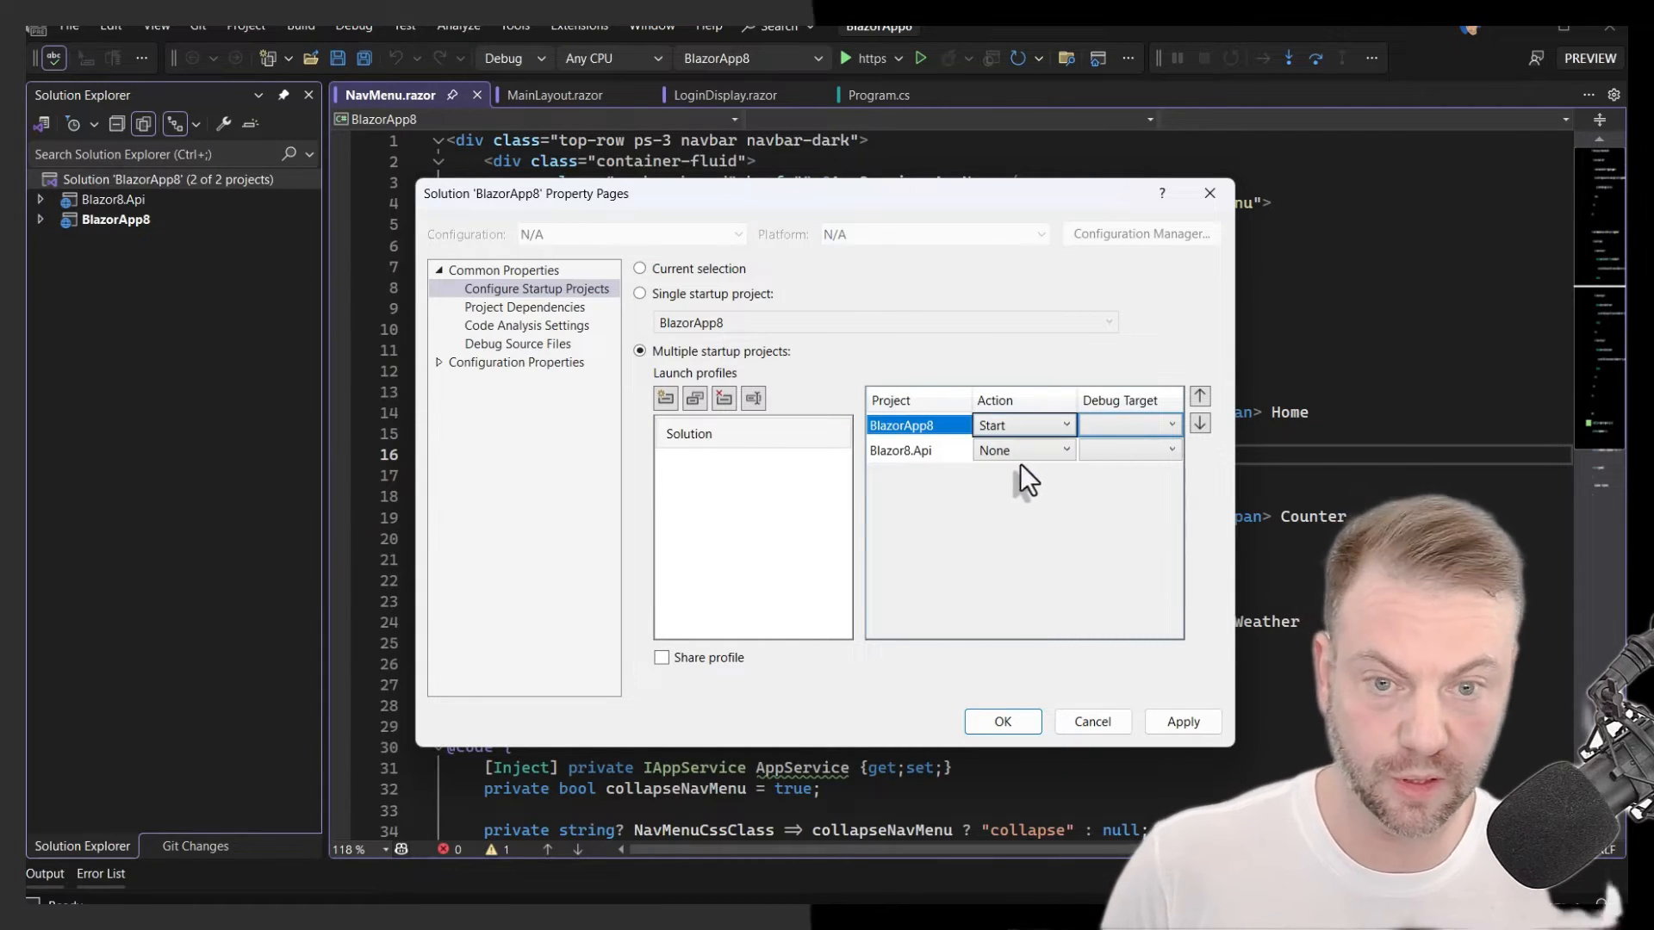
click(1170, 424)
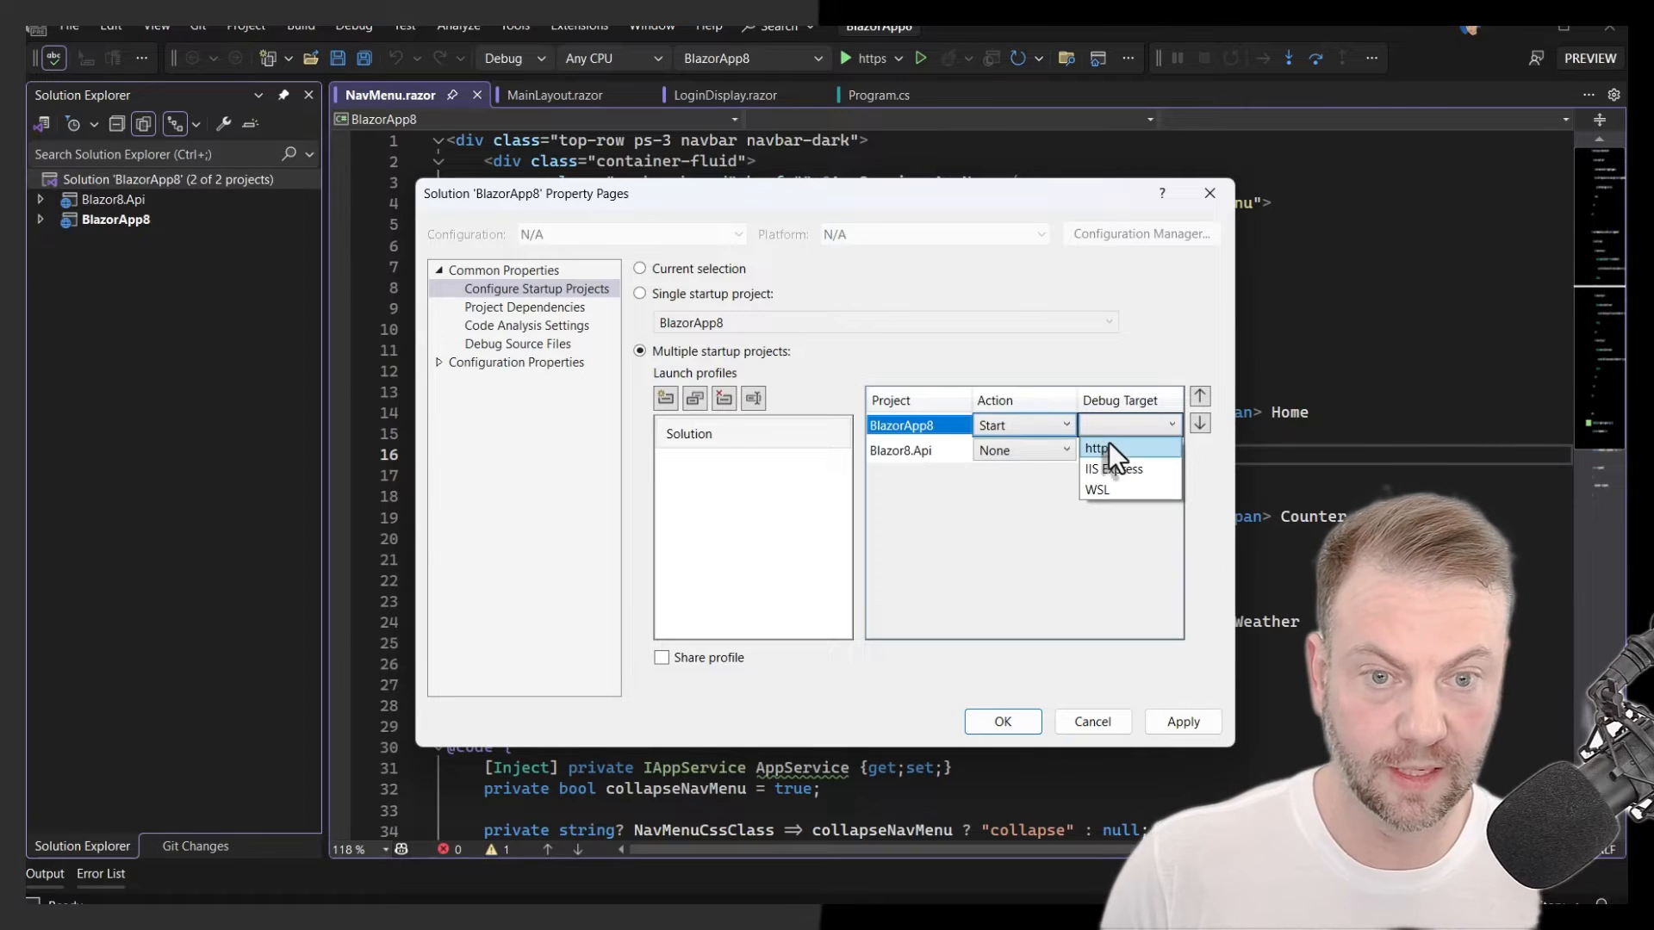
click(1129, 424)
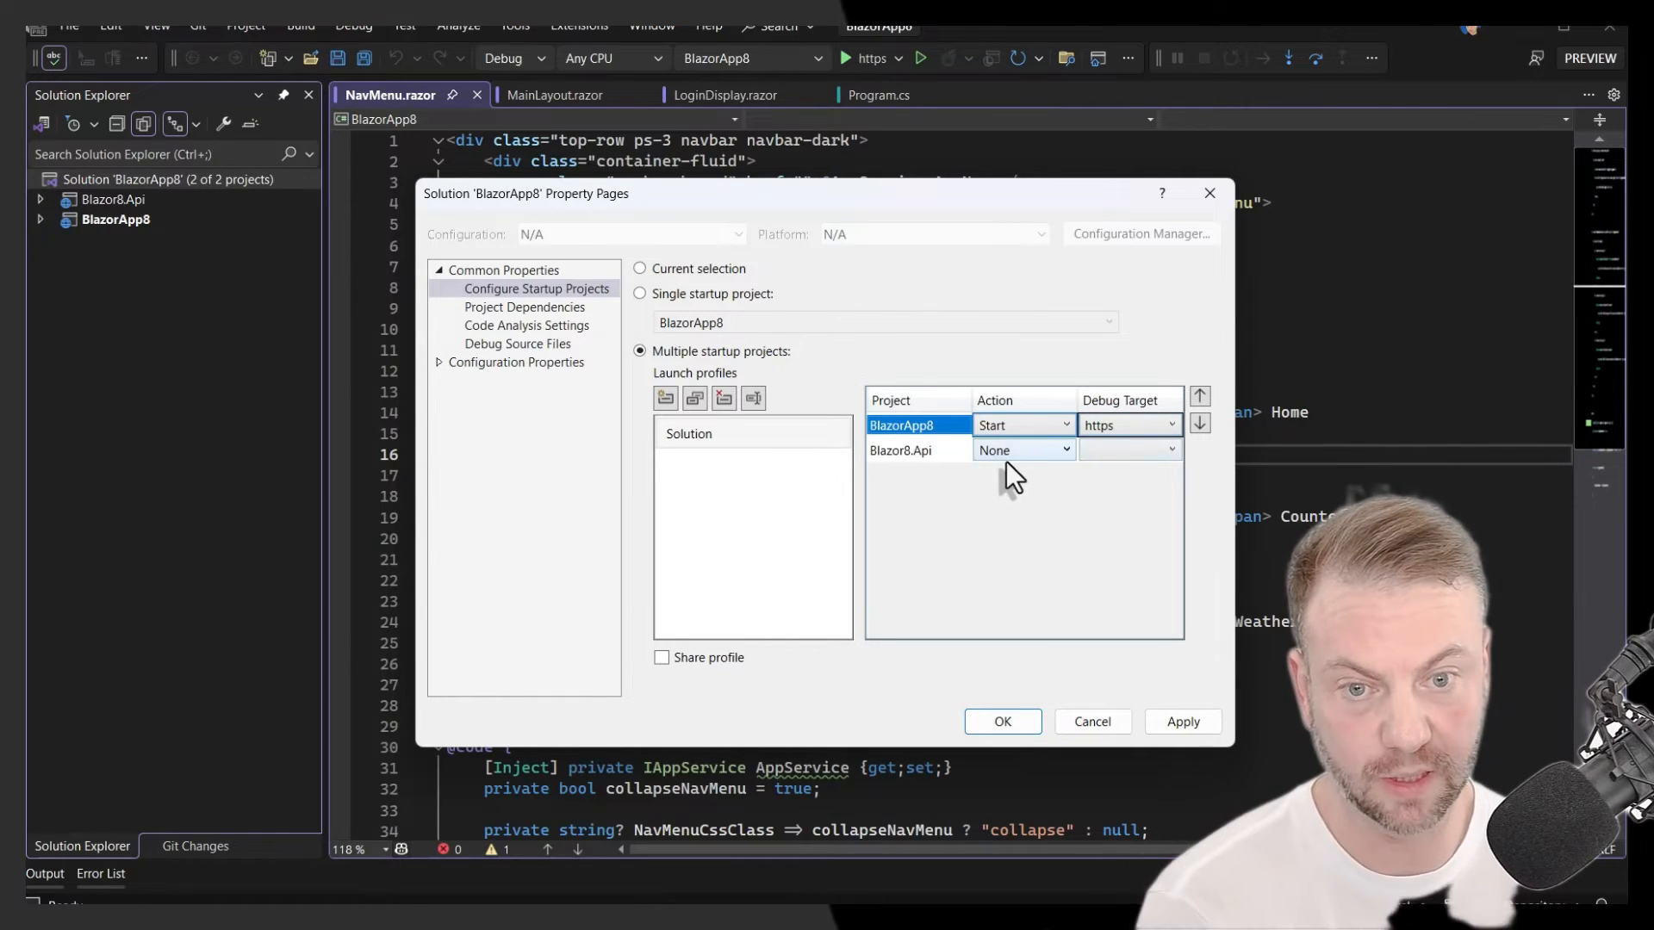
click(1018, 451)
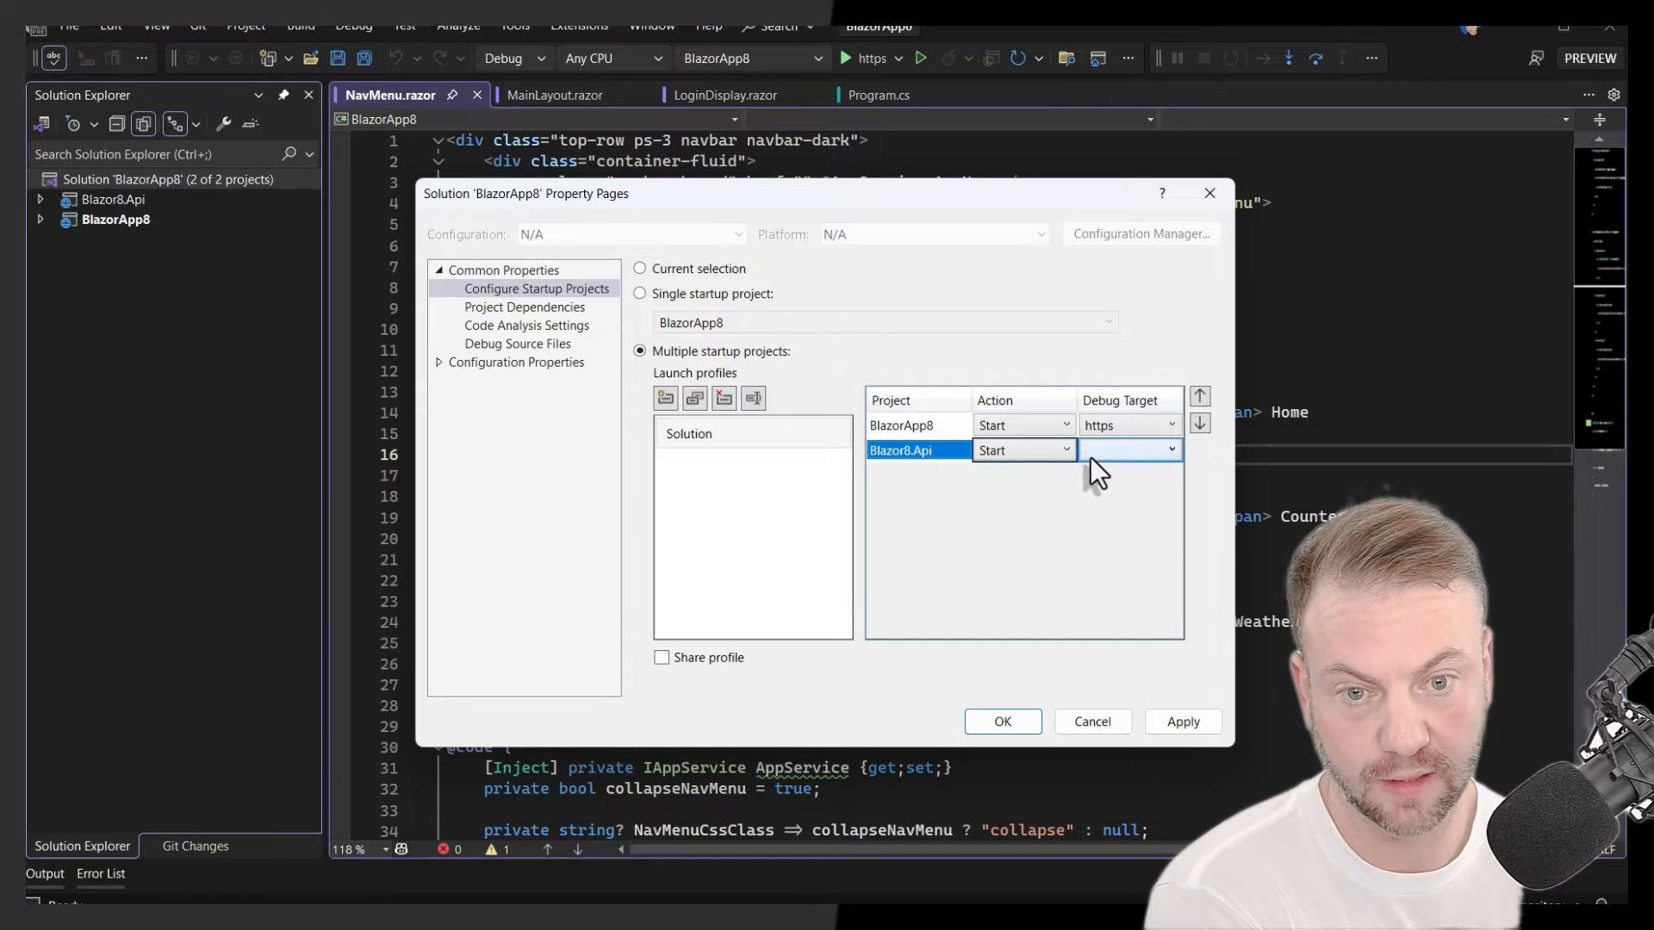
click(1128, 449)
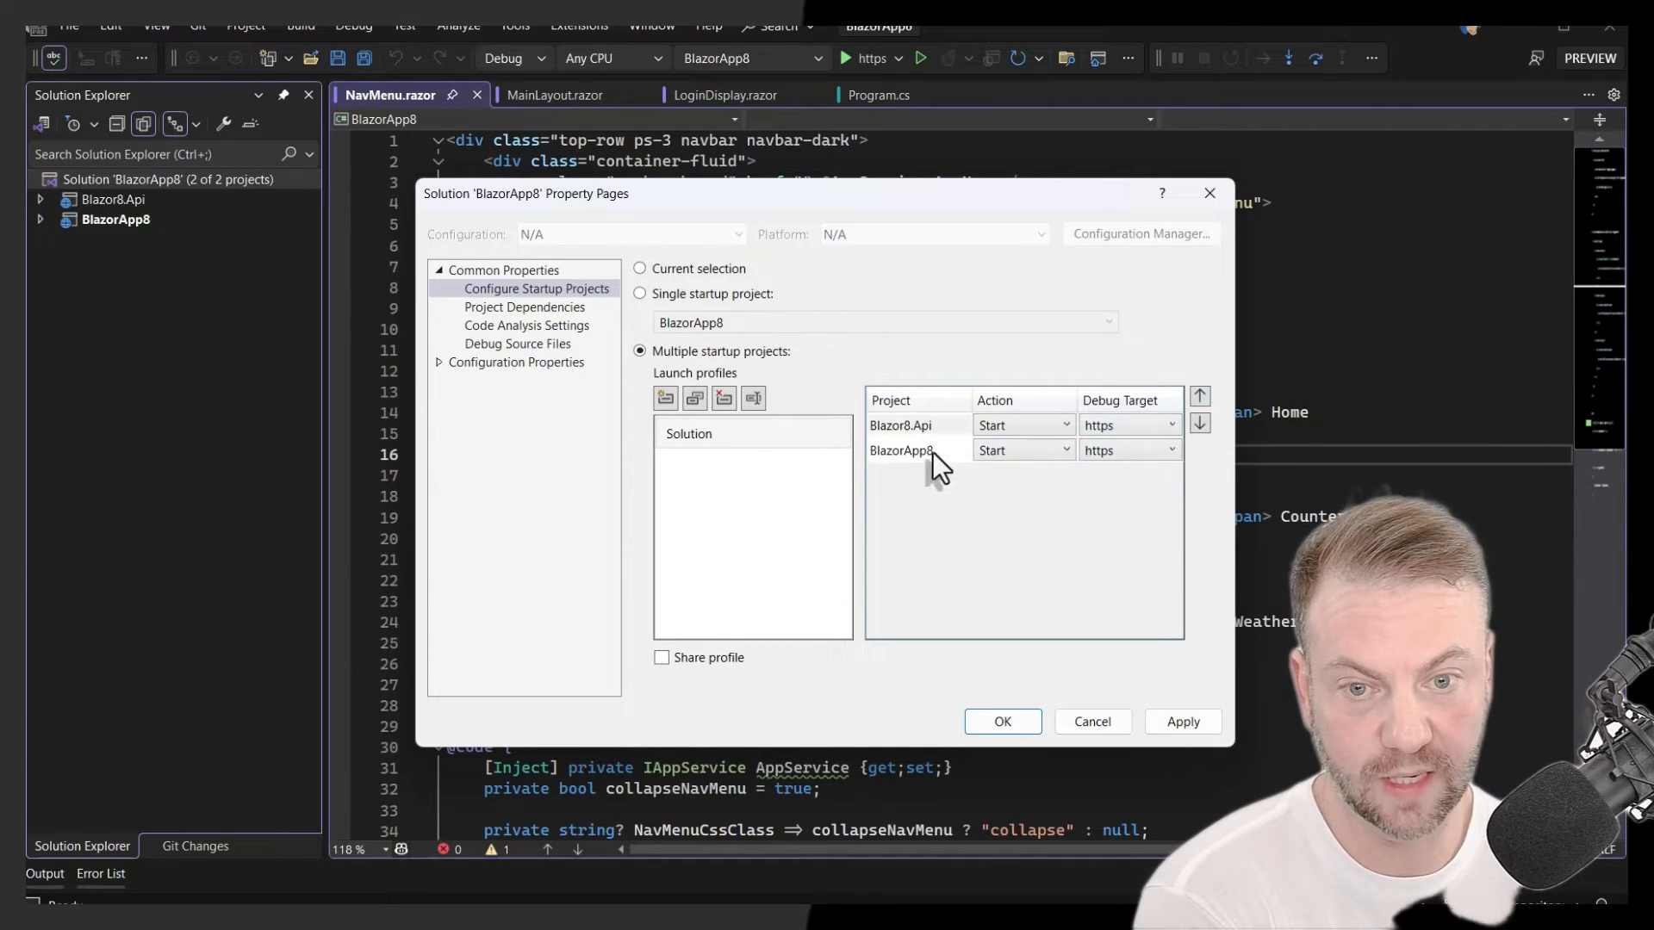
click(900, 425)
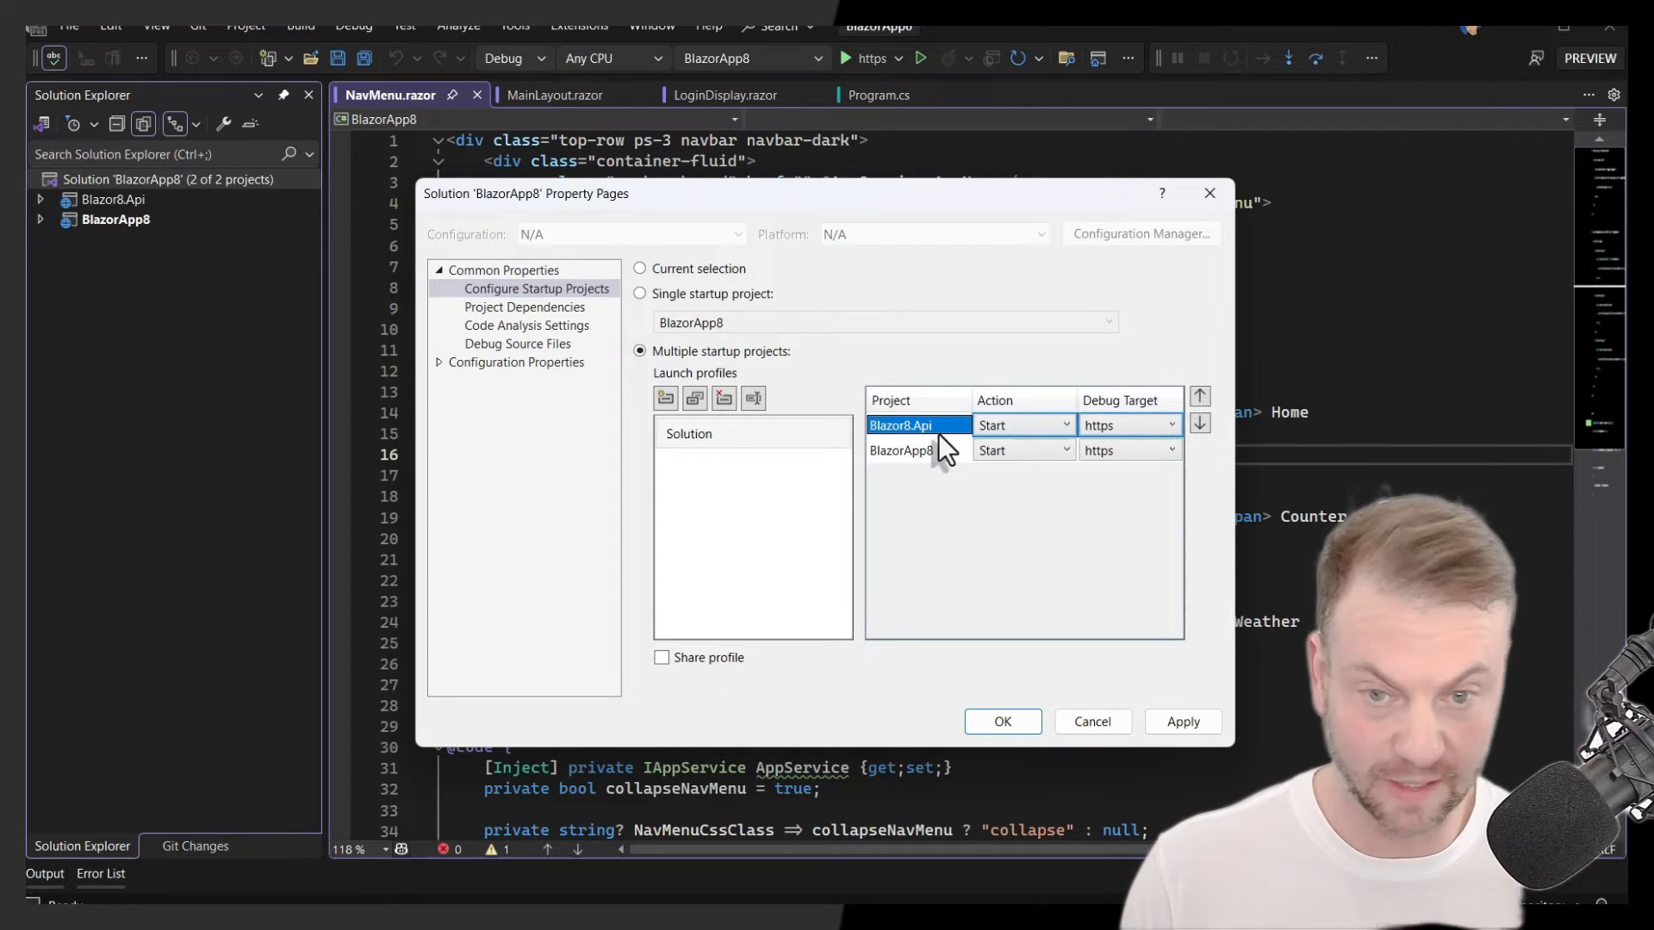
mouse_move(829, 530)
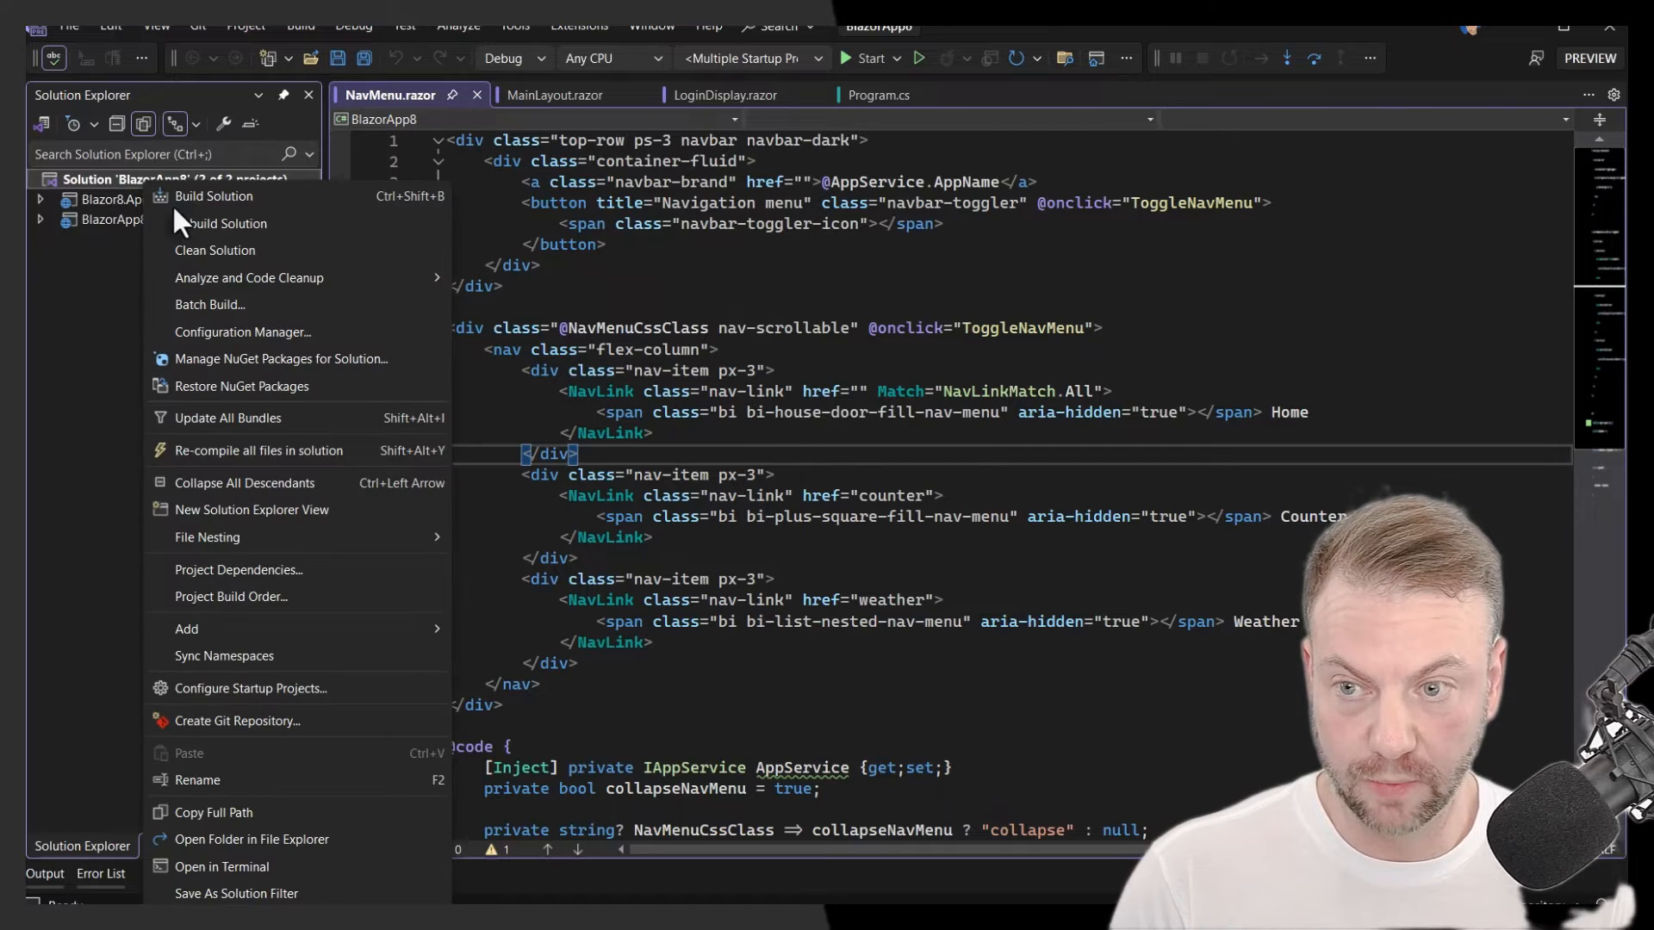
mouse_move(187, 629)
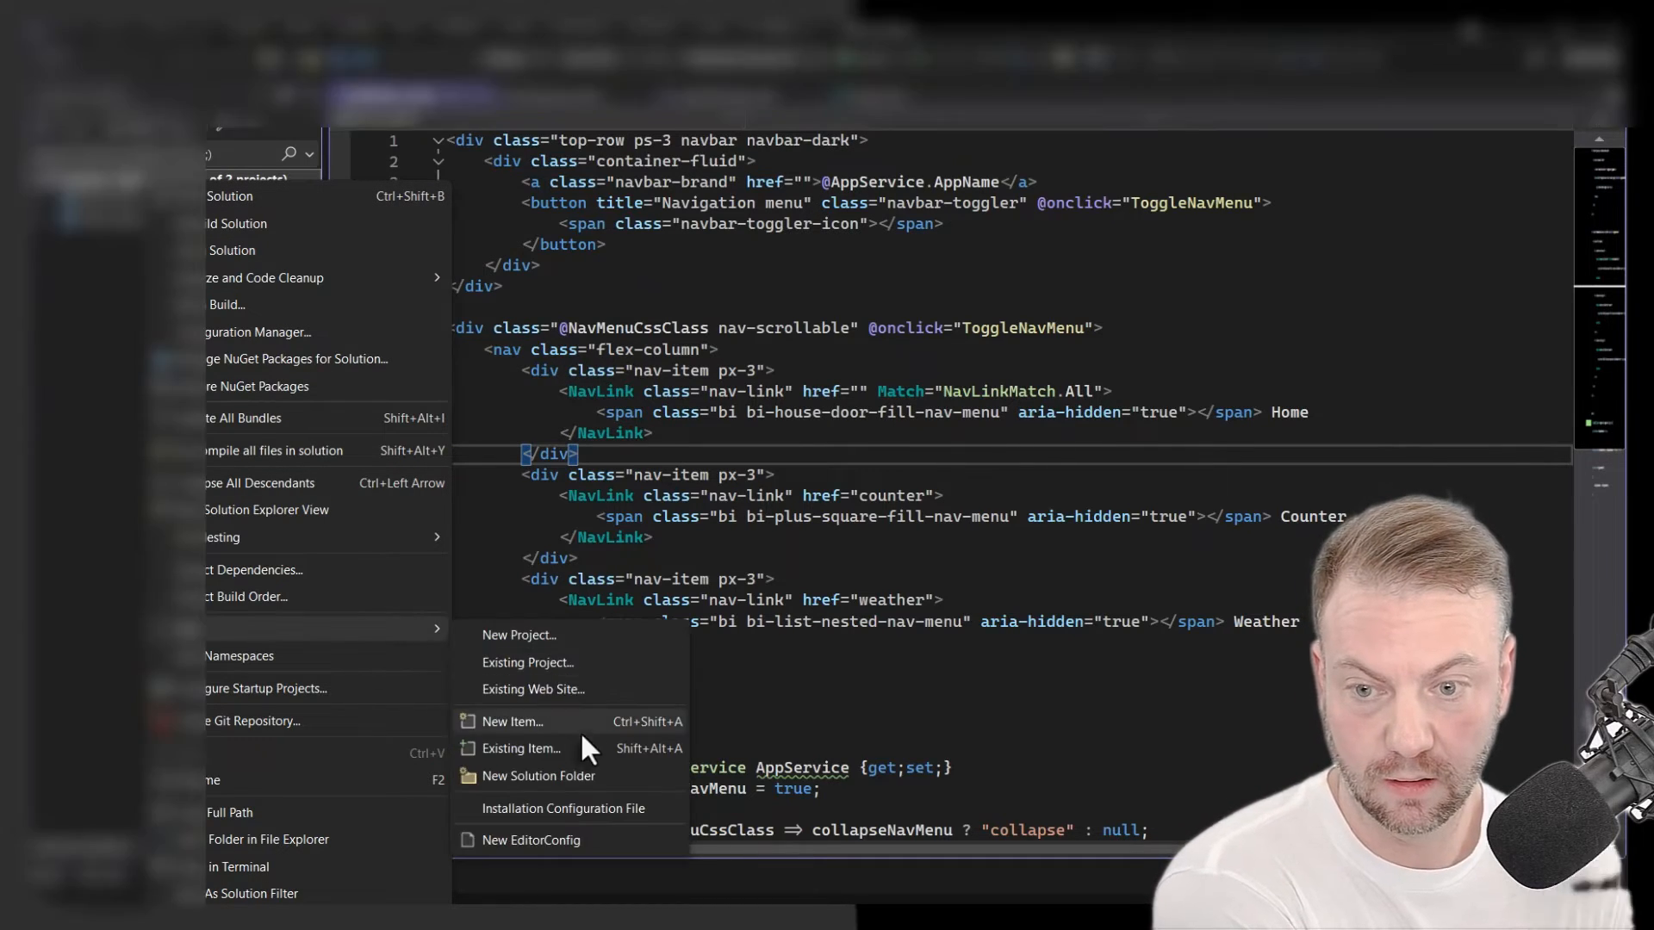
- Add the existing BlazorApp8.slnLaunch file to Solution Items
click(519, 748)
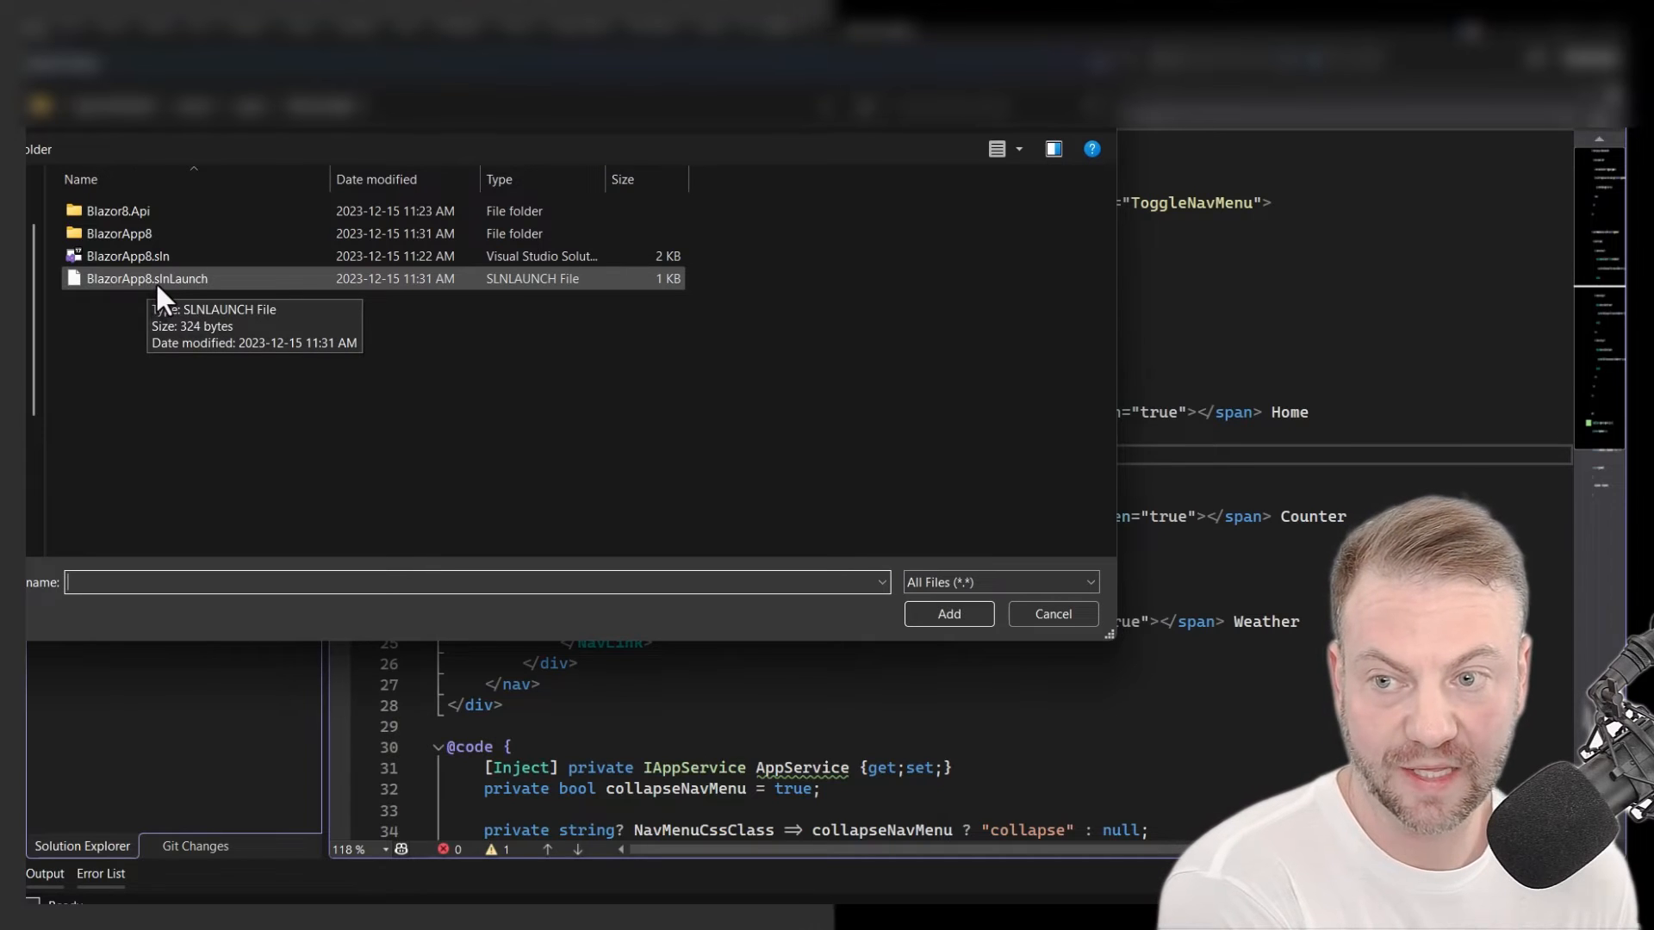
click(147, 278)
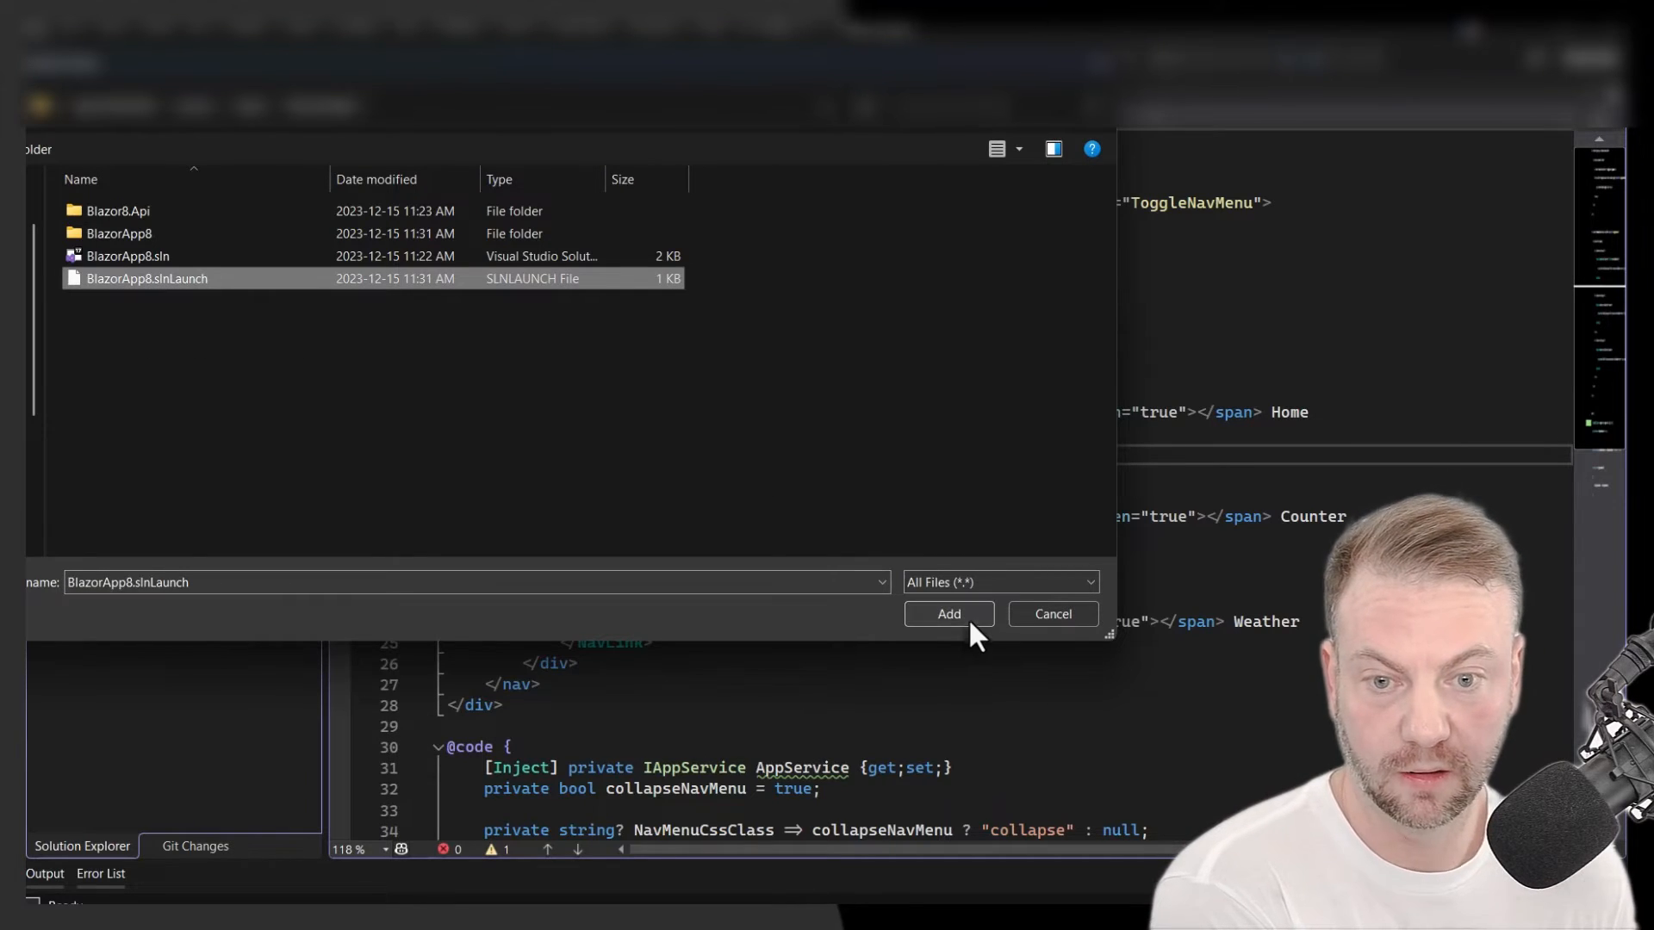
click(946, 614)
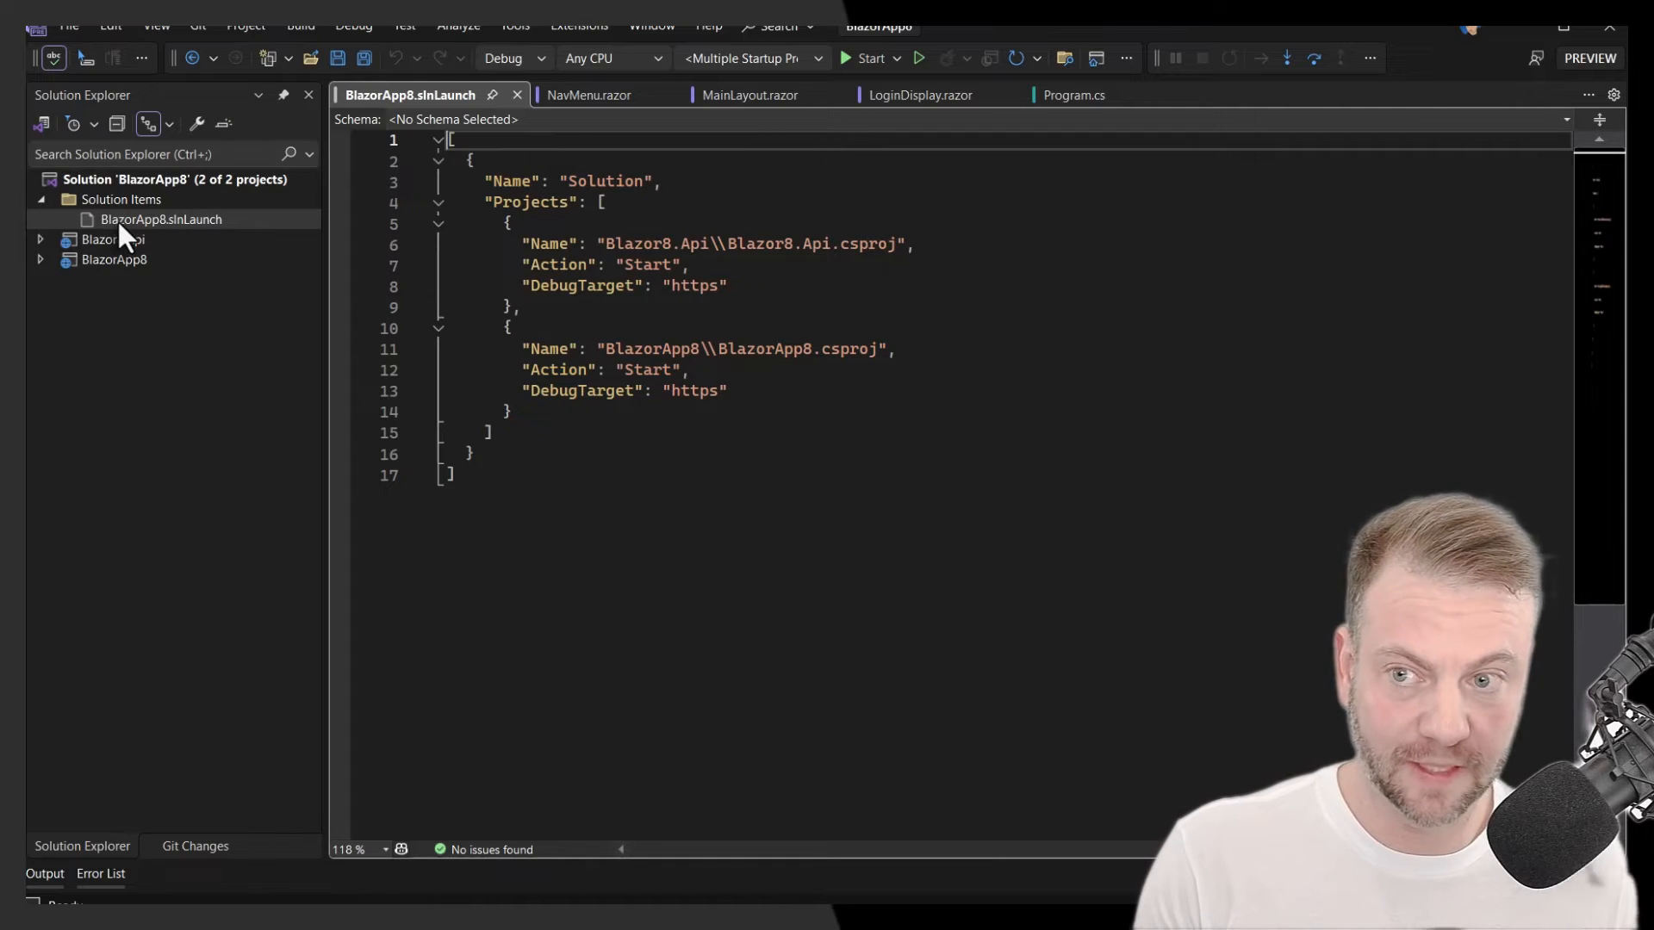
mouse_move(179, 234)
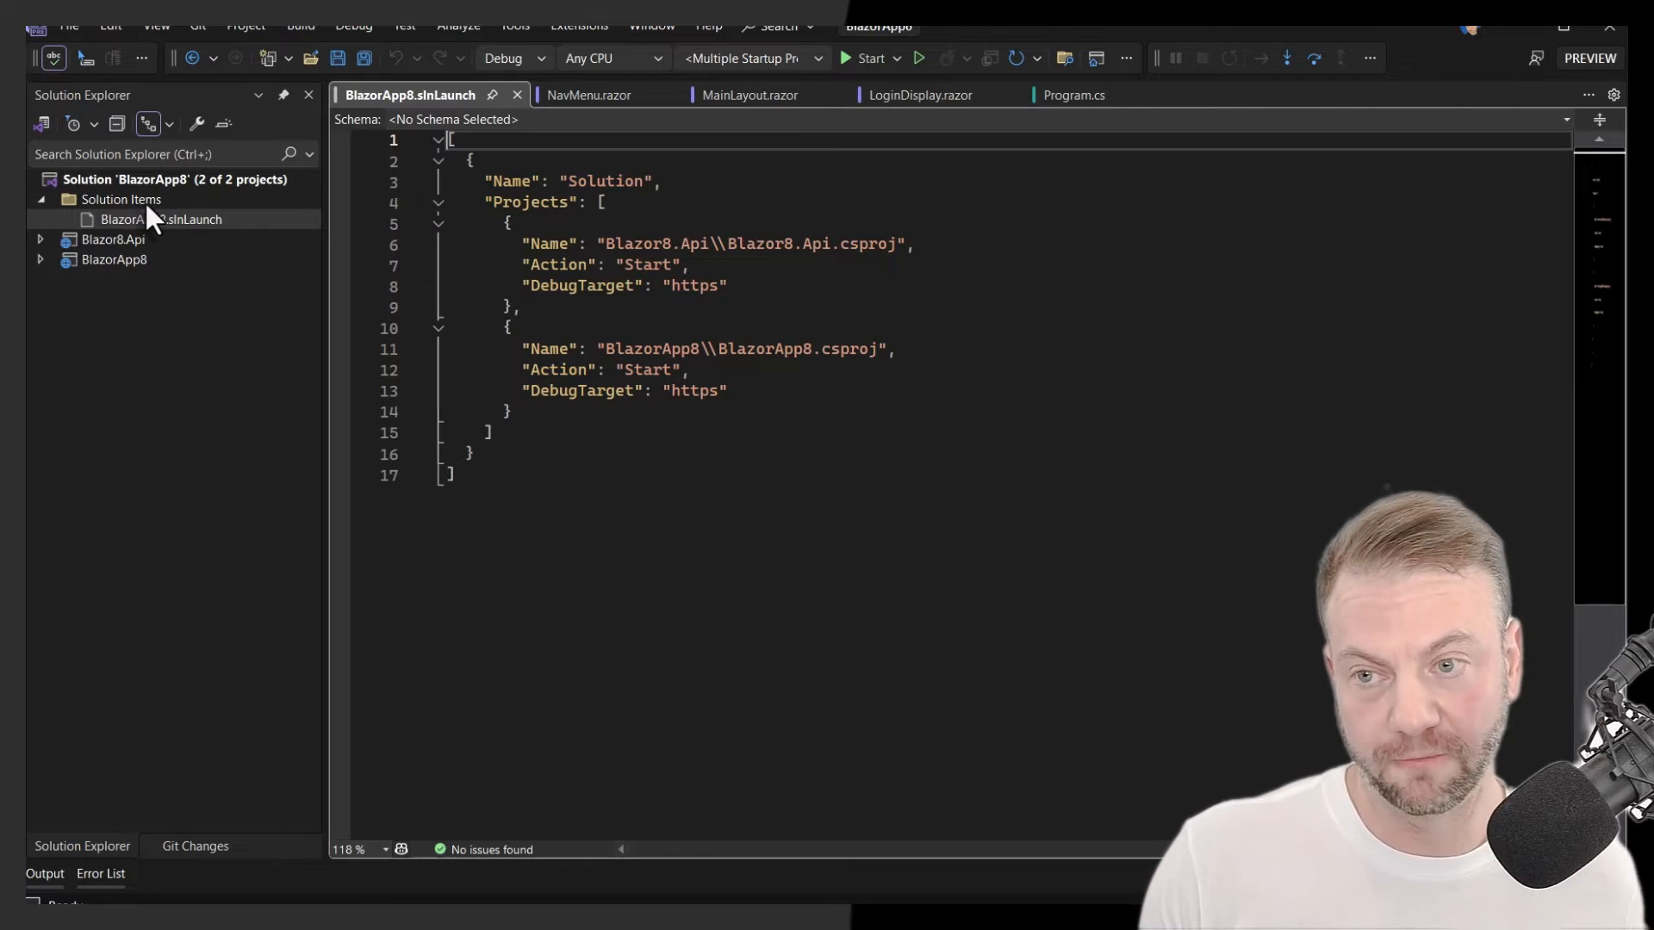
click(121, 199)
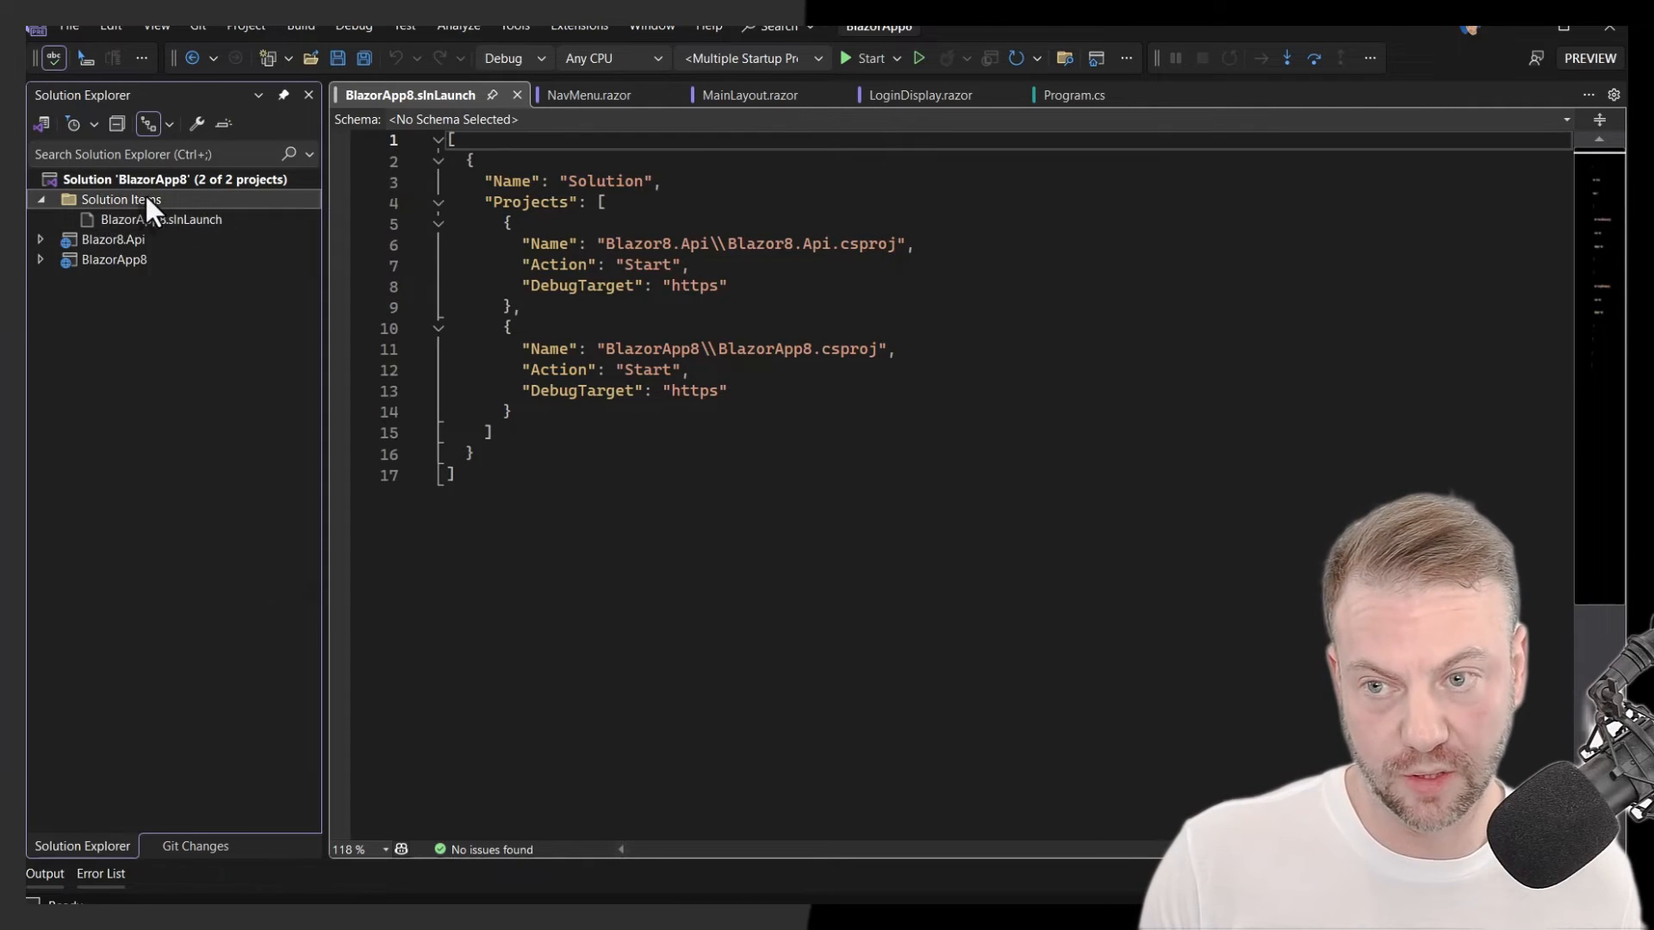
right_click(119, 199)
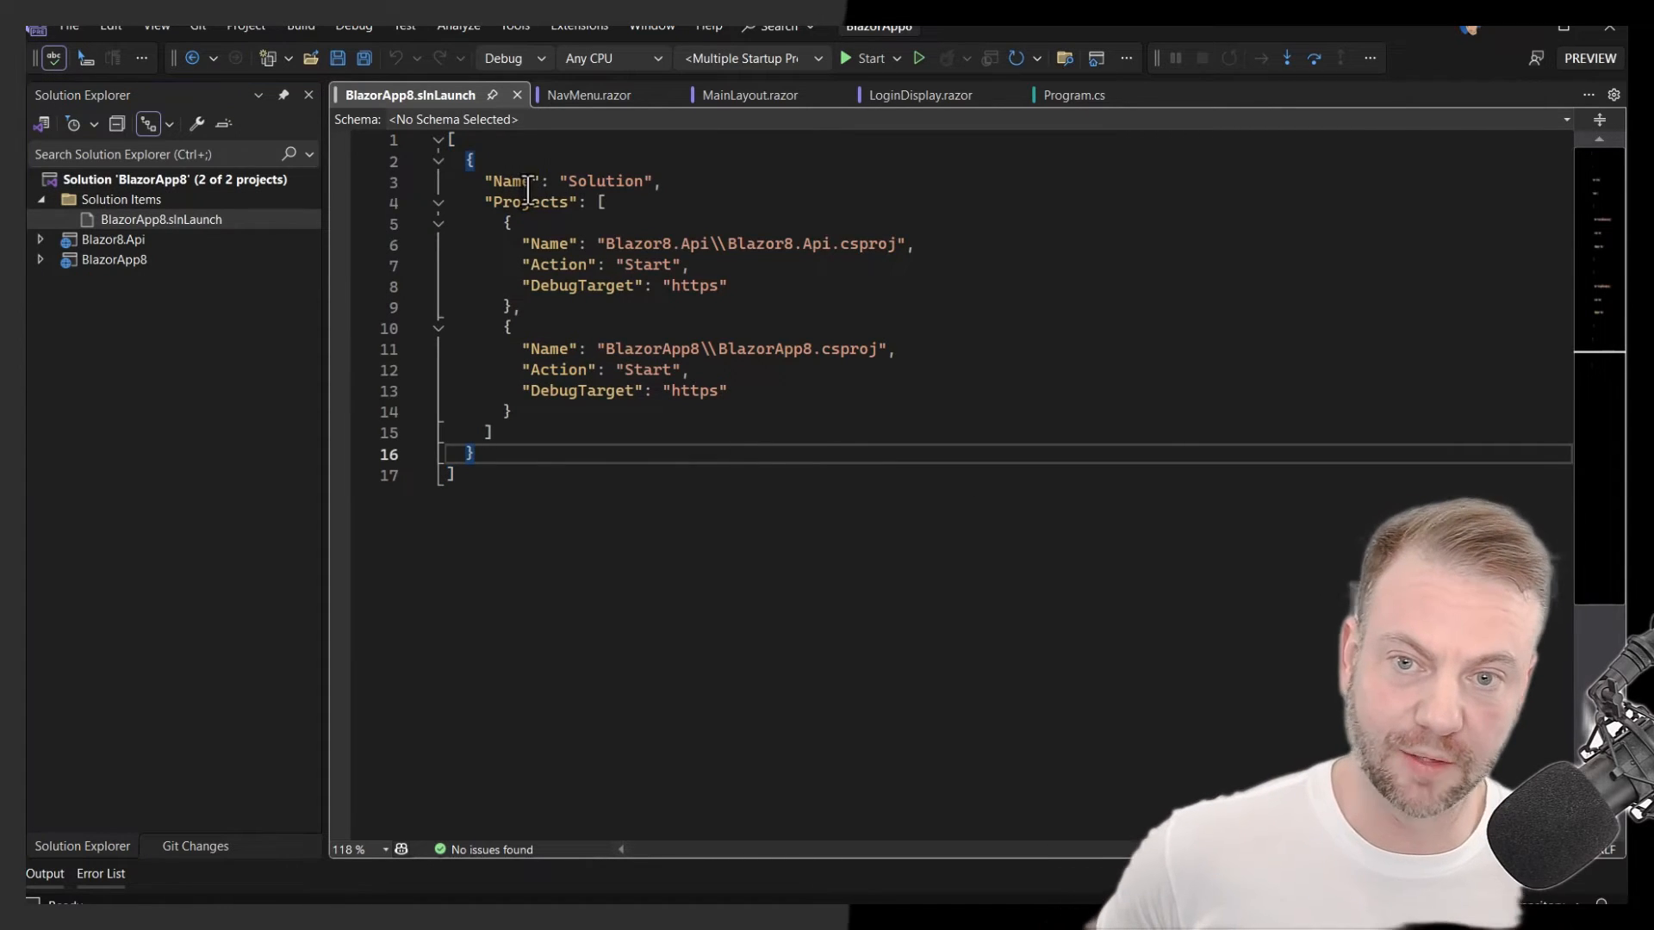
double_click(605, 180)
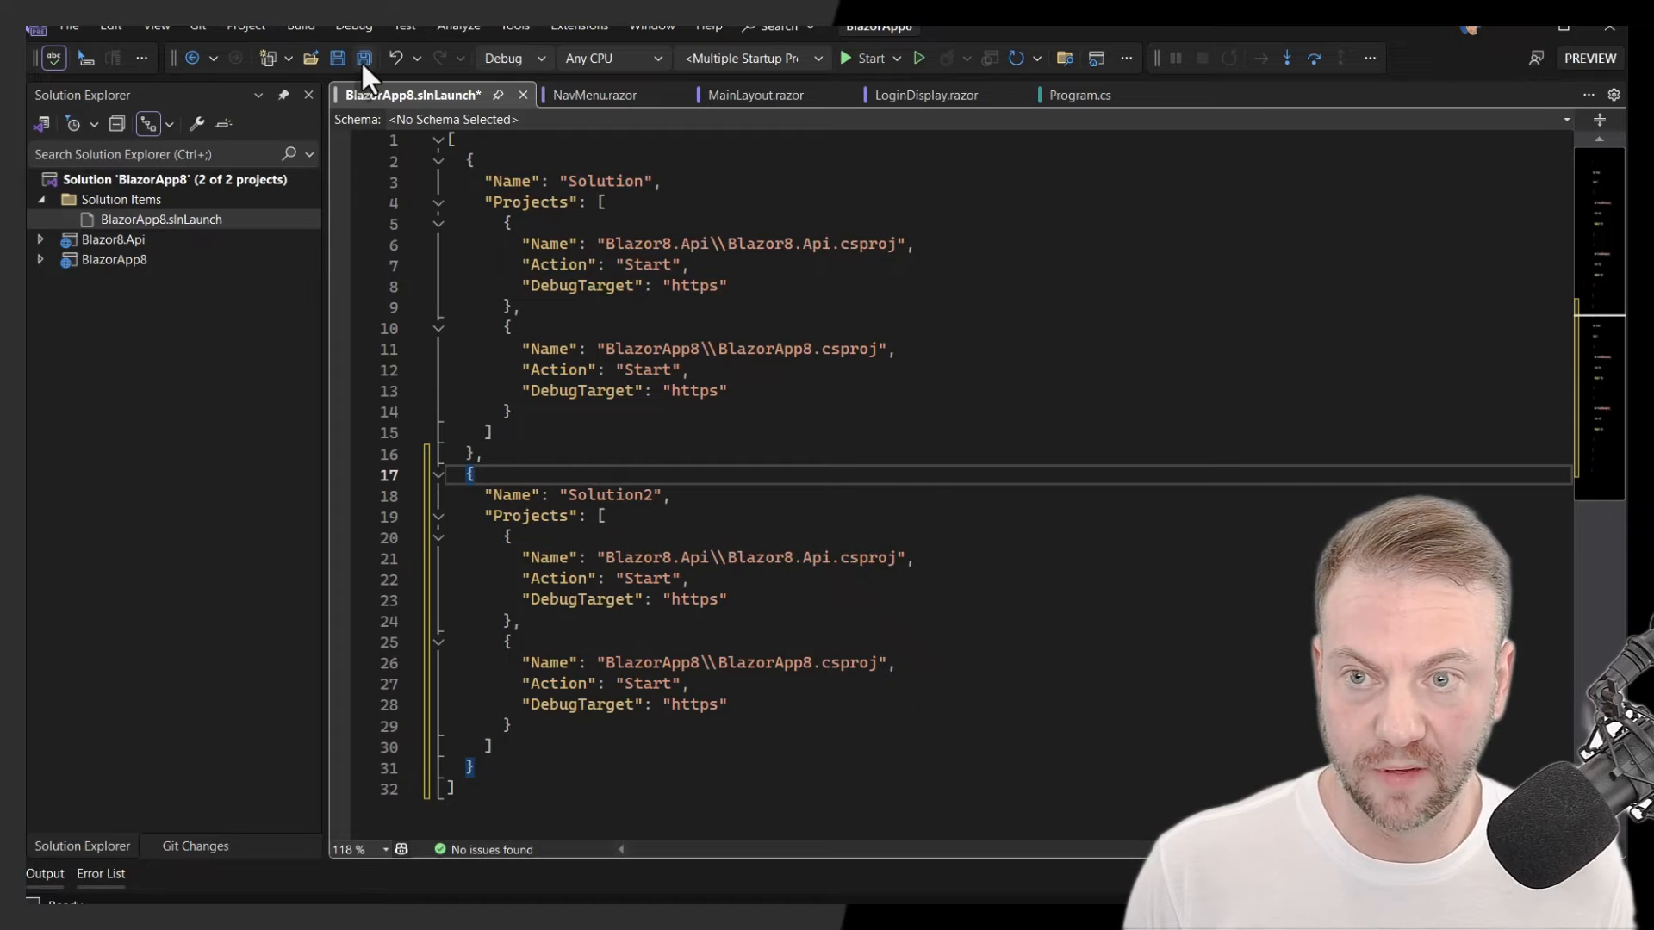
click(898, 57)
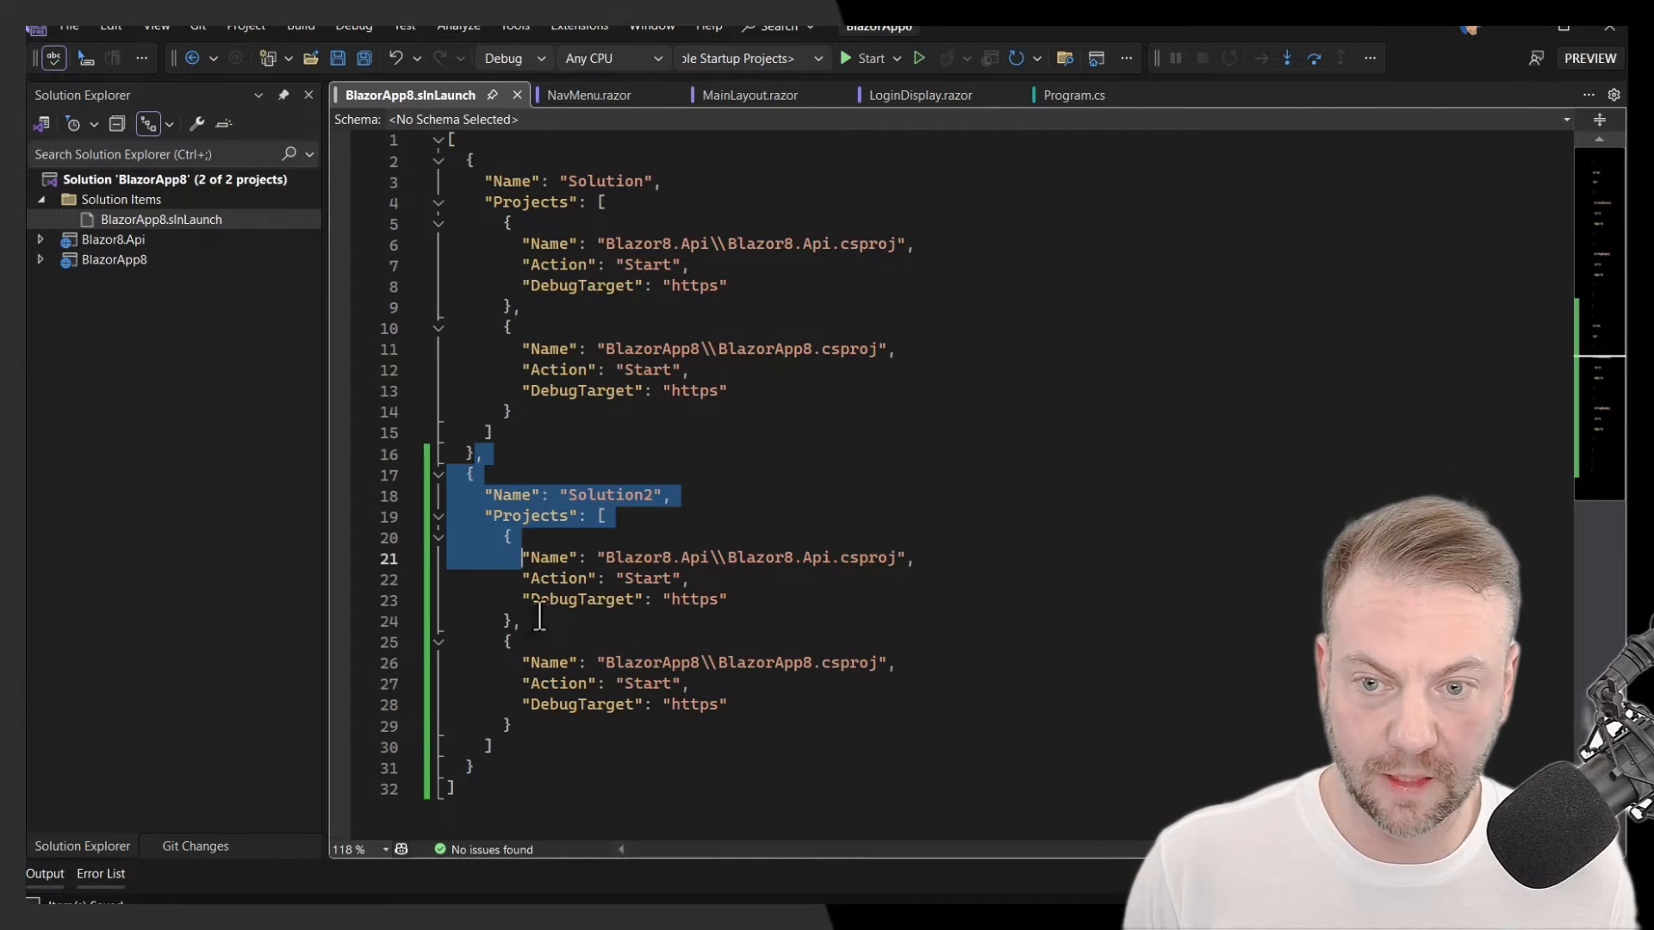
key(Delete)
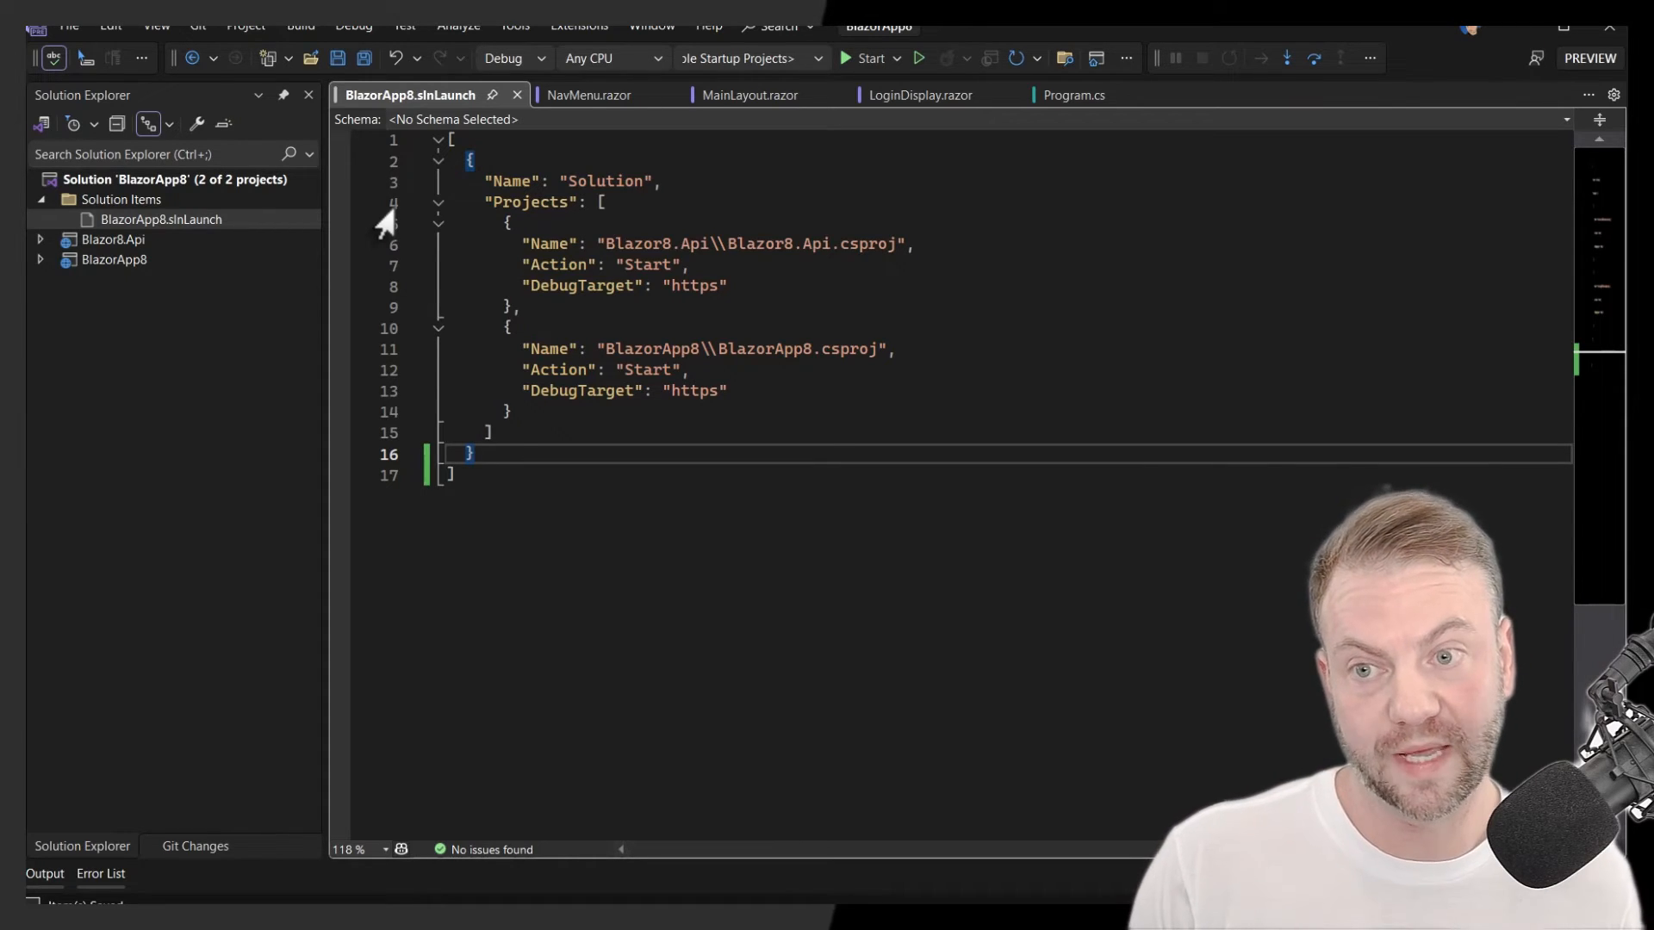
- Close all open documents, then reopen BlazorApp8.slnLaunch alone
right_click(410, 95)
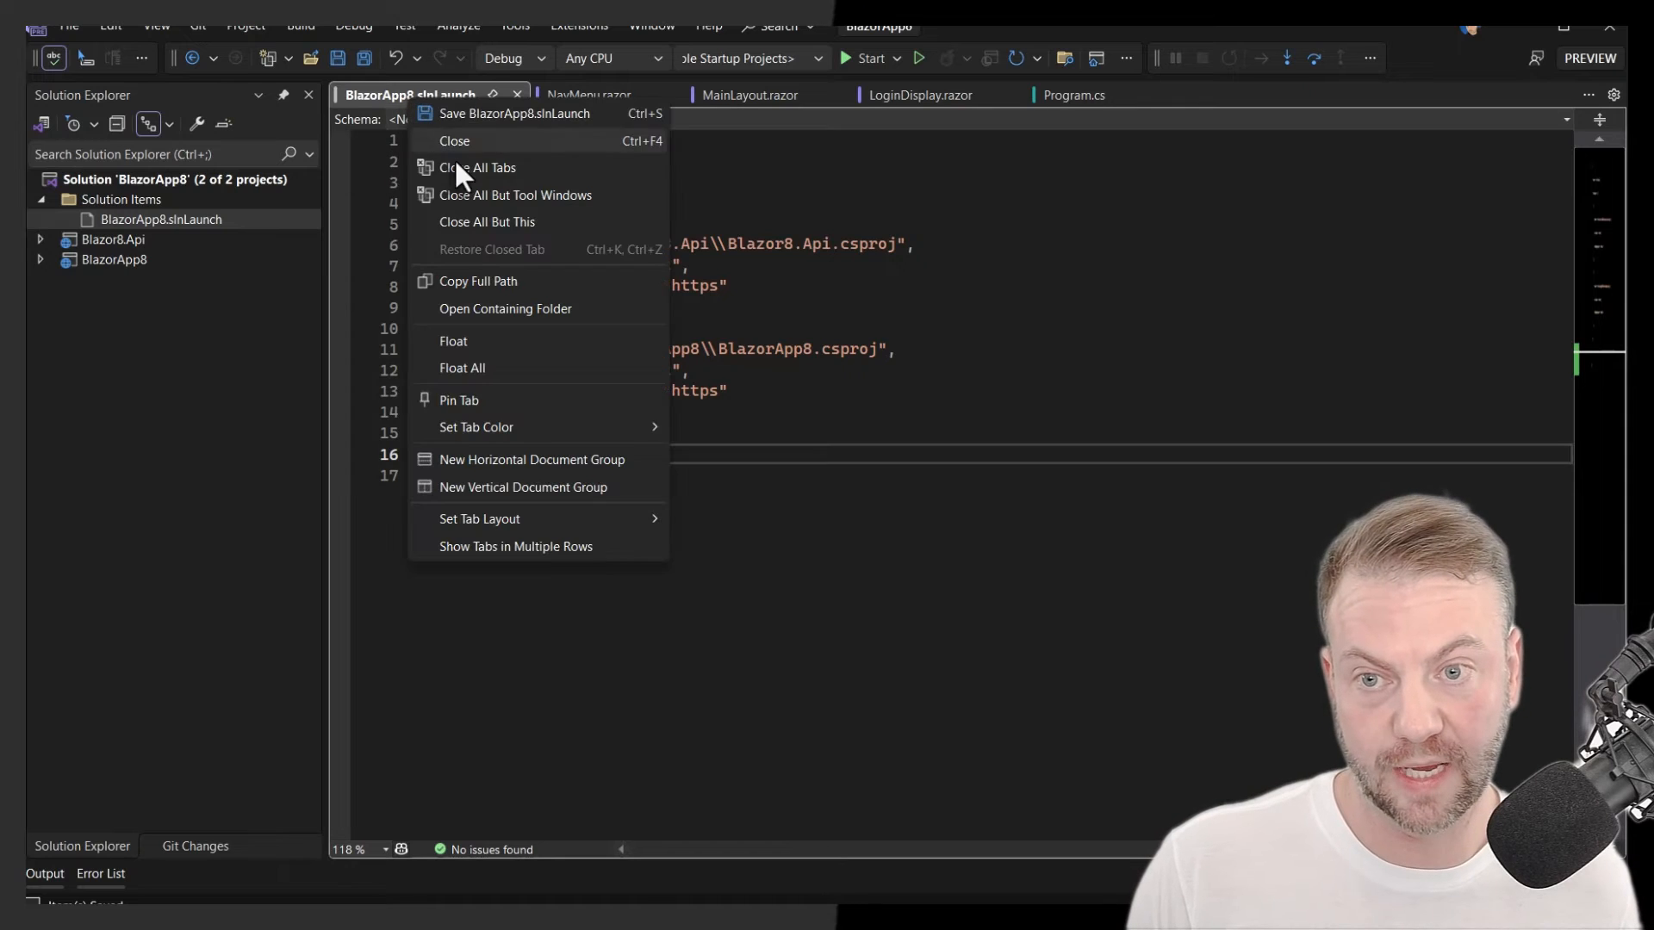
click(476, 167)
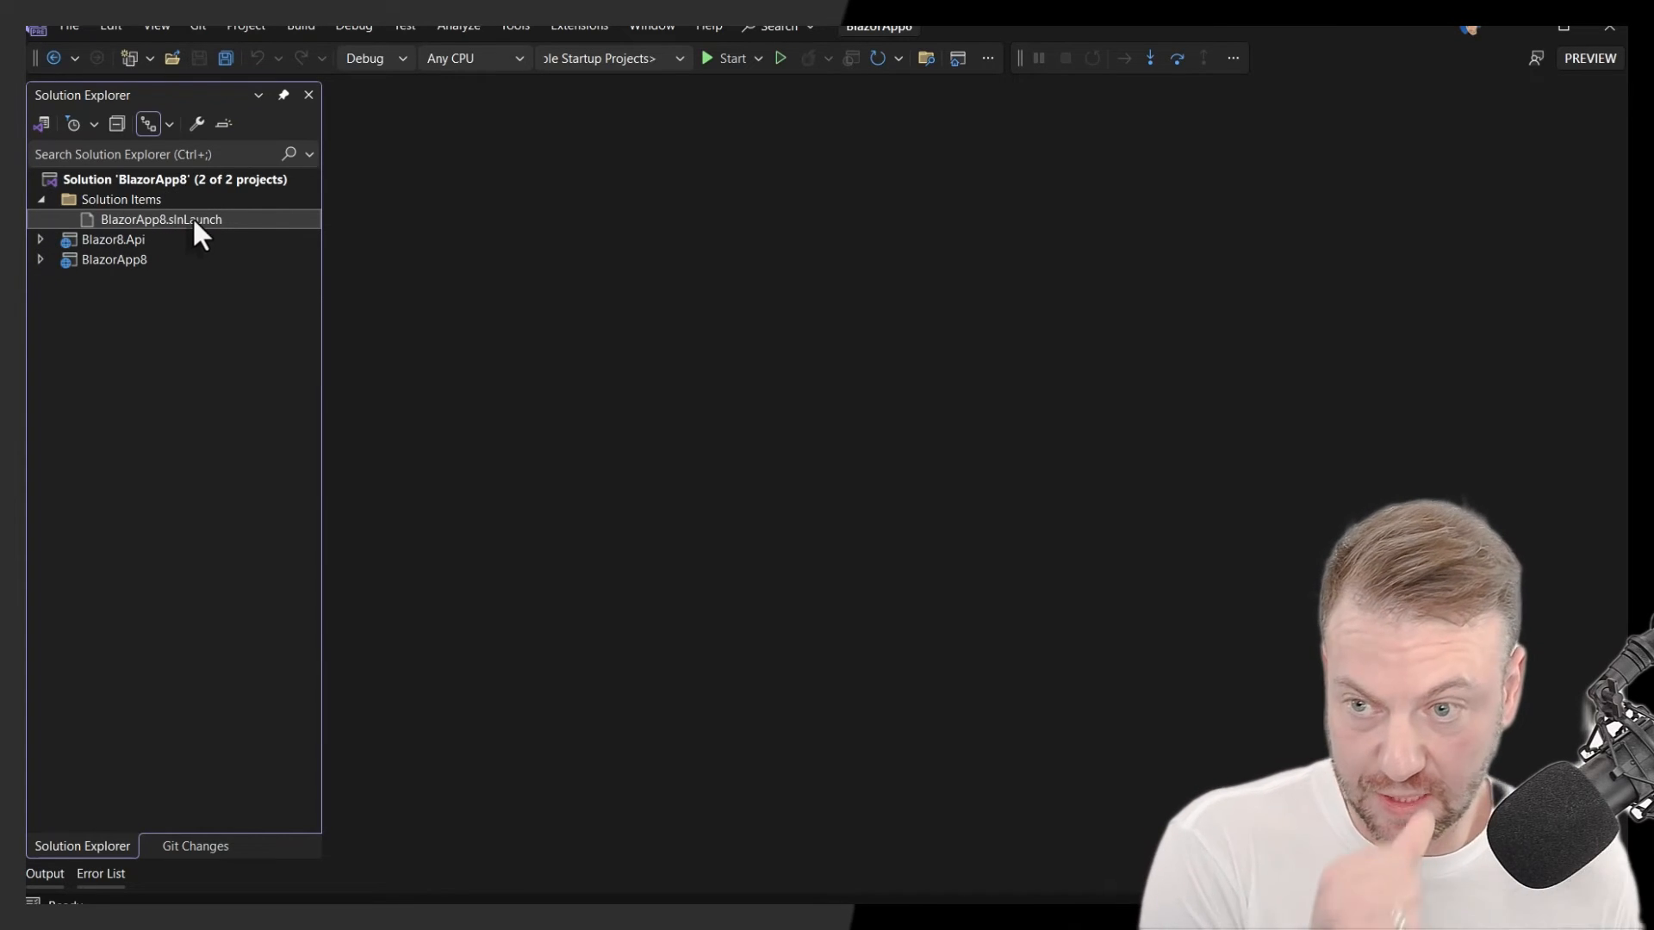
double_click(161, 220)
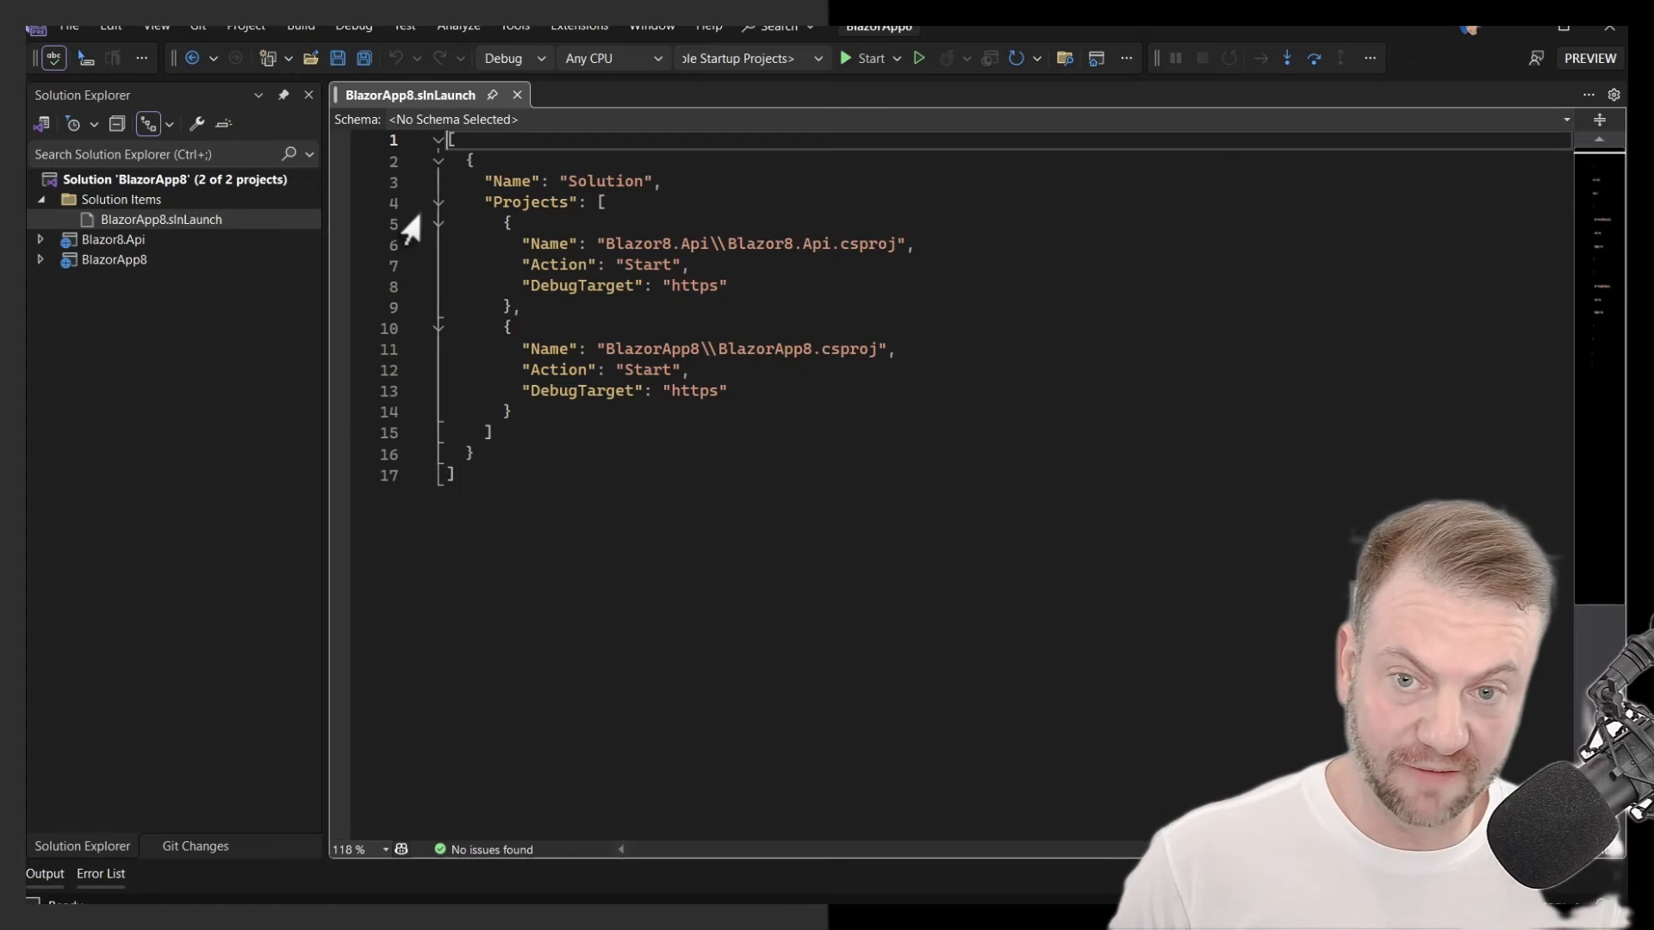
mouse_move(195, 272)
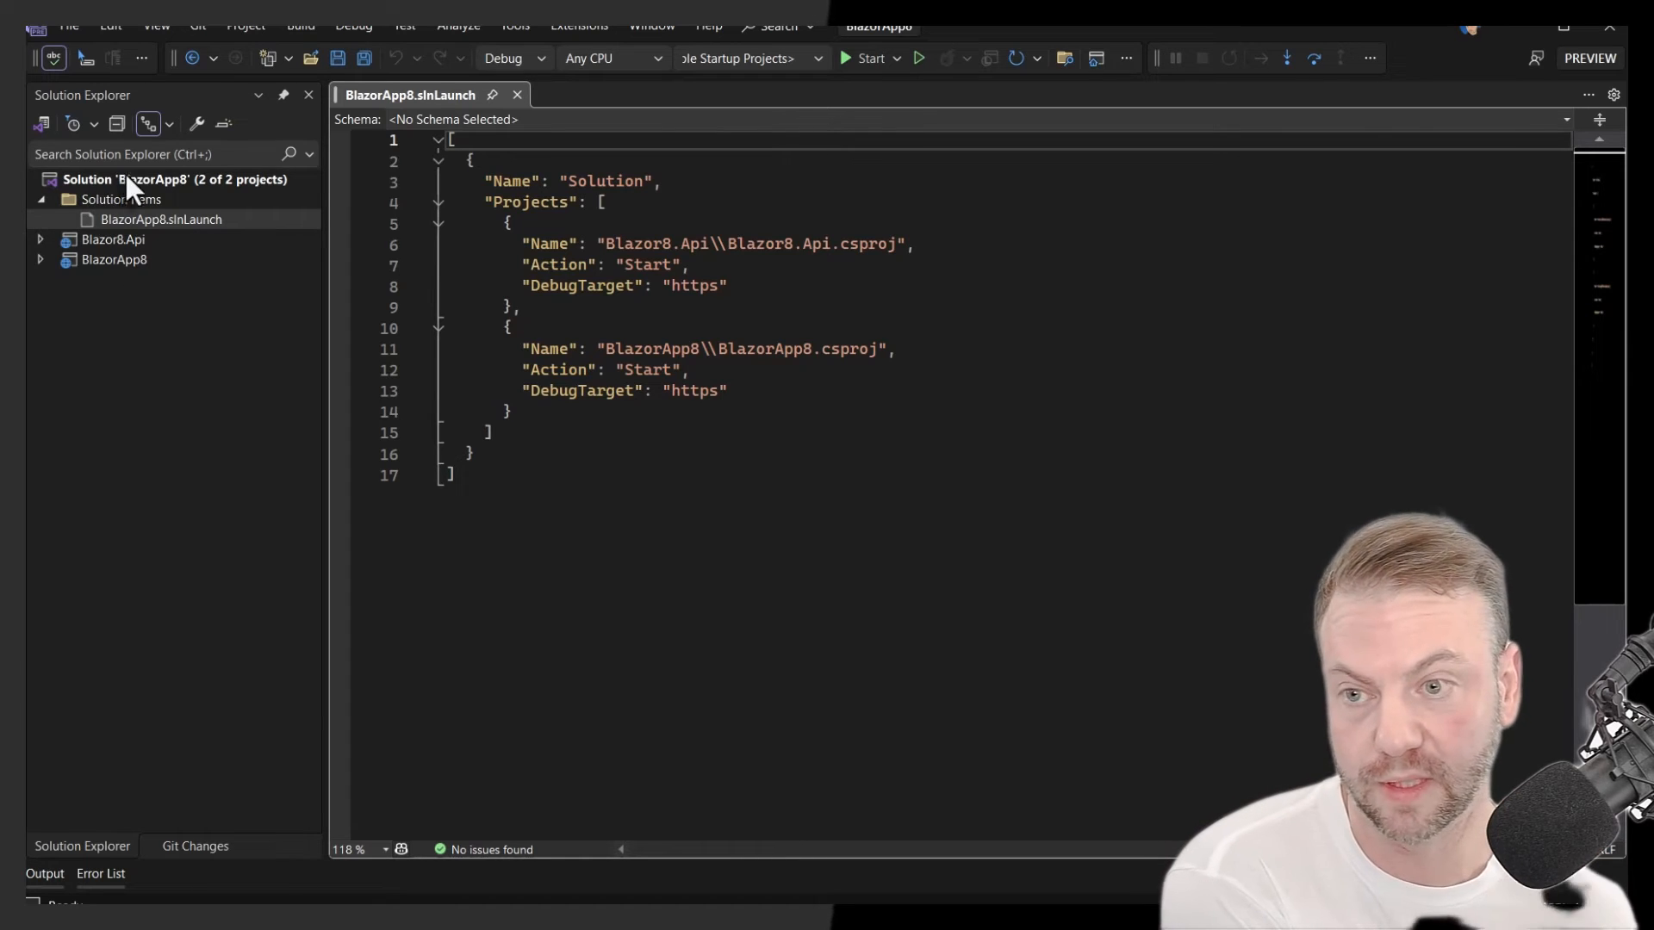
mouse_move(119, 297)
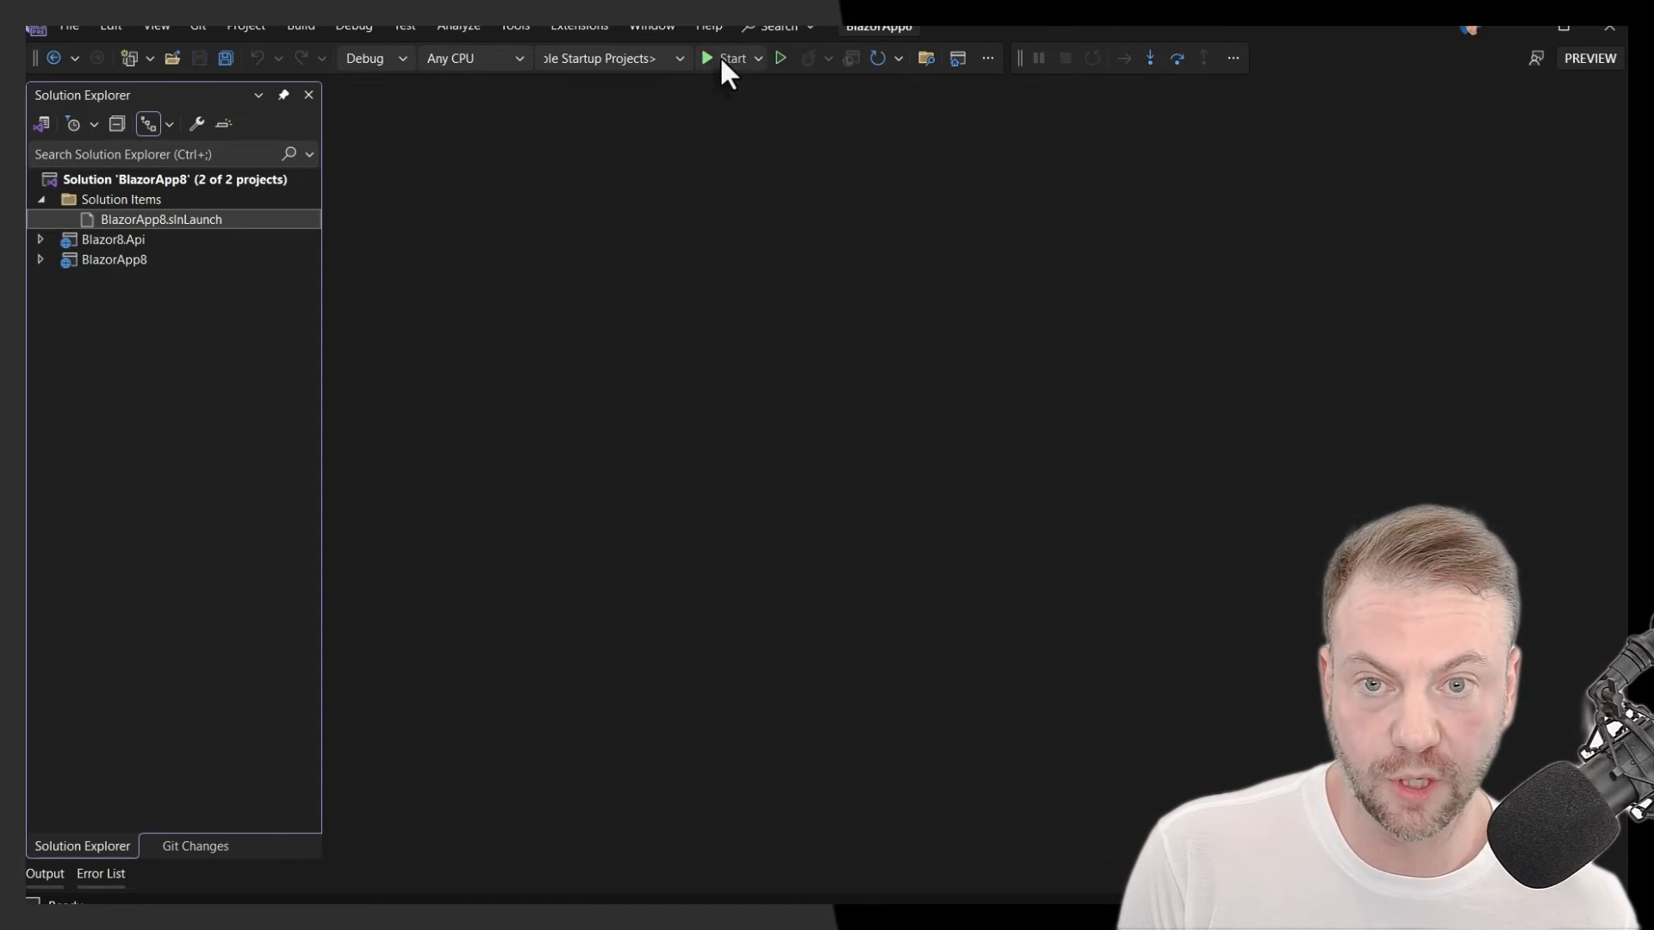
- Launch the Solution profile, accept the self-signed certificate warning in Firefox, then close the browser
click(731, 58)
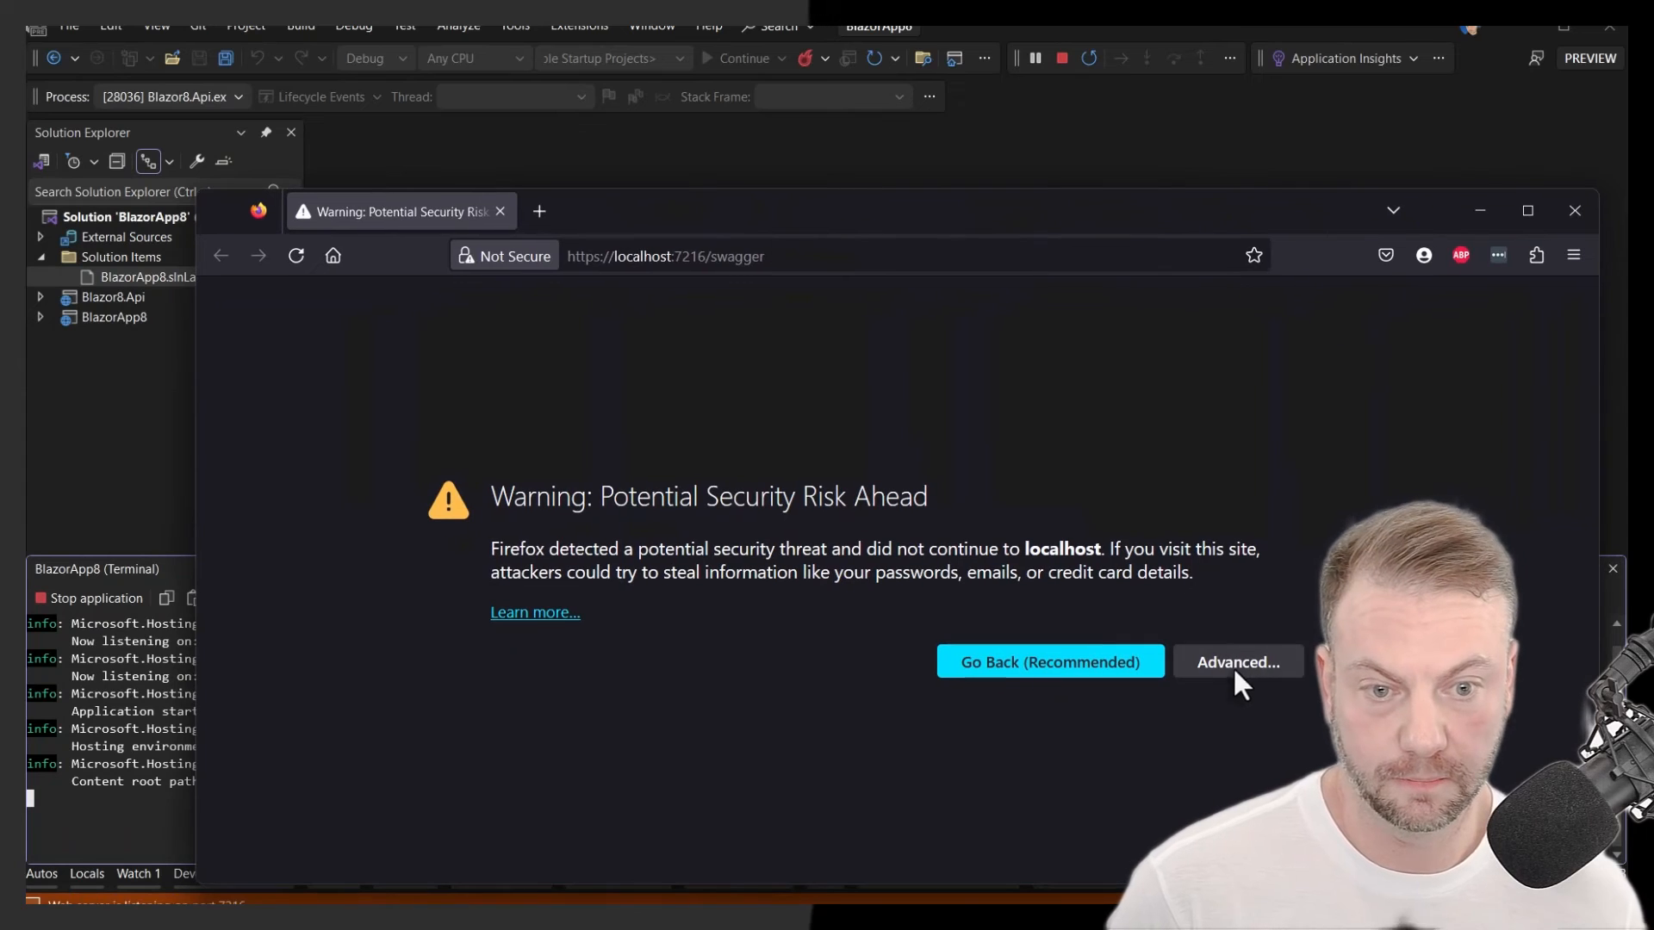
click(1237, 661)
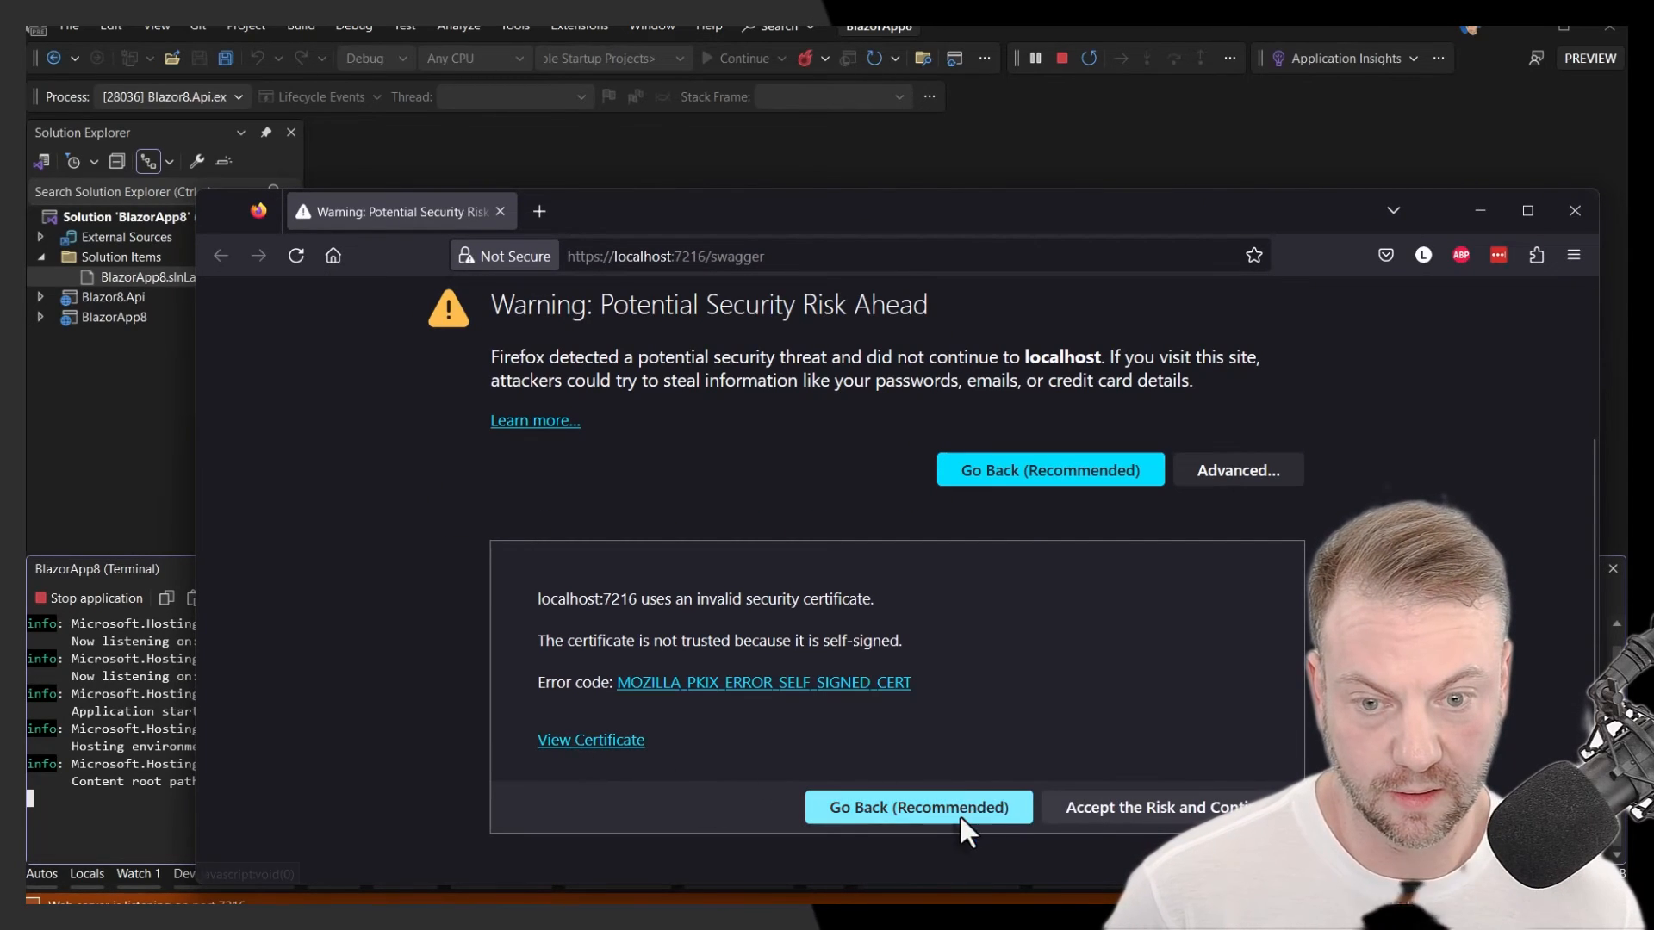
click(1156, 807)
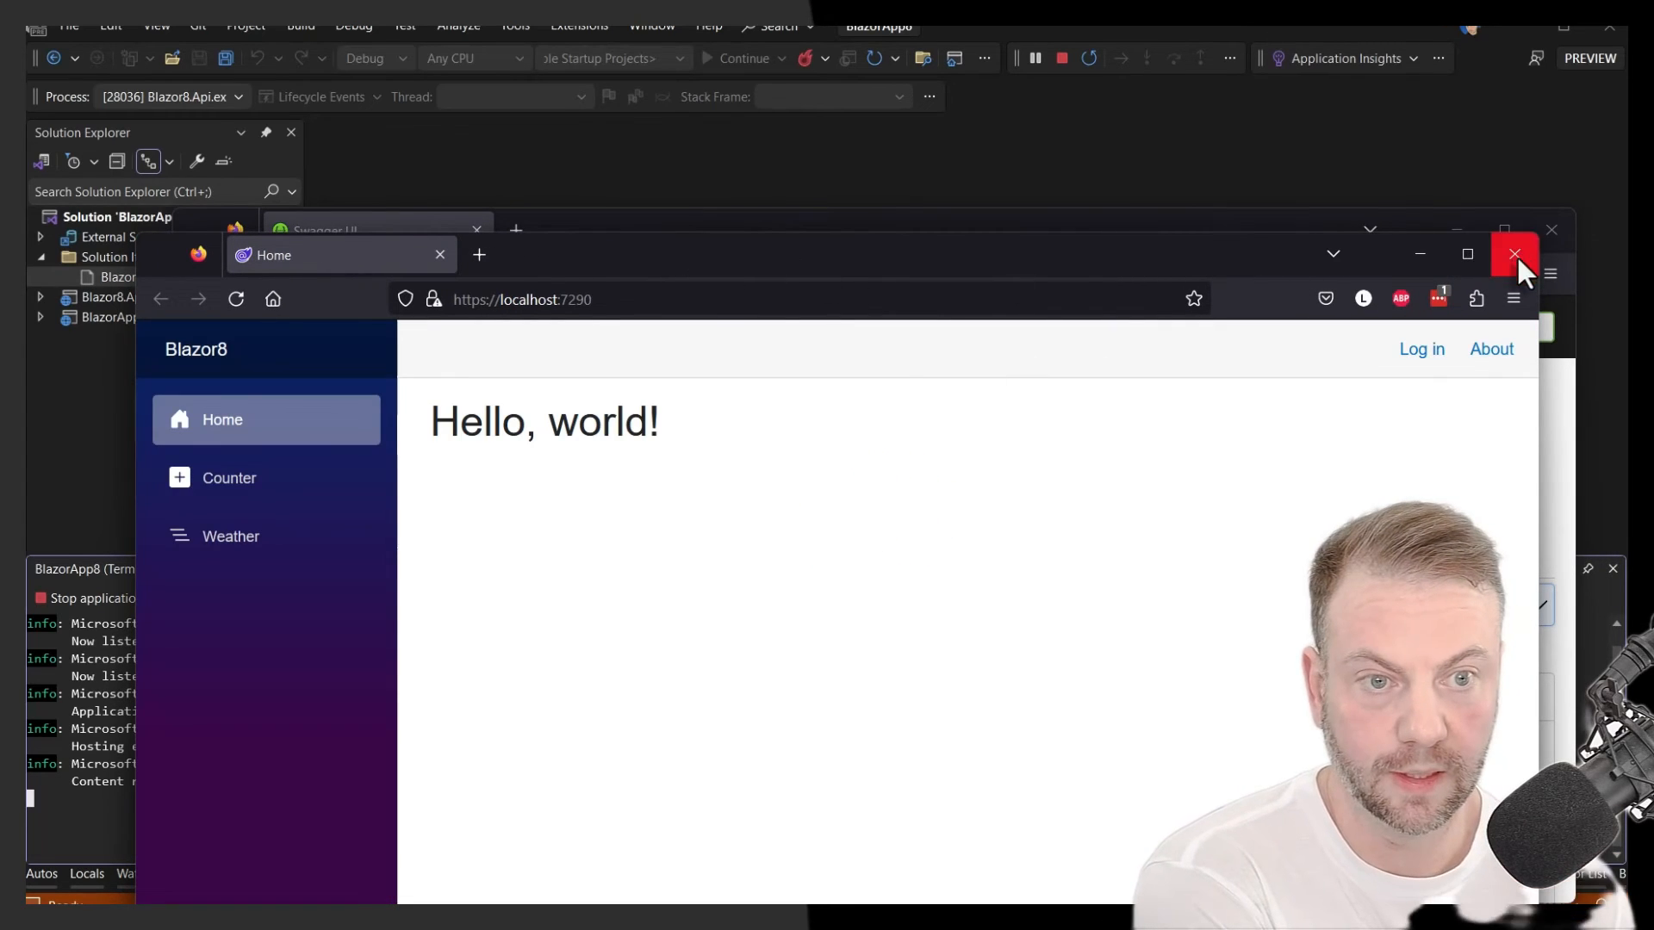
click(1517, 254)
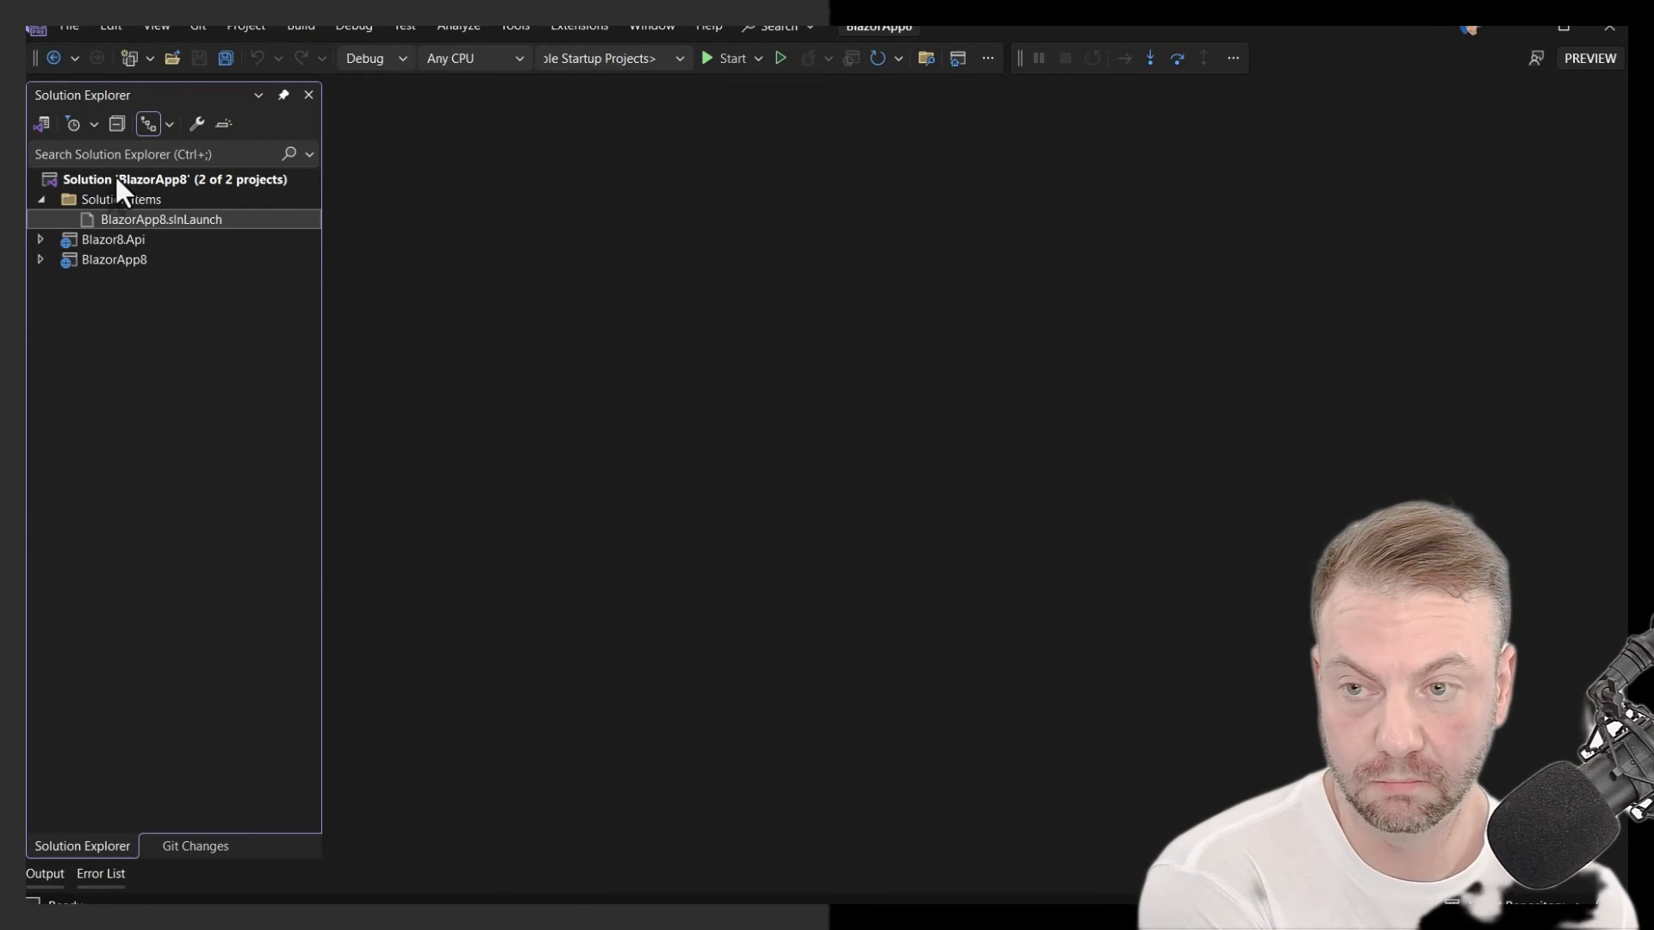
right_click(158, 178)
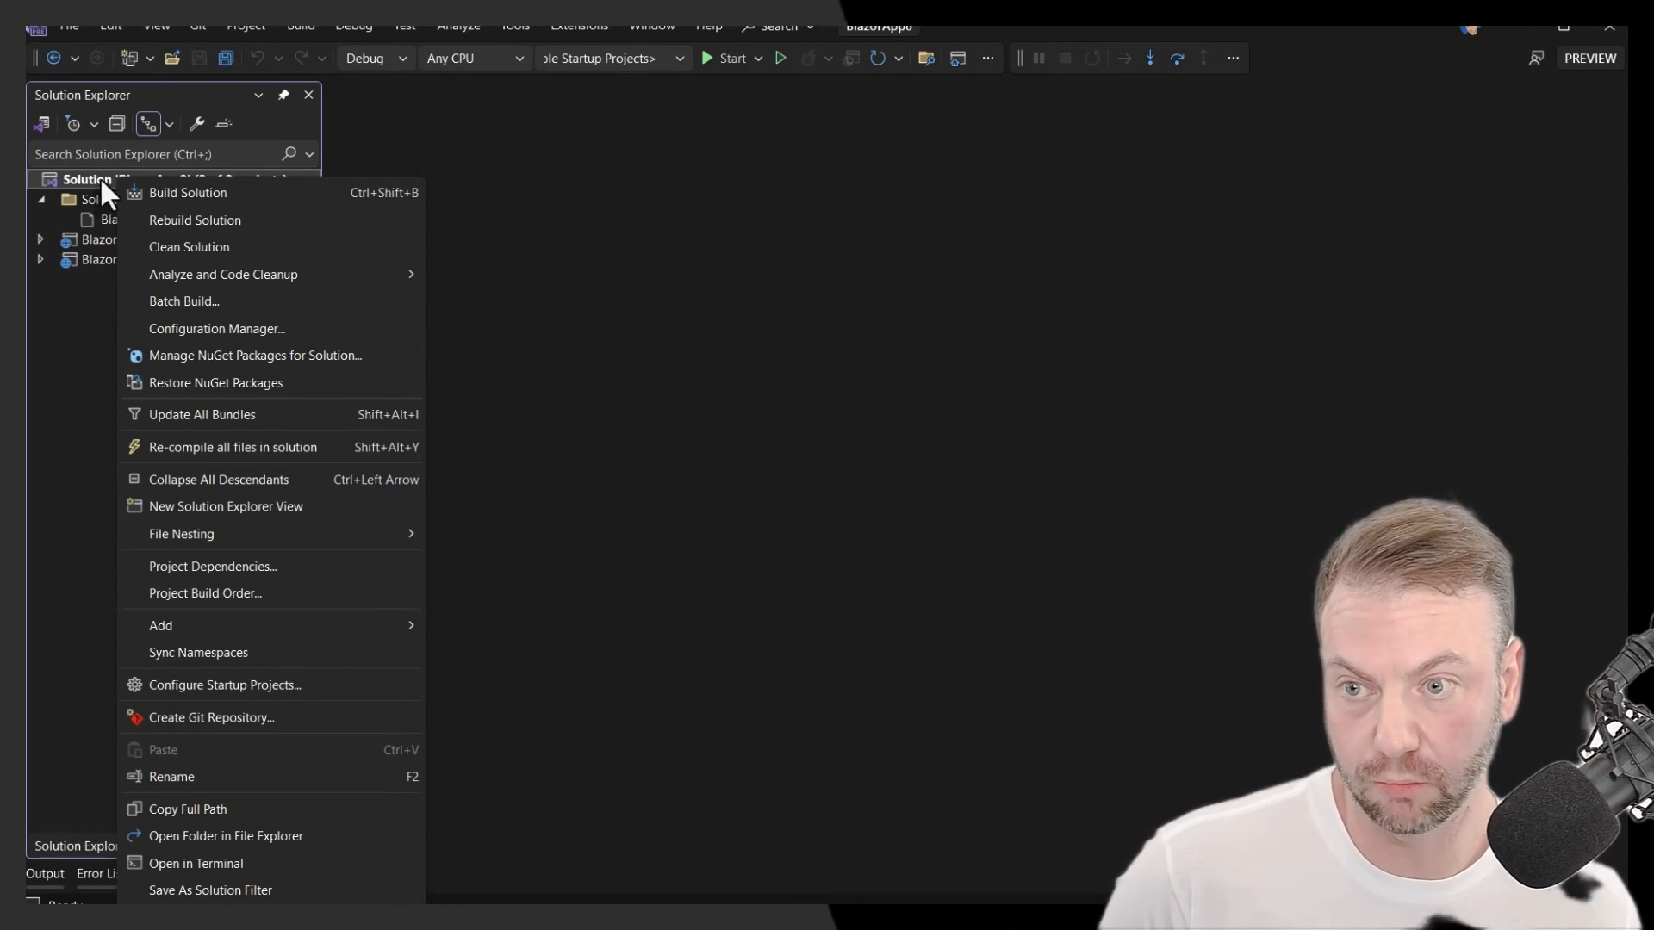
mouse_move(269, 696)
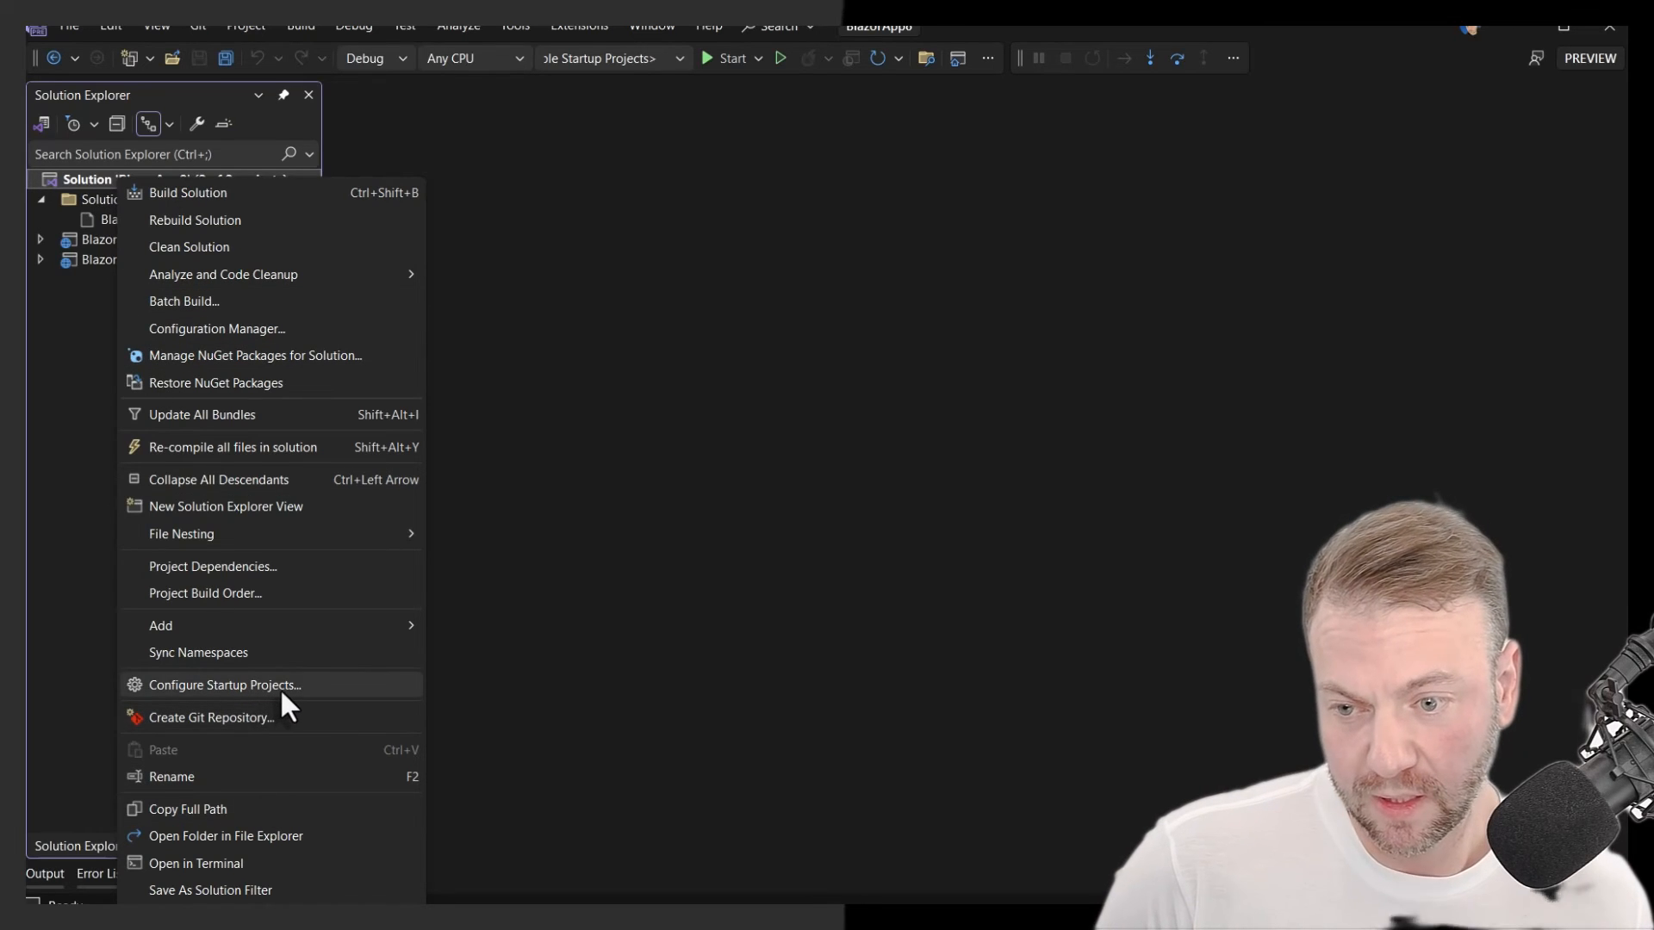
click(222, 685)
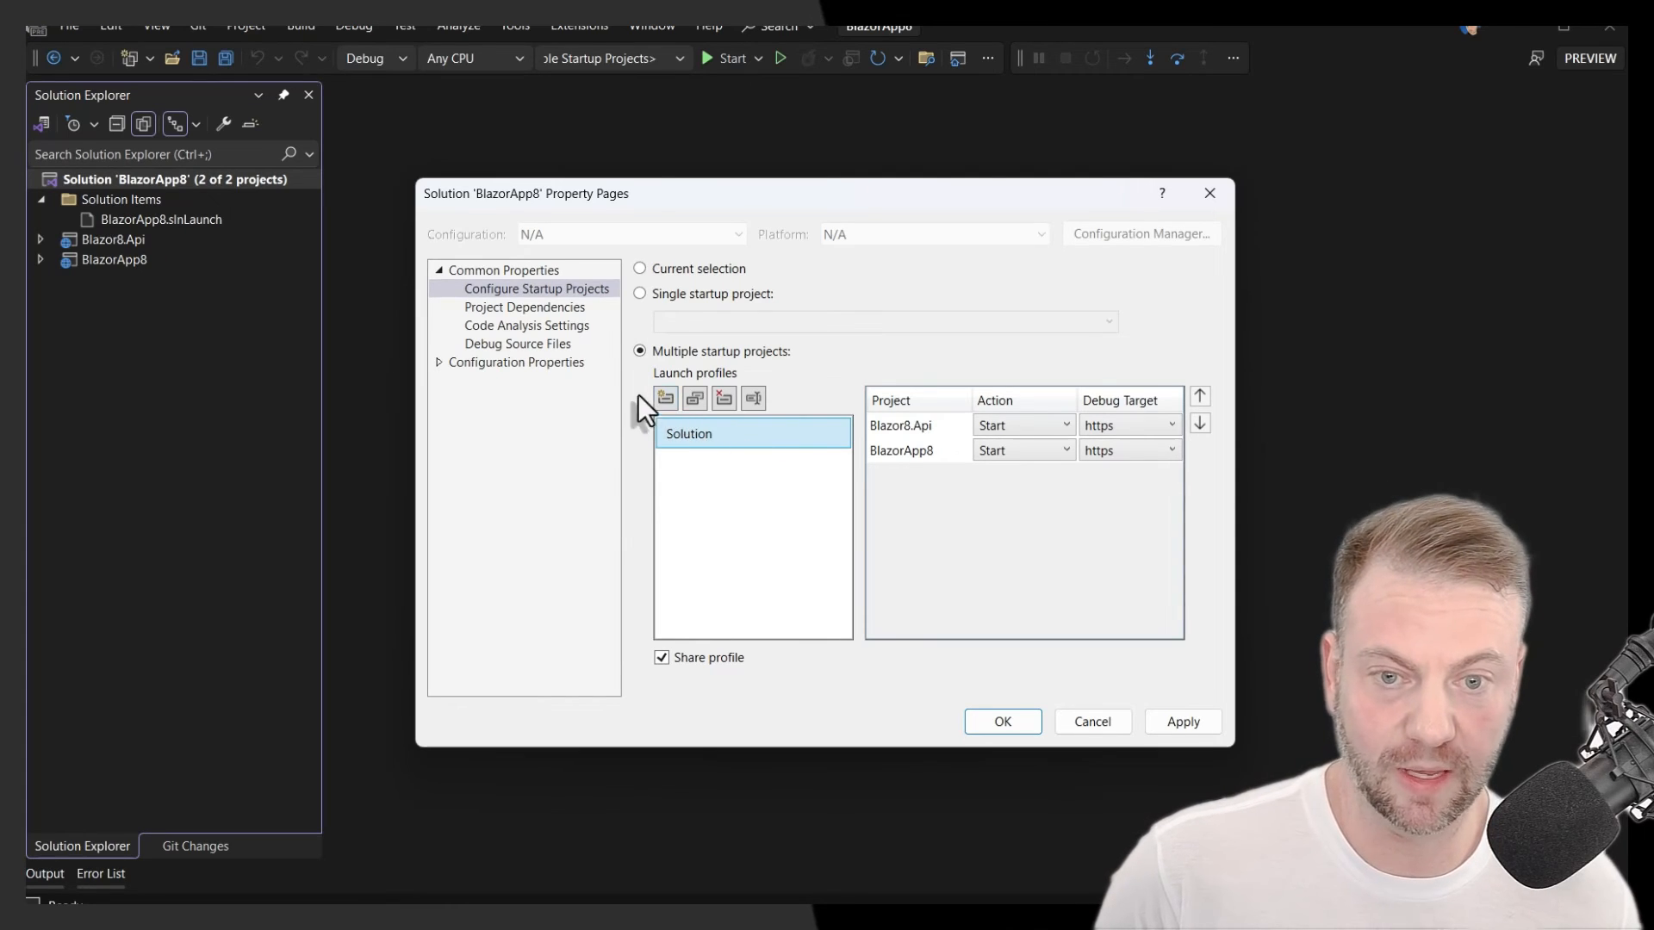
mouse_move(722, 507)
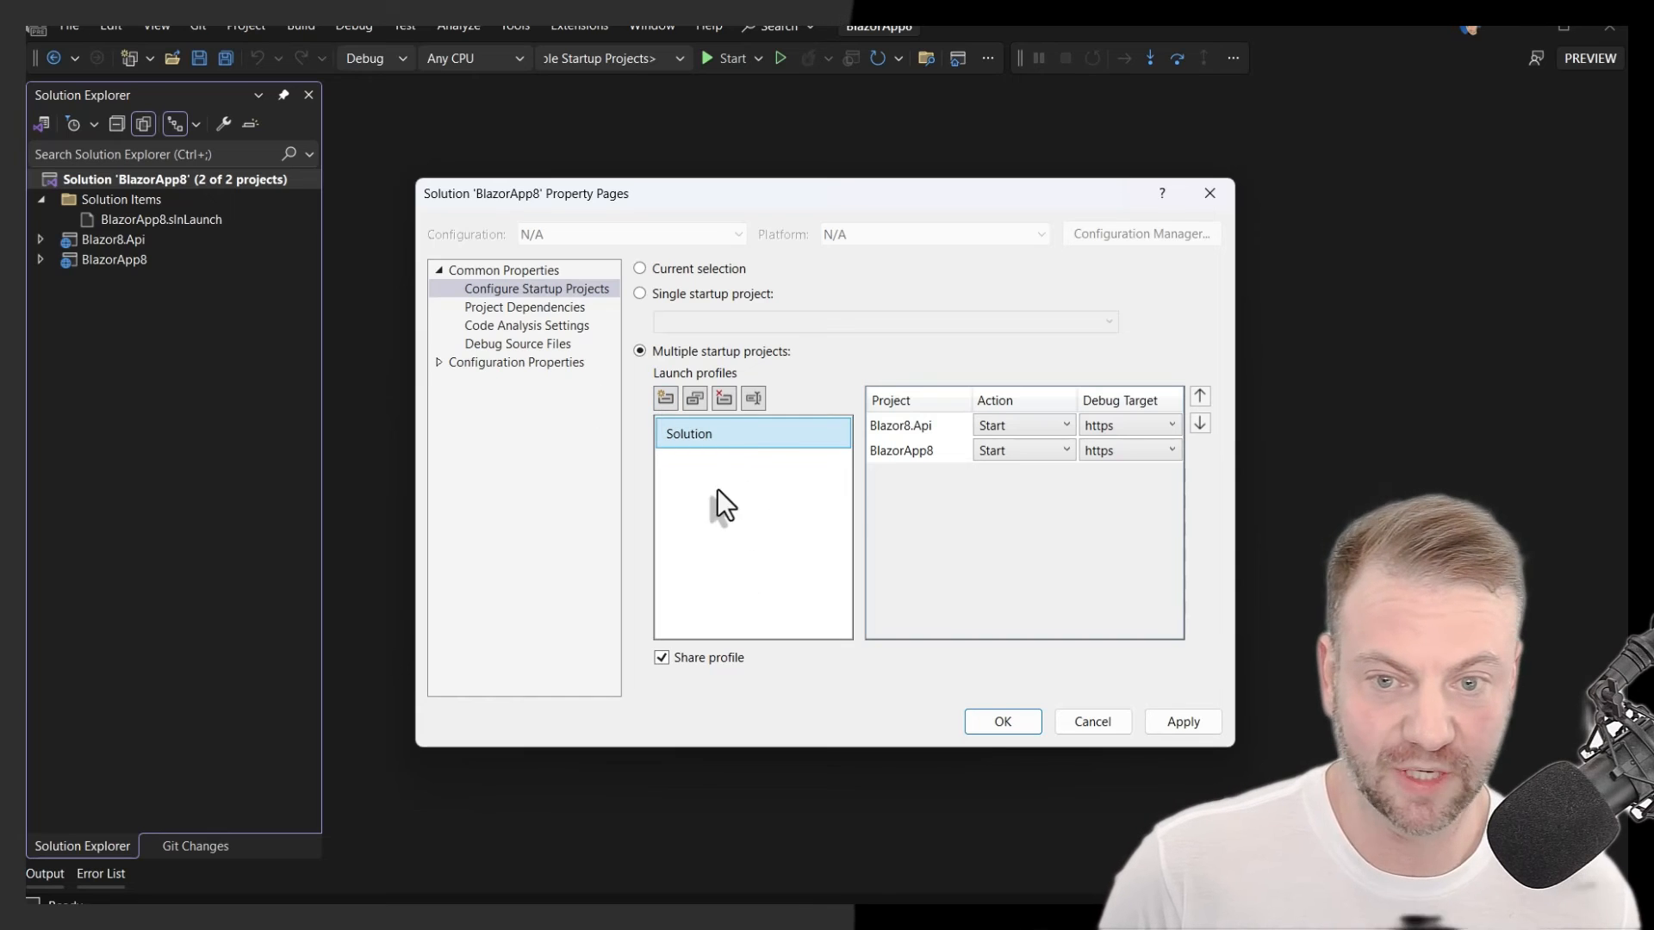
mouse_move(1210, 193)
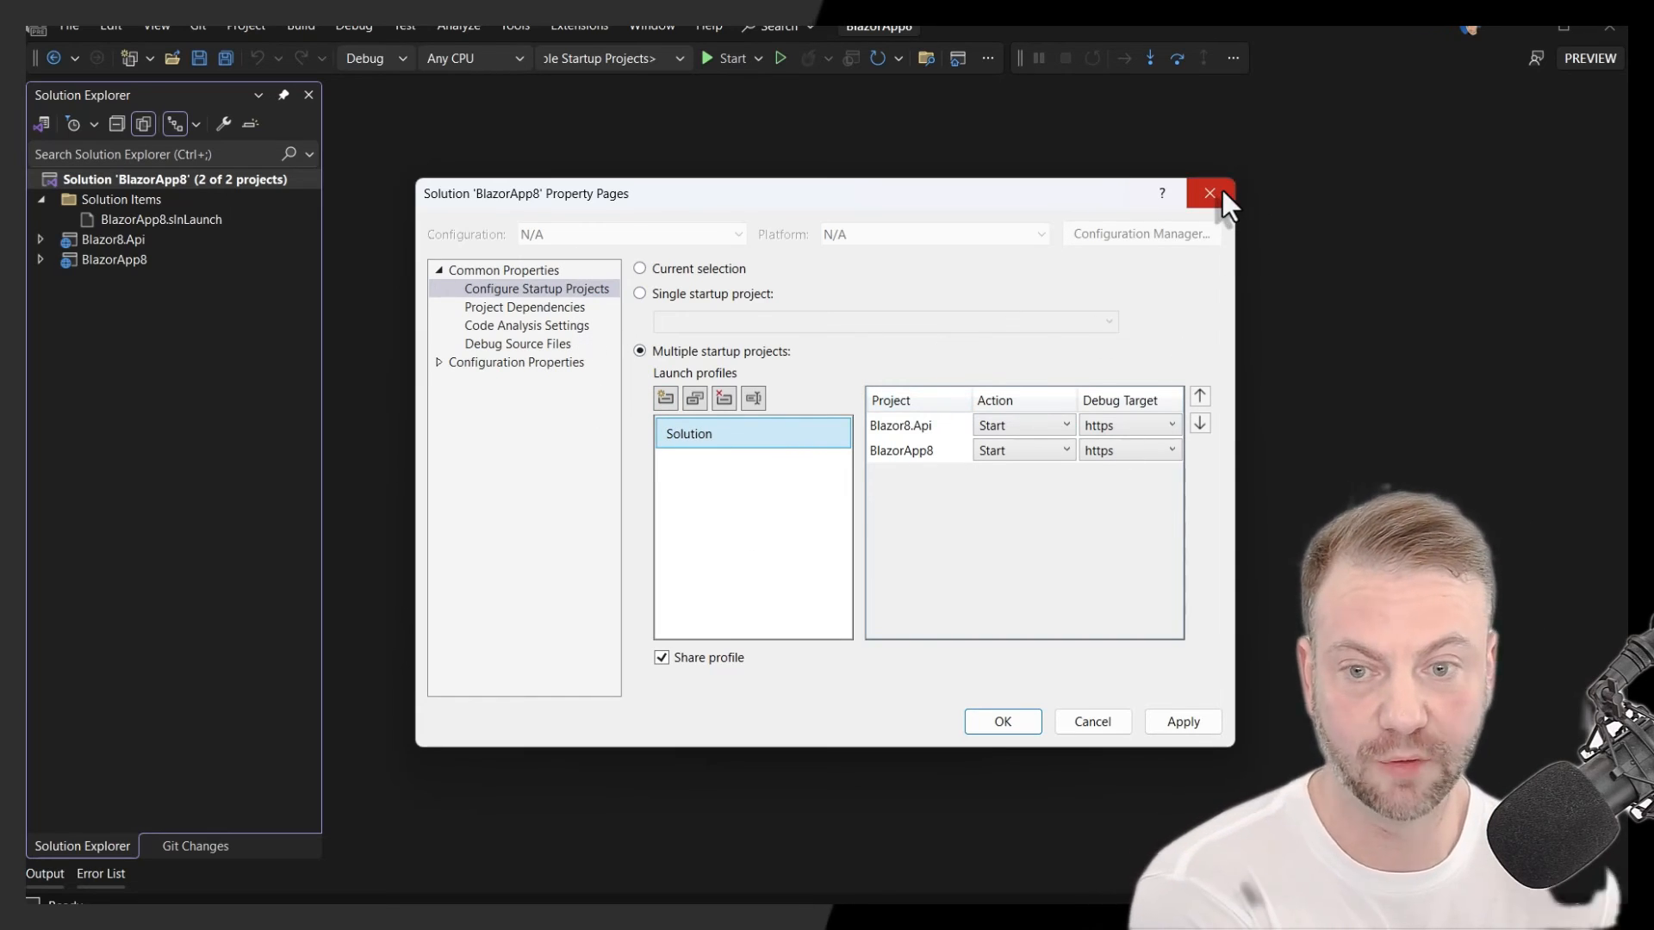
click(1210, 194)
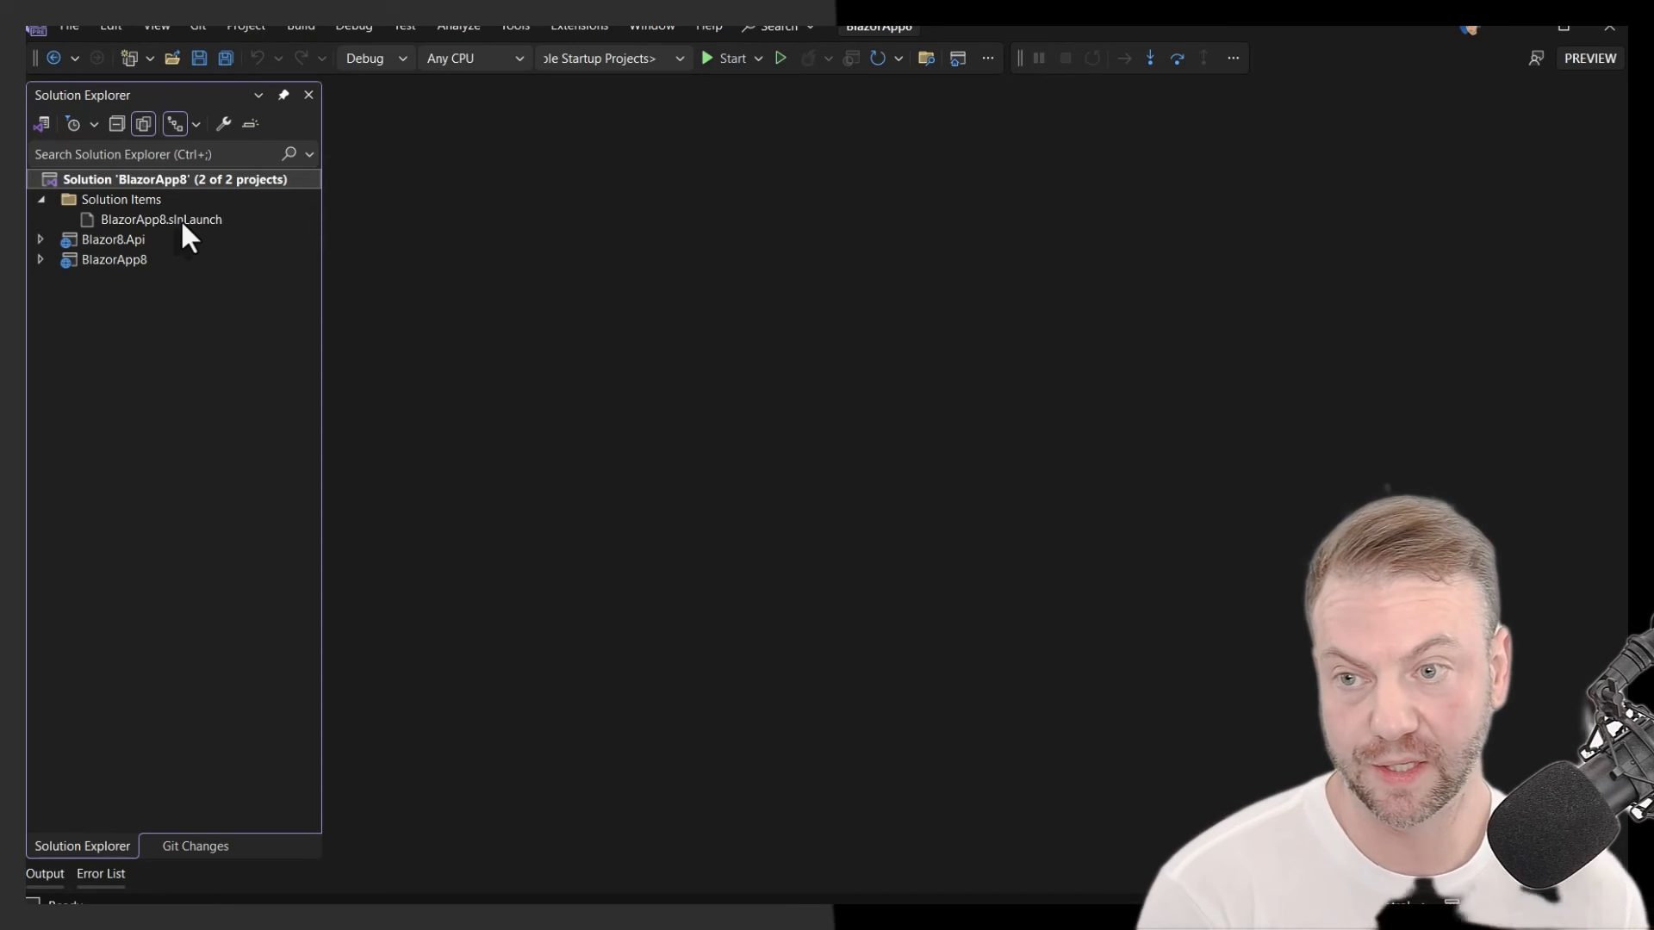
- Try 'RunSolution' as each project's Action in BlazorApp8.slnLaunch, then revert to Start
double_click(161, 220)
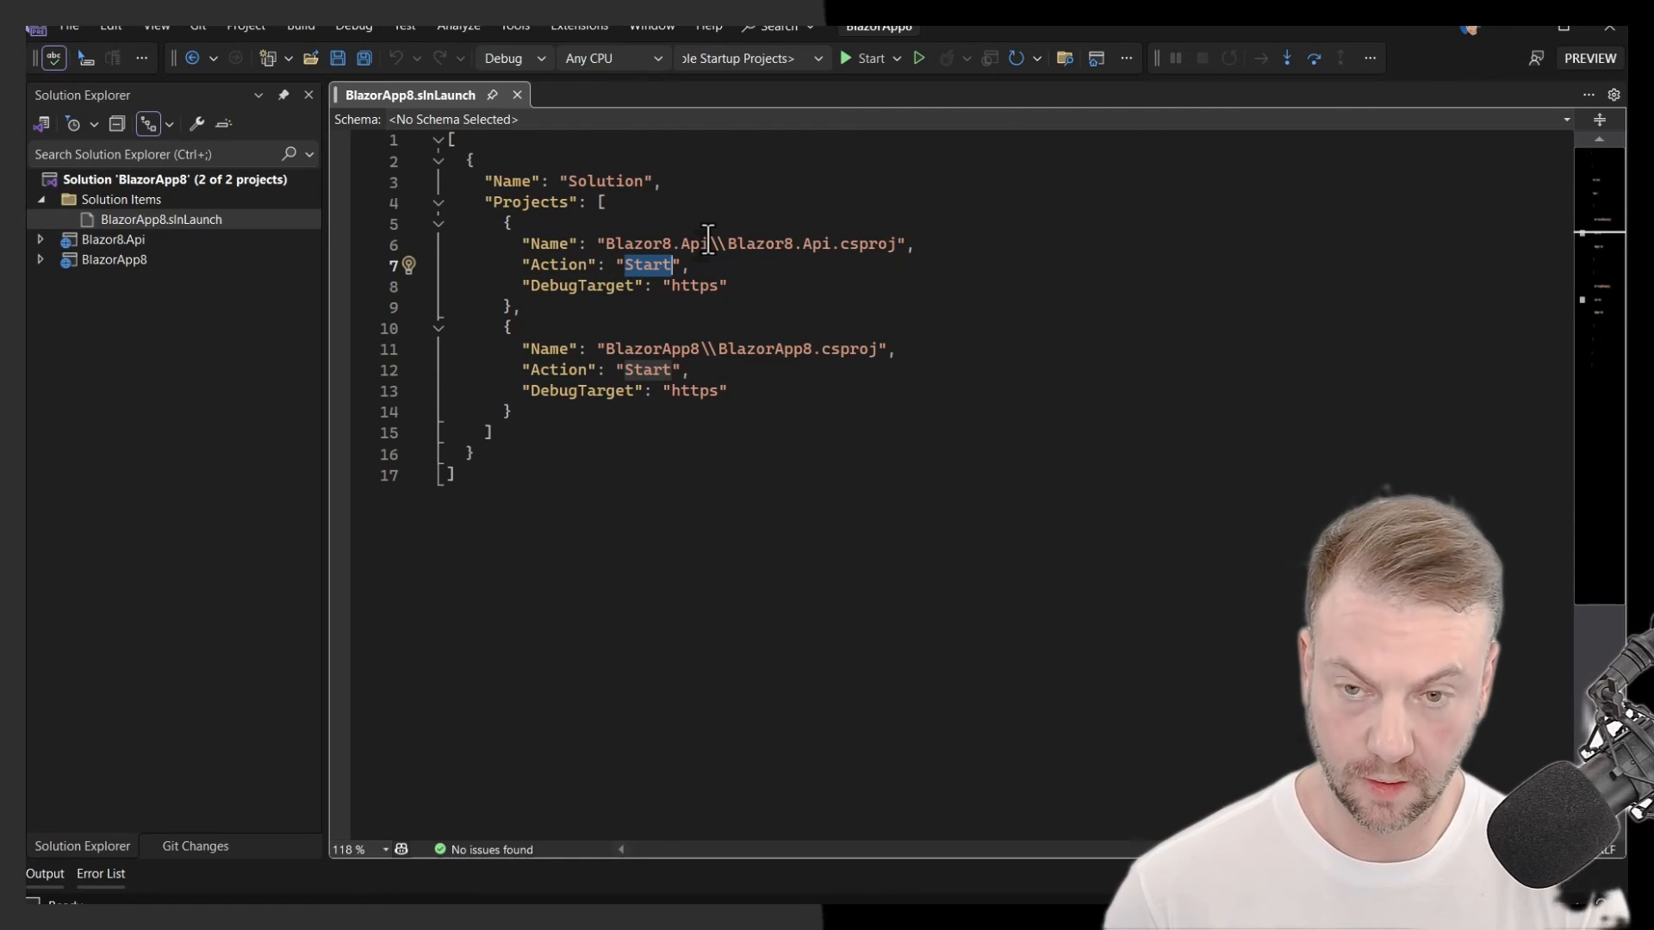
text(RunSolution)
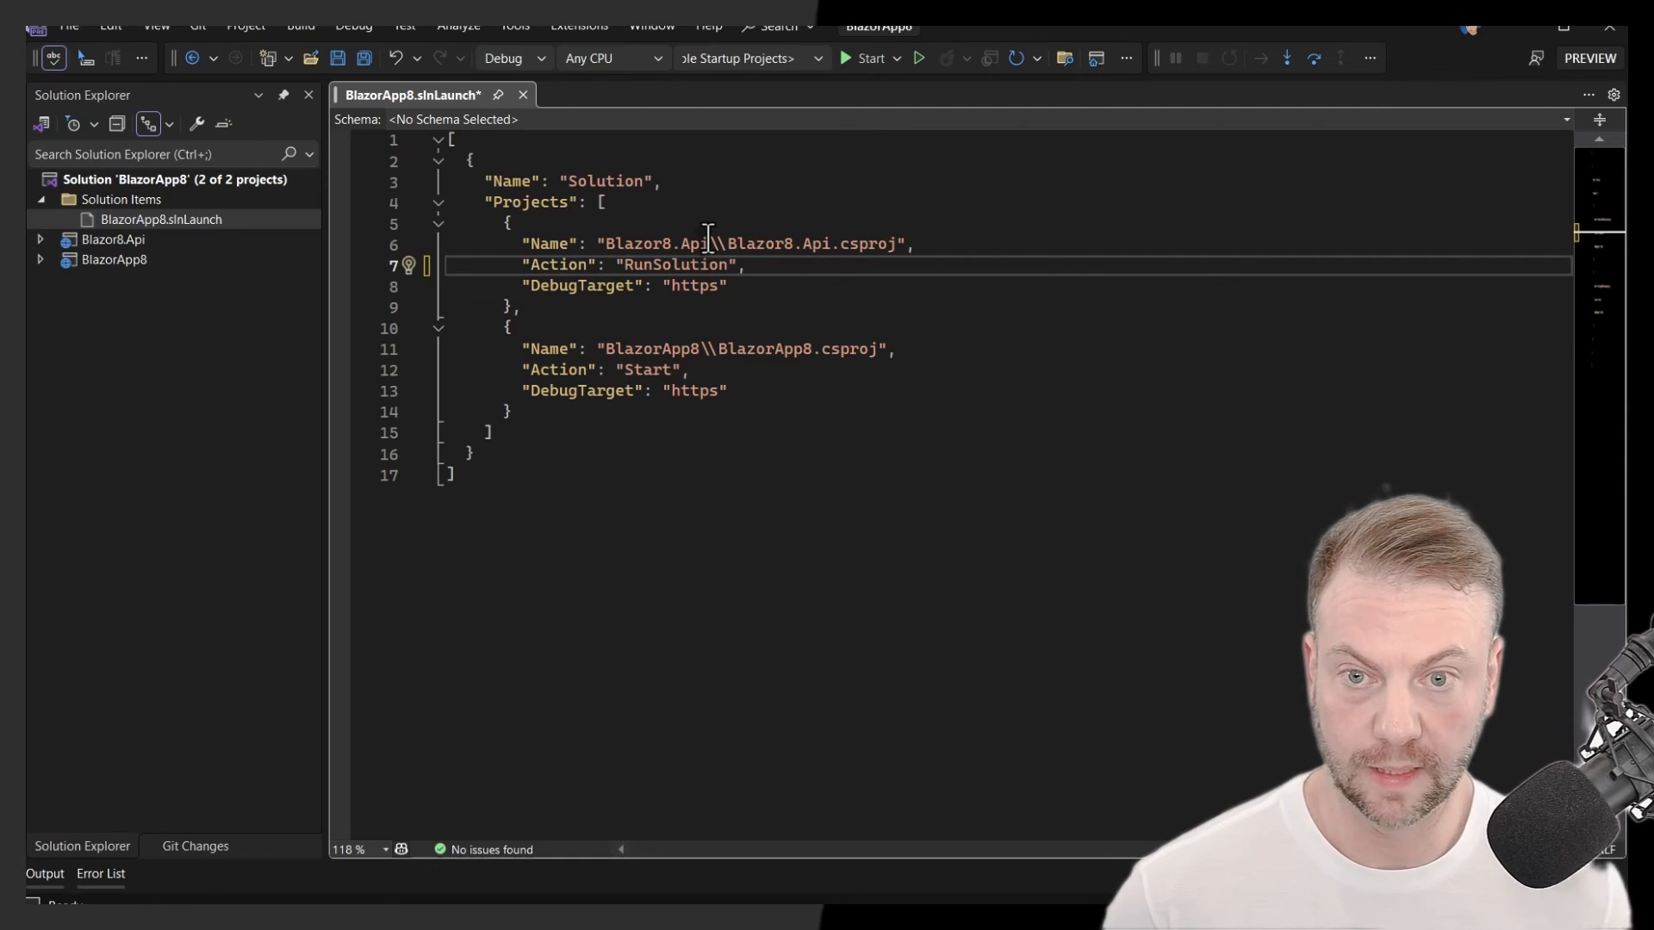
double_click(676, 264)
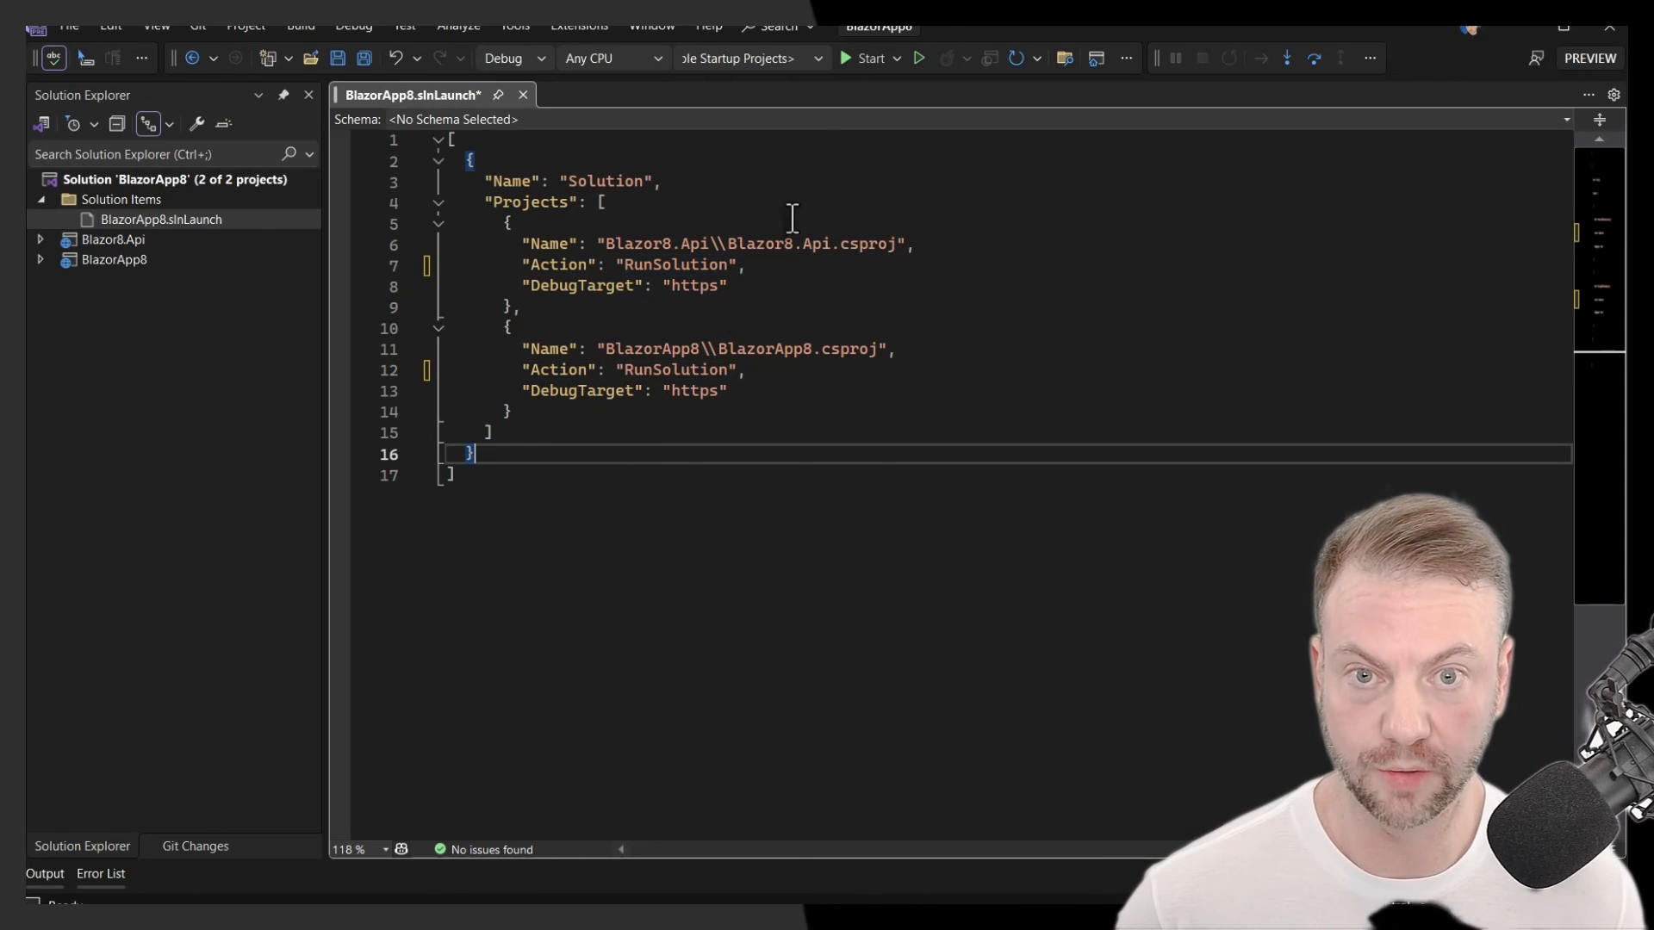
click(897, 57)
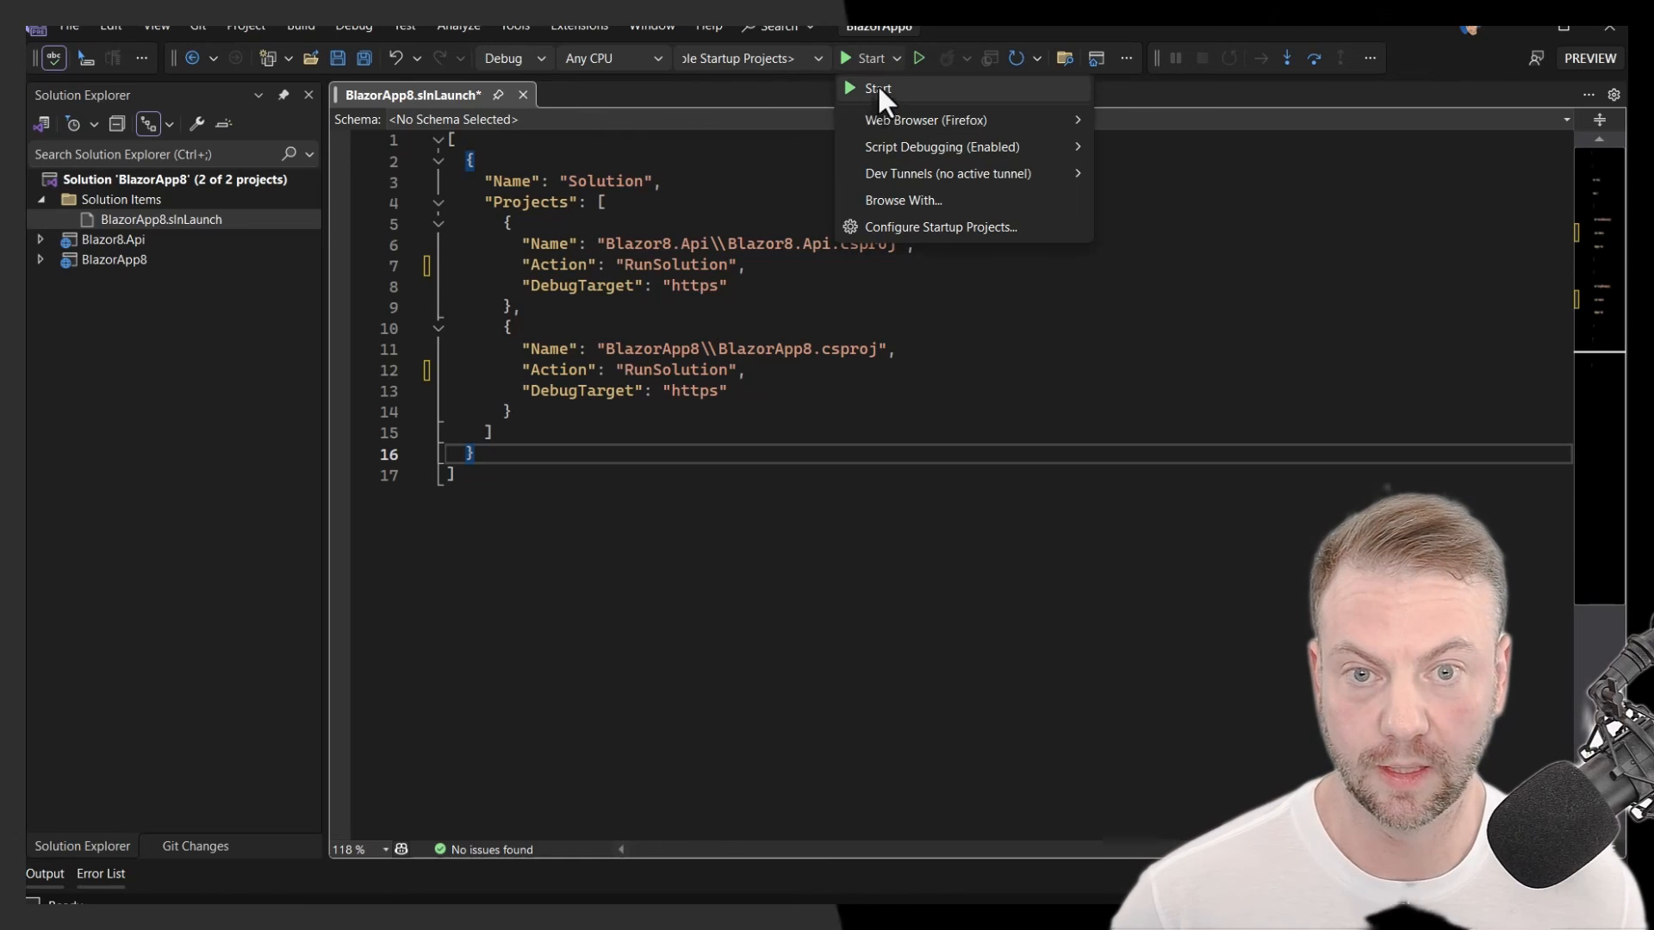
click(753, 369)
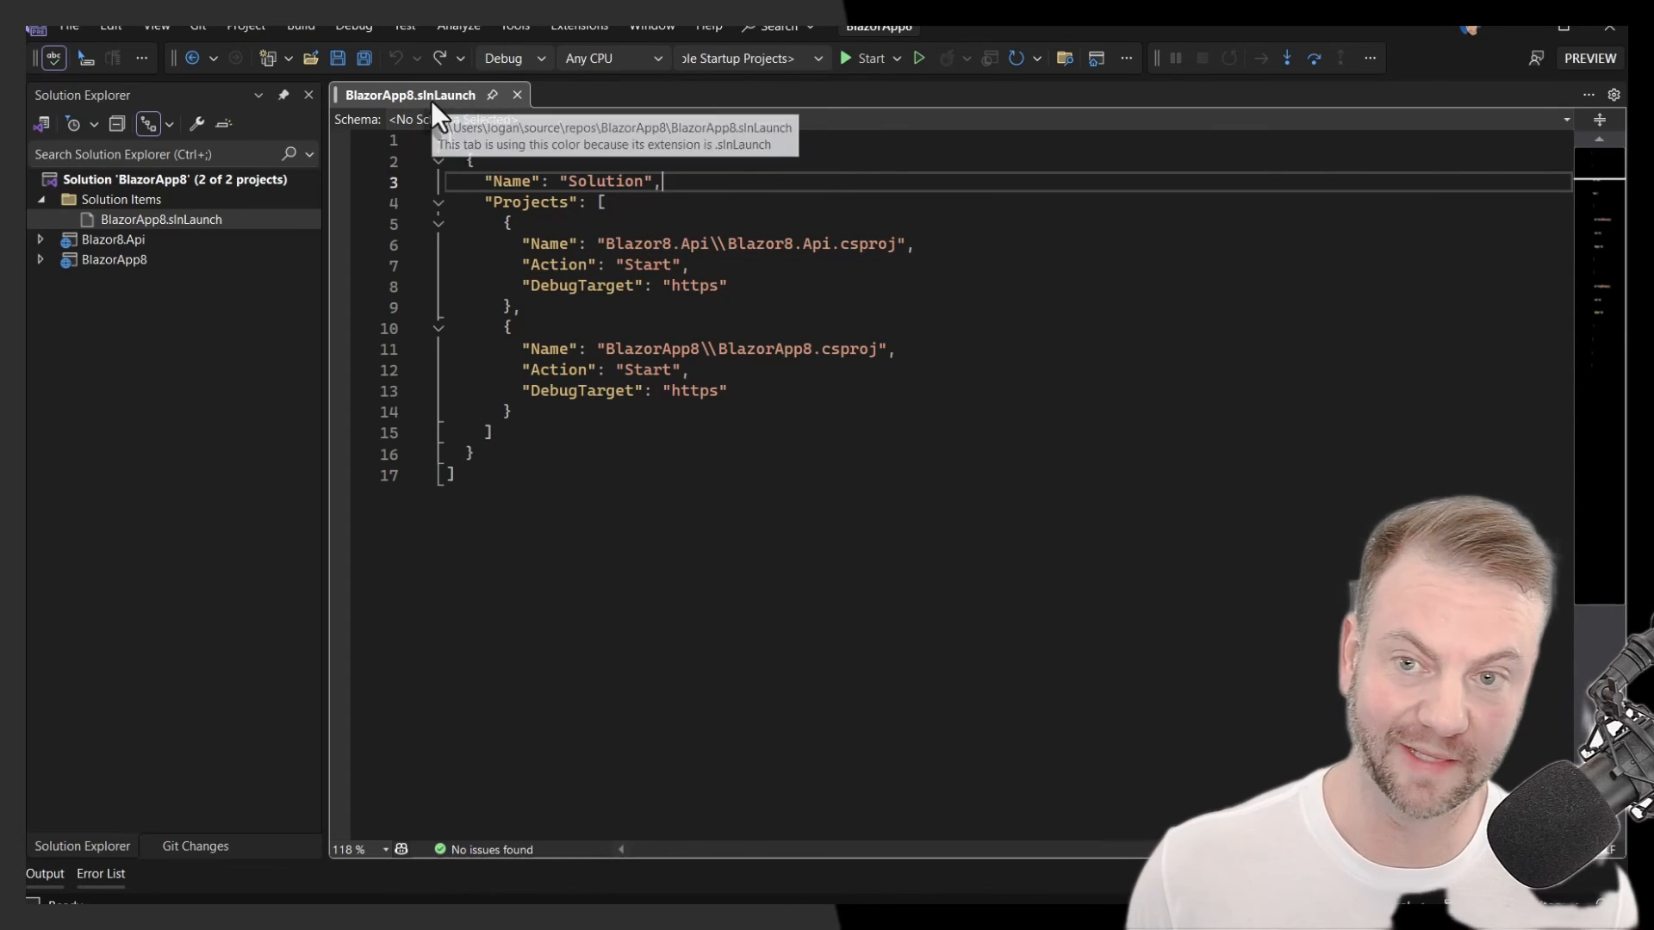
mouse_move(883, 291)
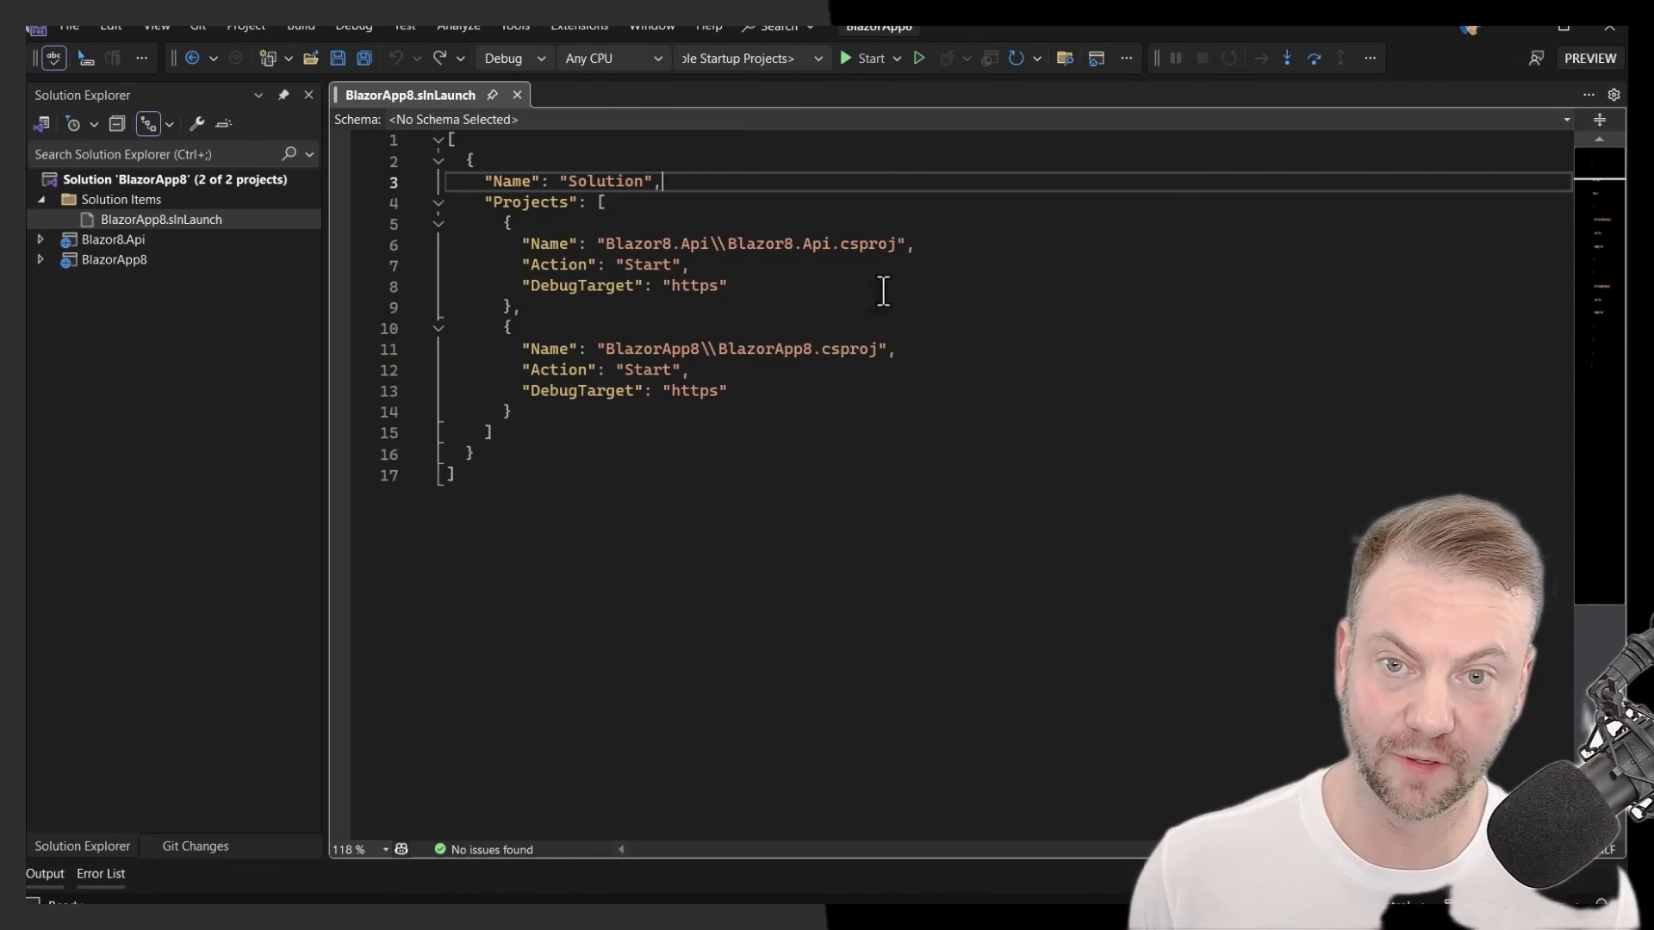